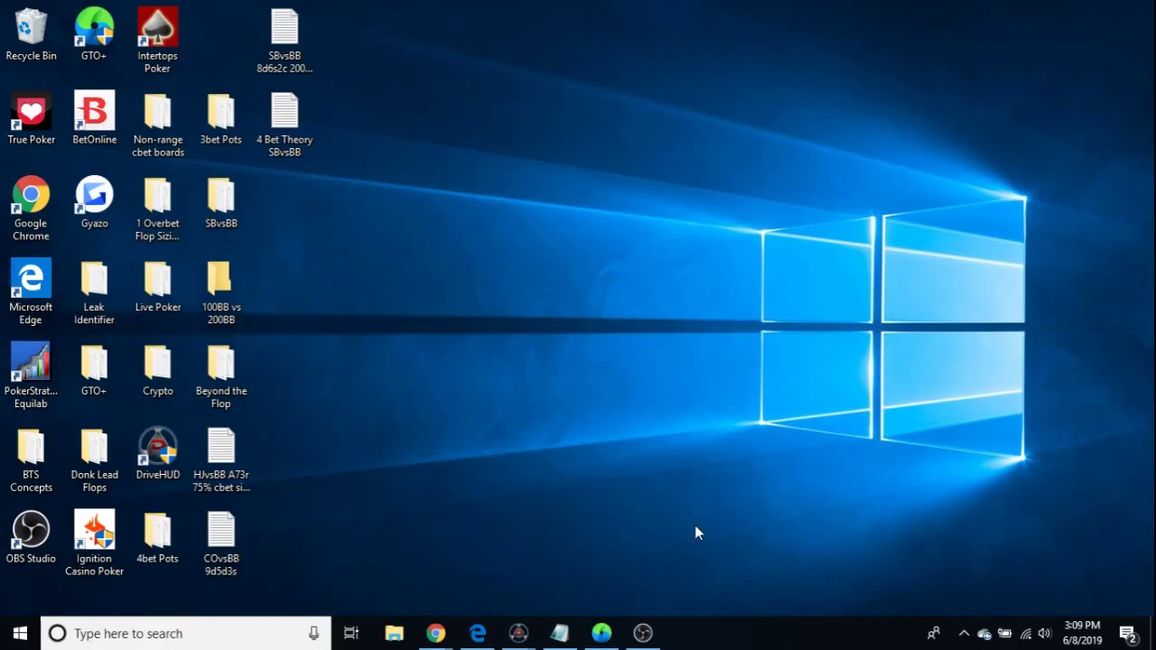
mouse_move(560, 632)
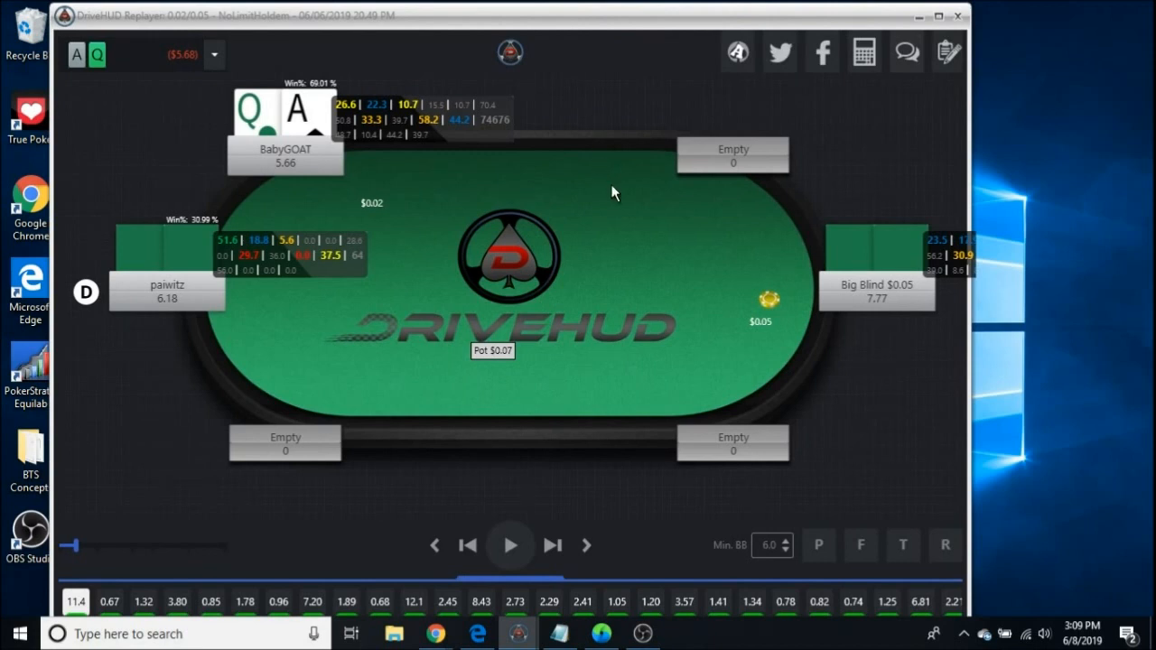
mouse_move(566, 246)
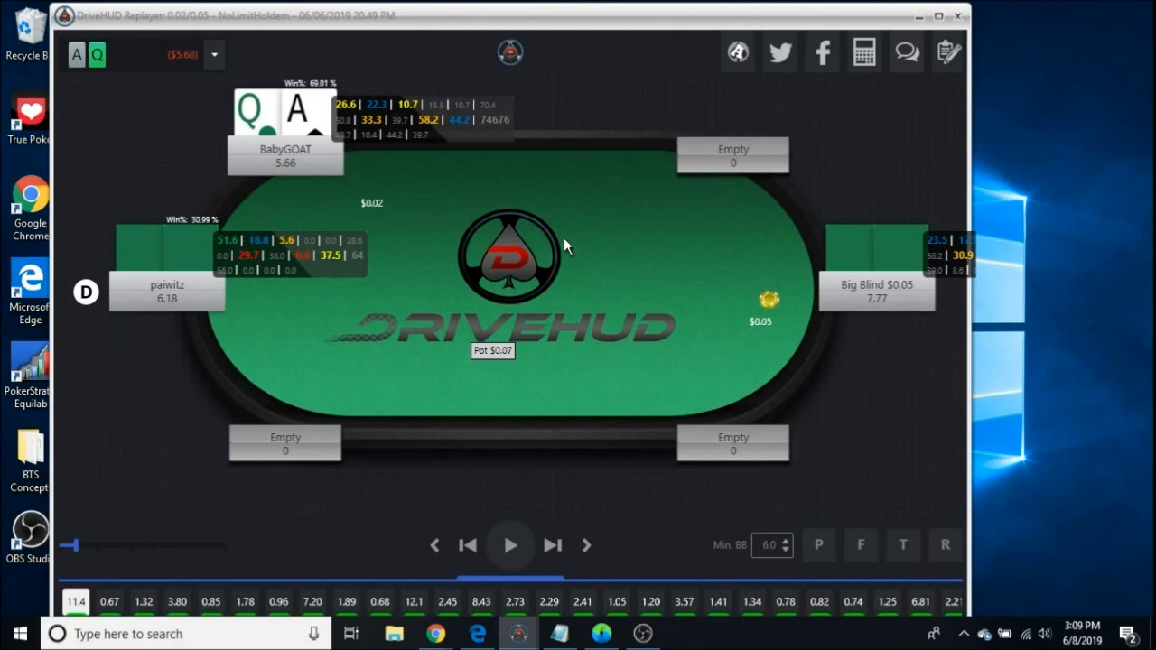
mouse_move(639, 225)
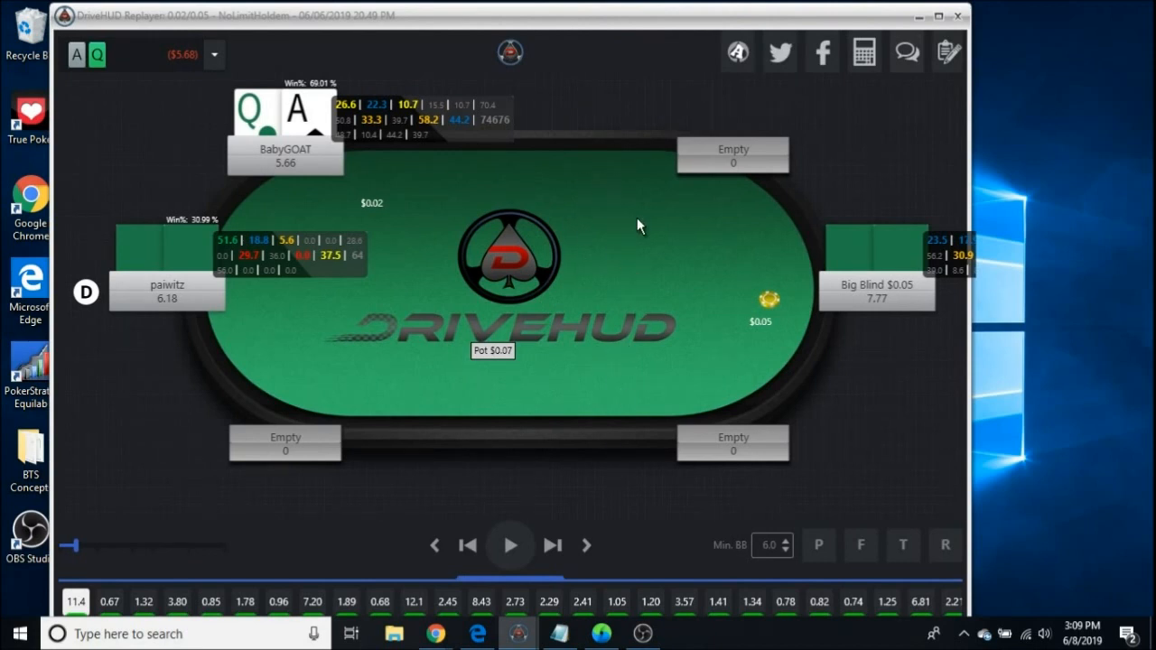
mouse_move(583, 30)
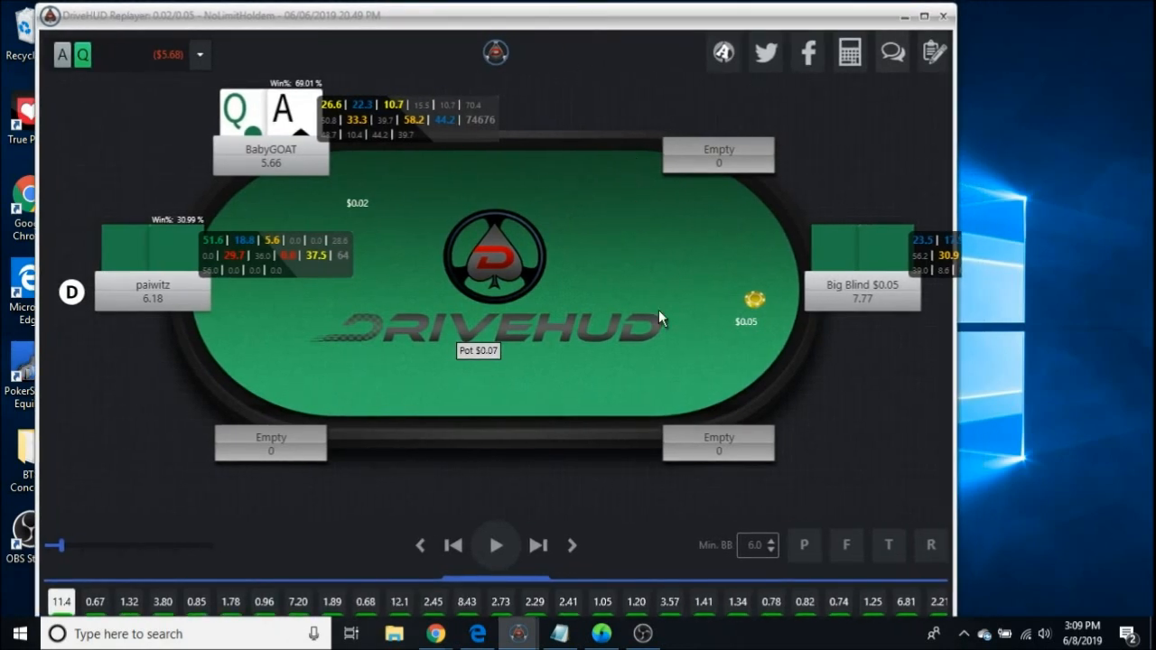
mouse_move(630, 233)
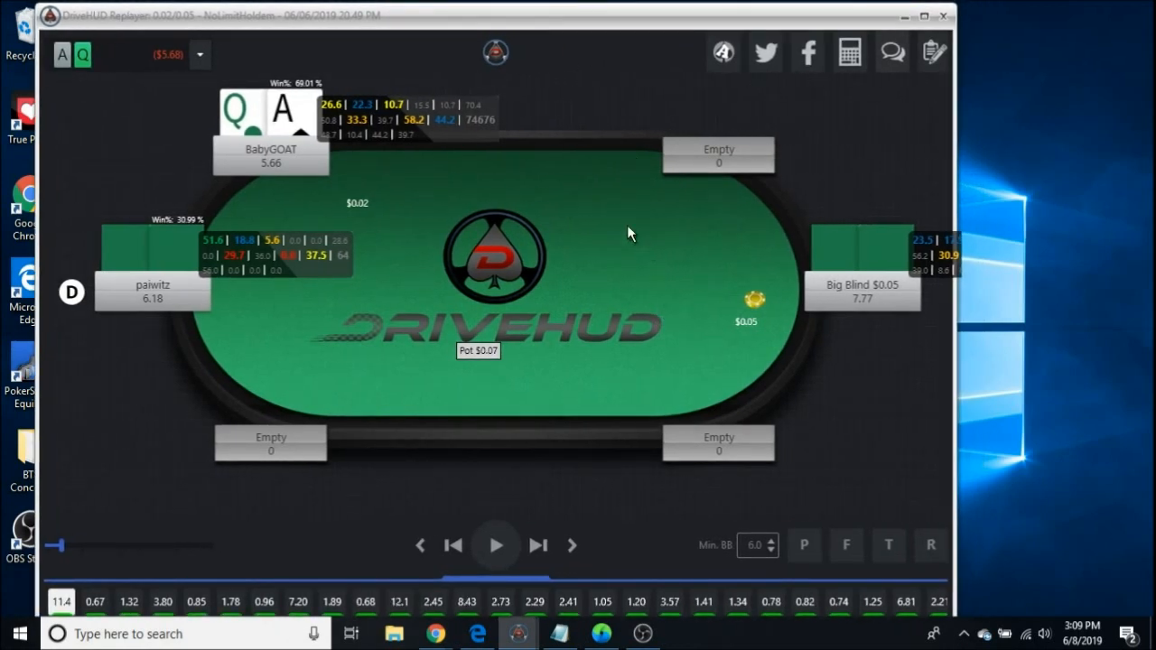
mouse_move(569, 264)
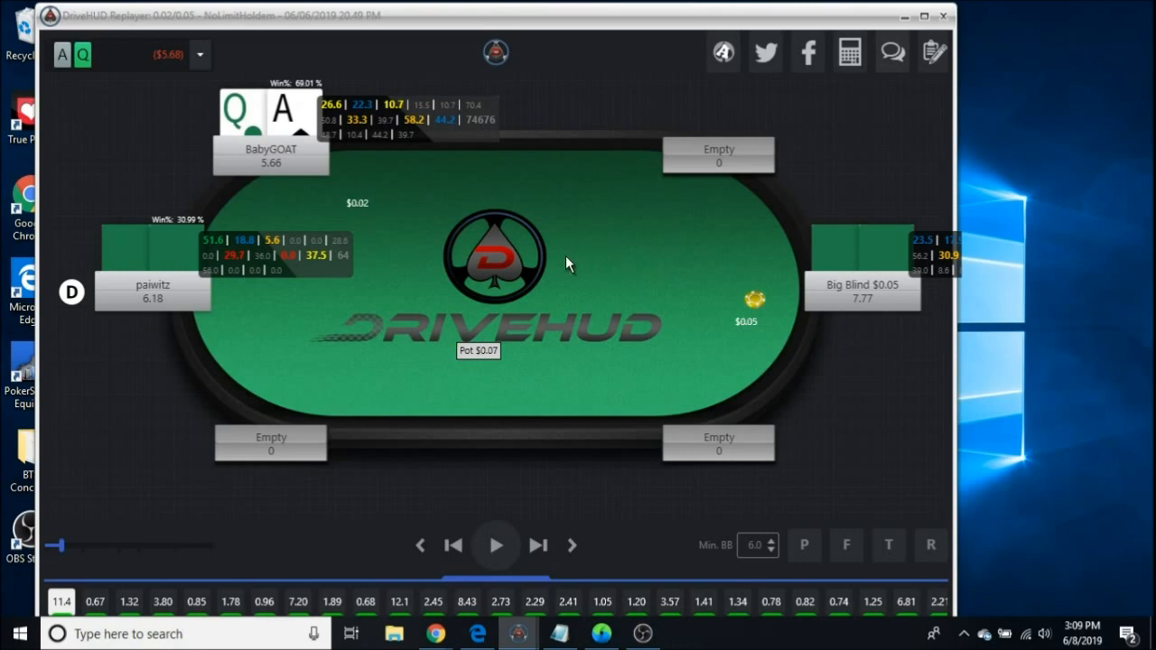
mouse_move(569, 251)
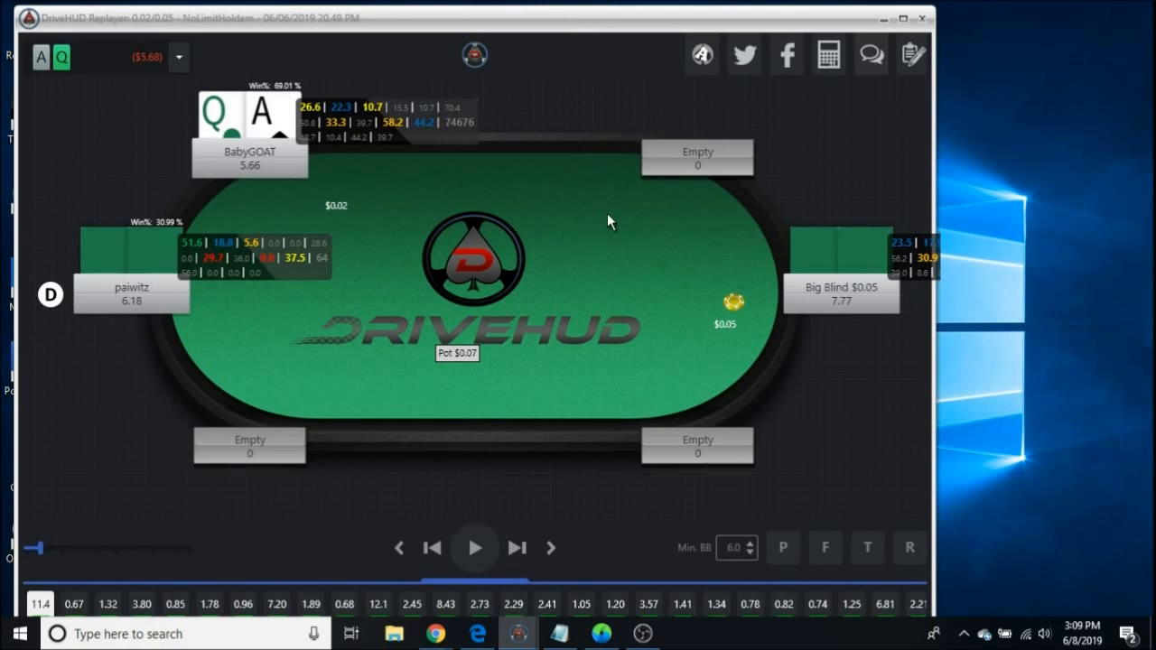
mouse_move(605, 243)
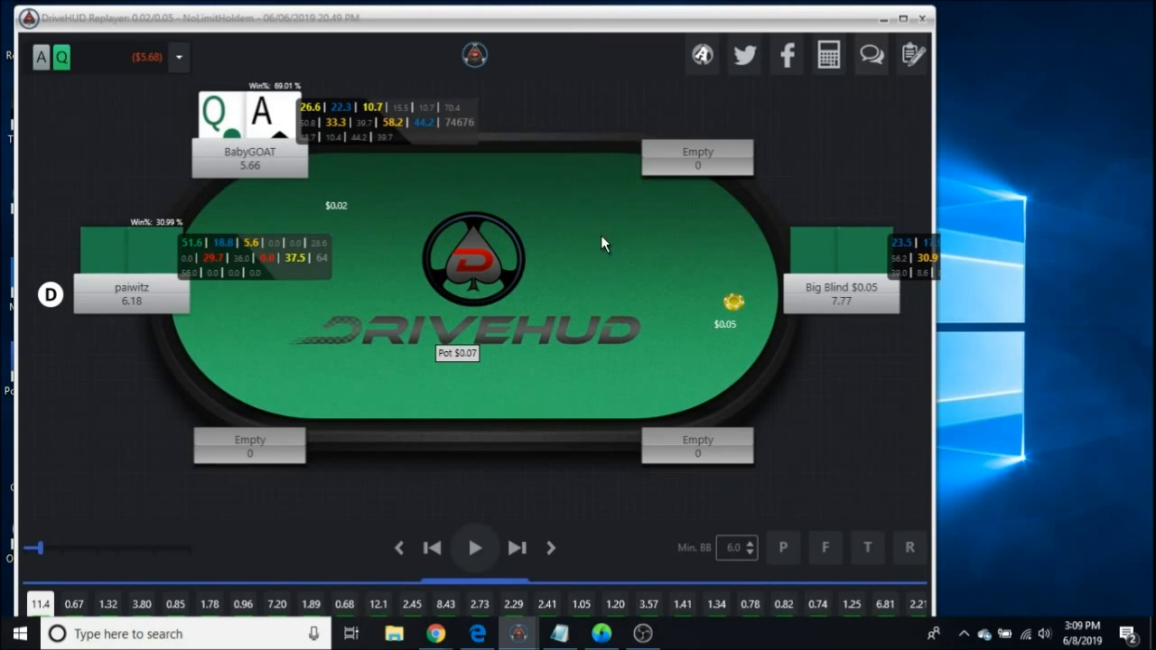
mouse_move(622, 345)
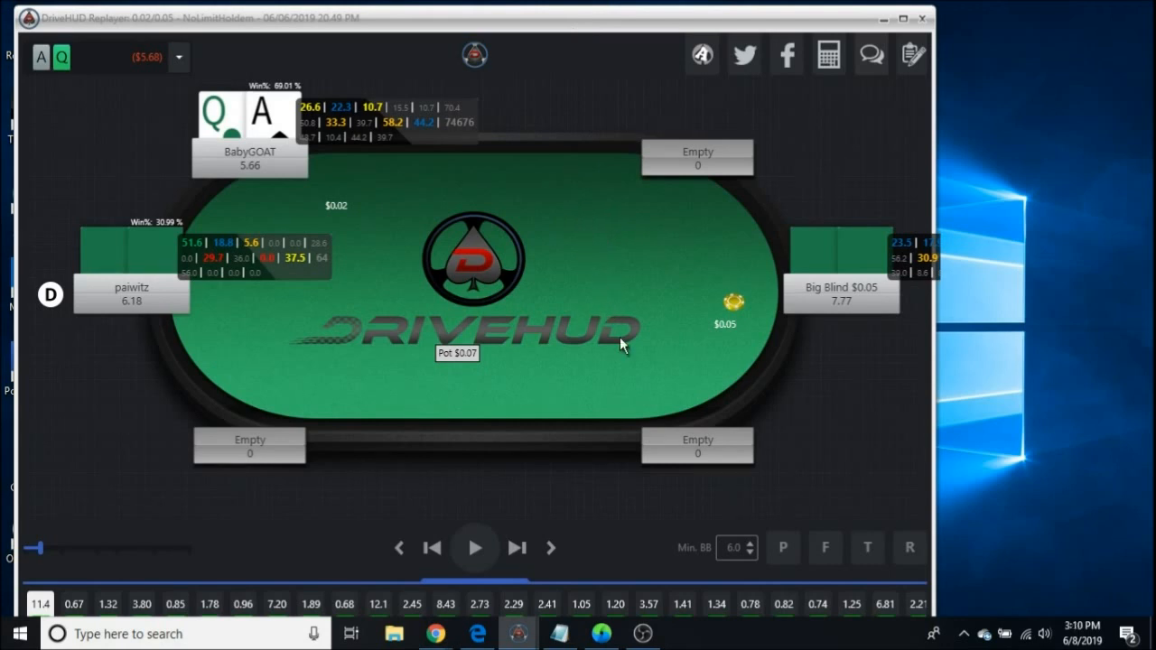
mouse_move(596, 472)
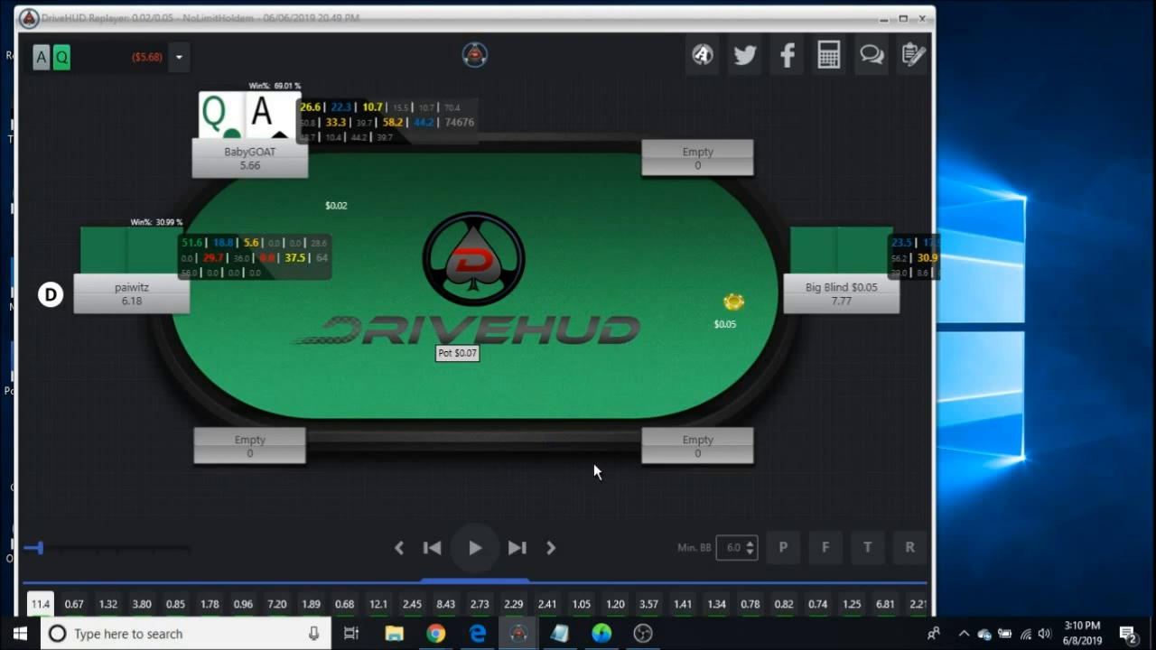
mouse_move(368, 174)
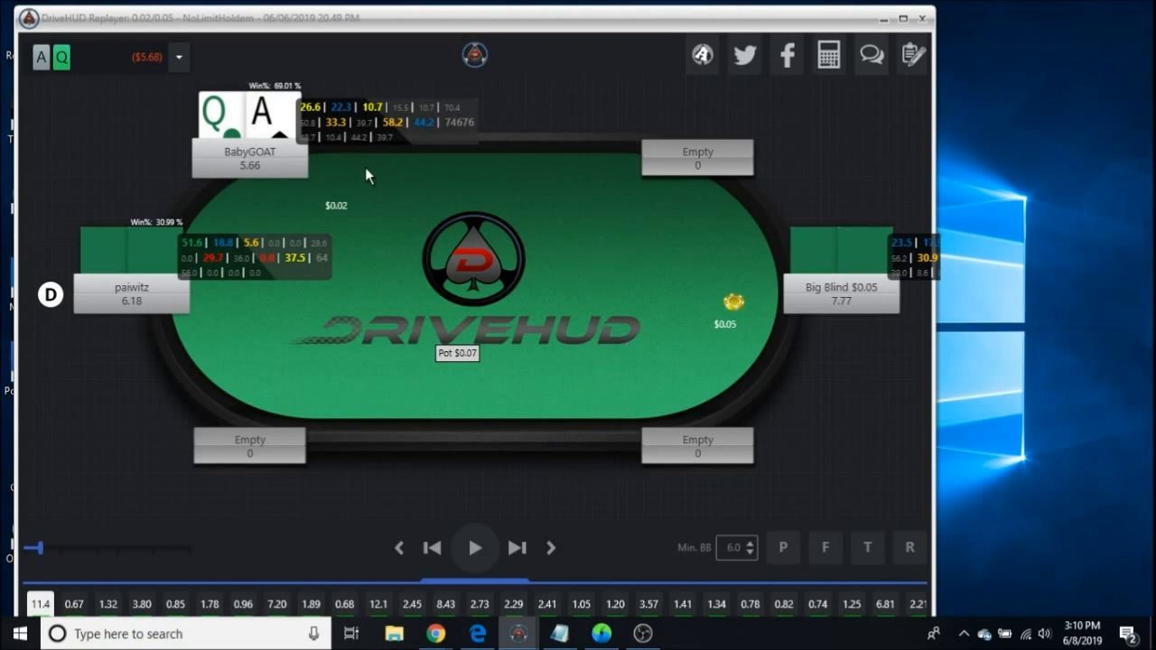
mouse_move(443, 263)
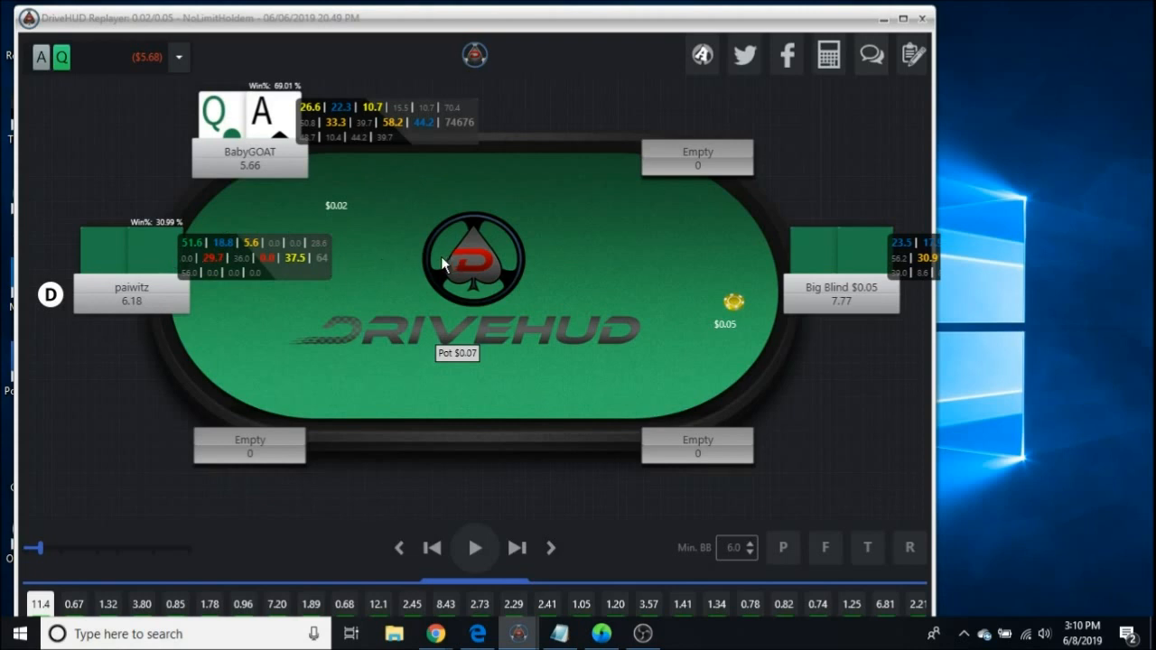
mouse_move(562, 253)
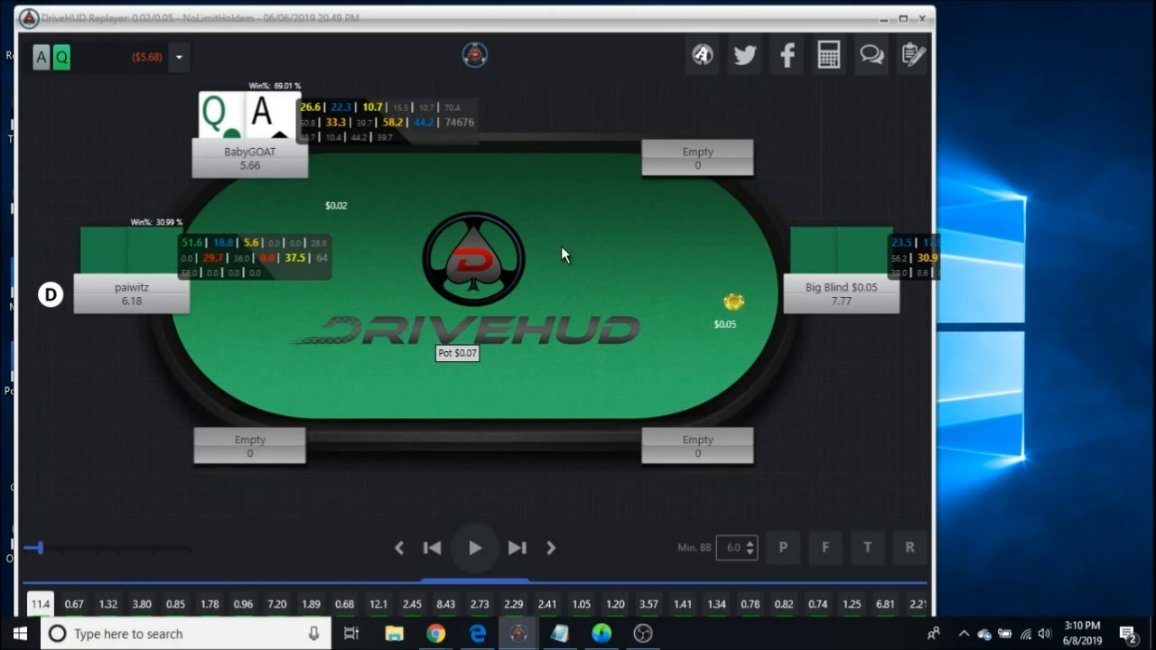
mouse_move(592, 299)
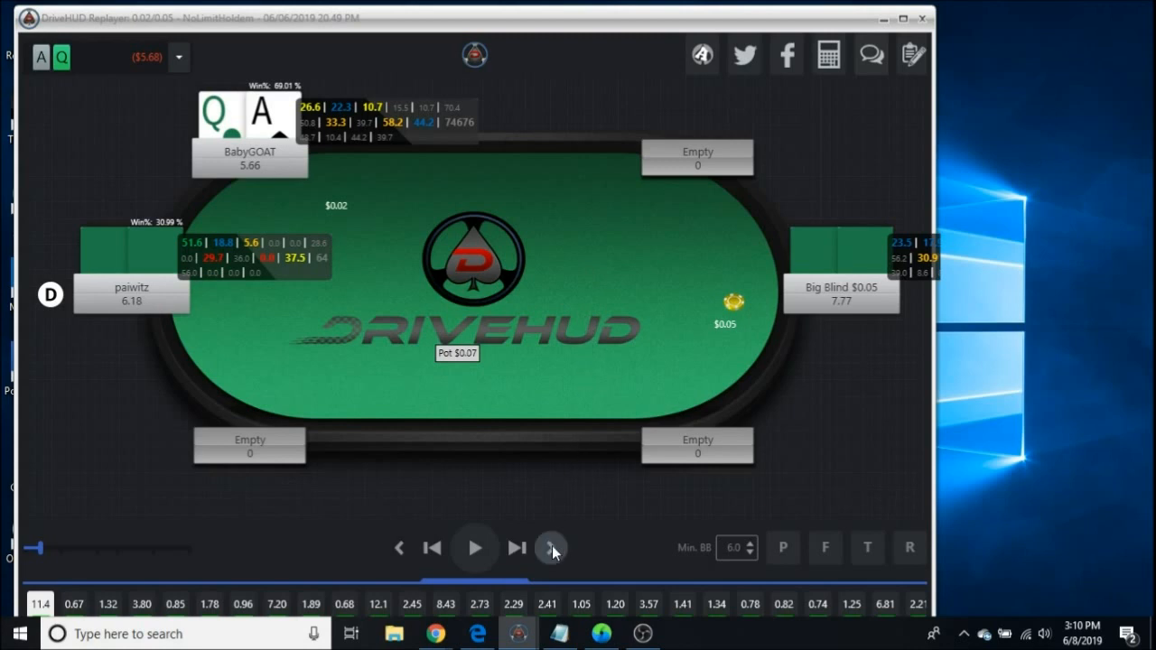
Step the replay through the dealer's raise, the $0.67 3-bet, a fold, and a call to the flop
left_click(551, 547)
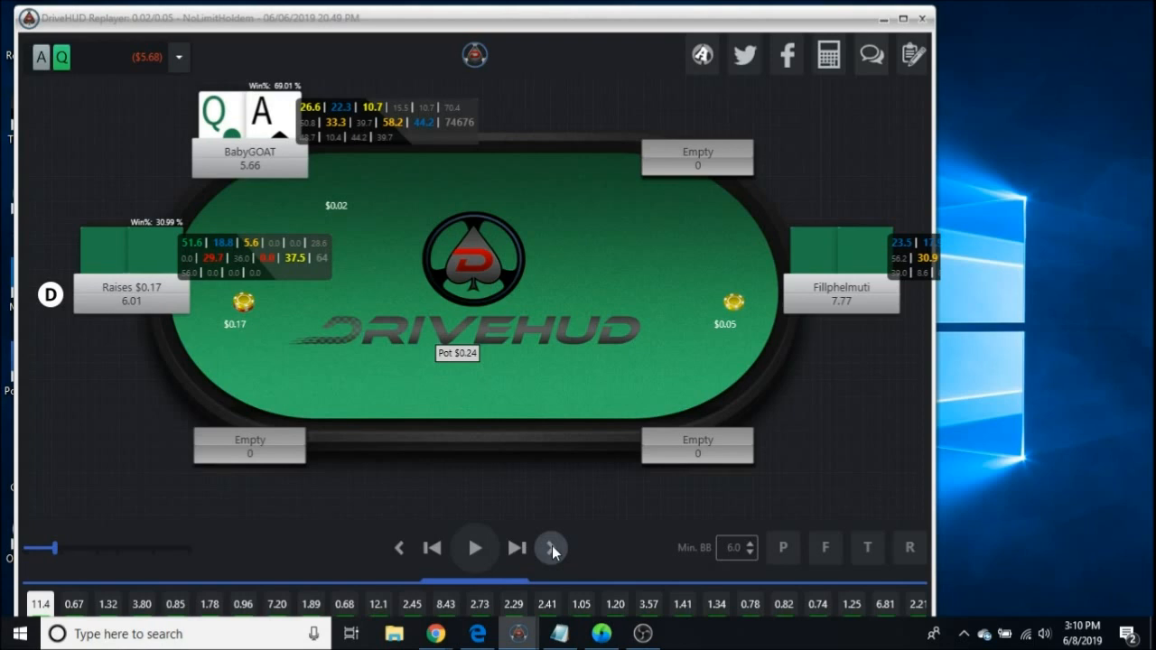
mouse_move(554, 517)
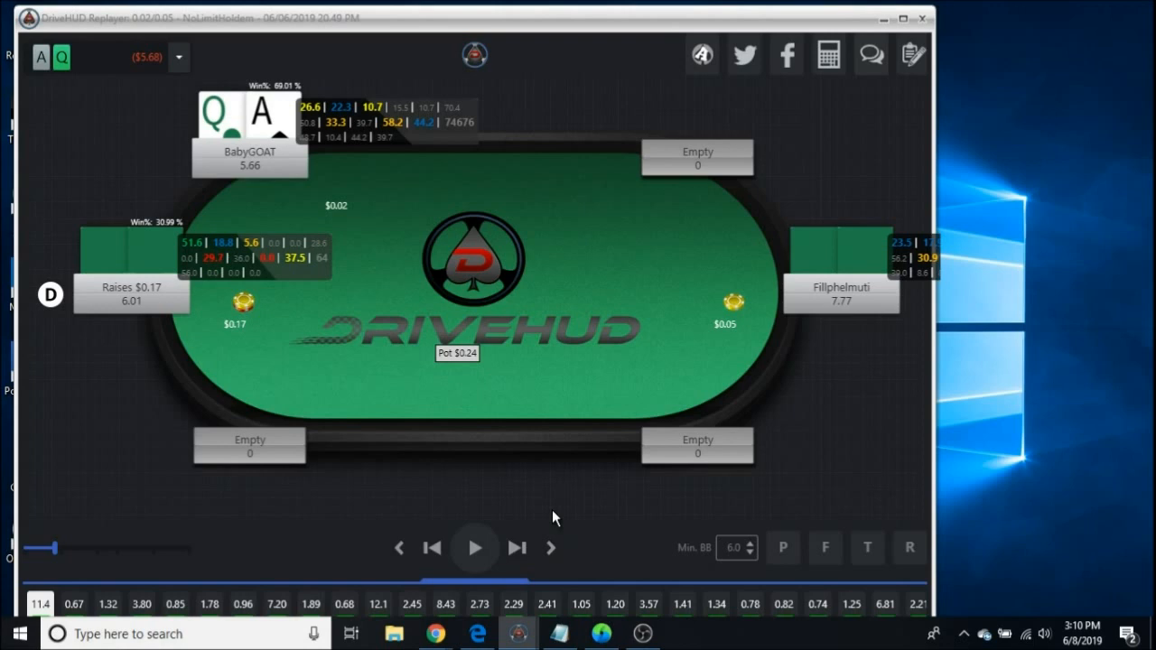
mouse_move(548, 571)
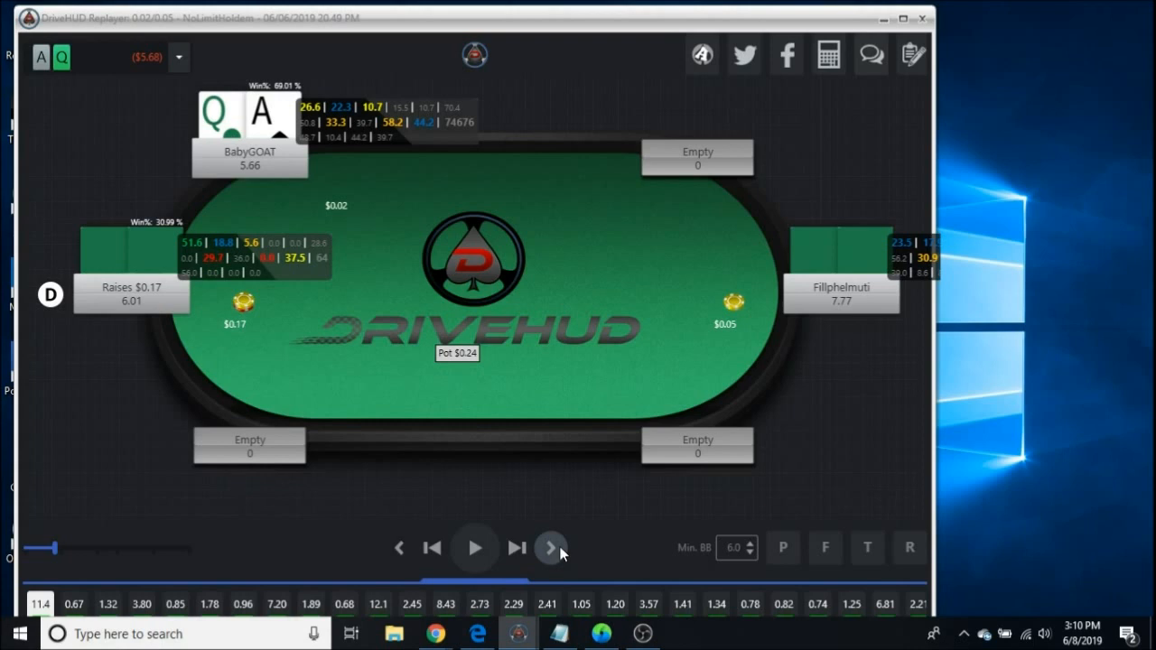
left_click(551, 549)
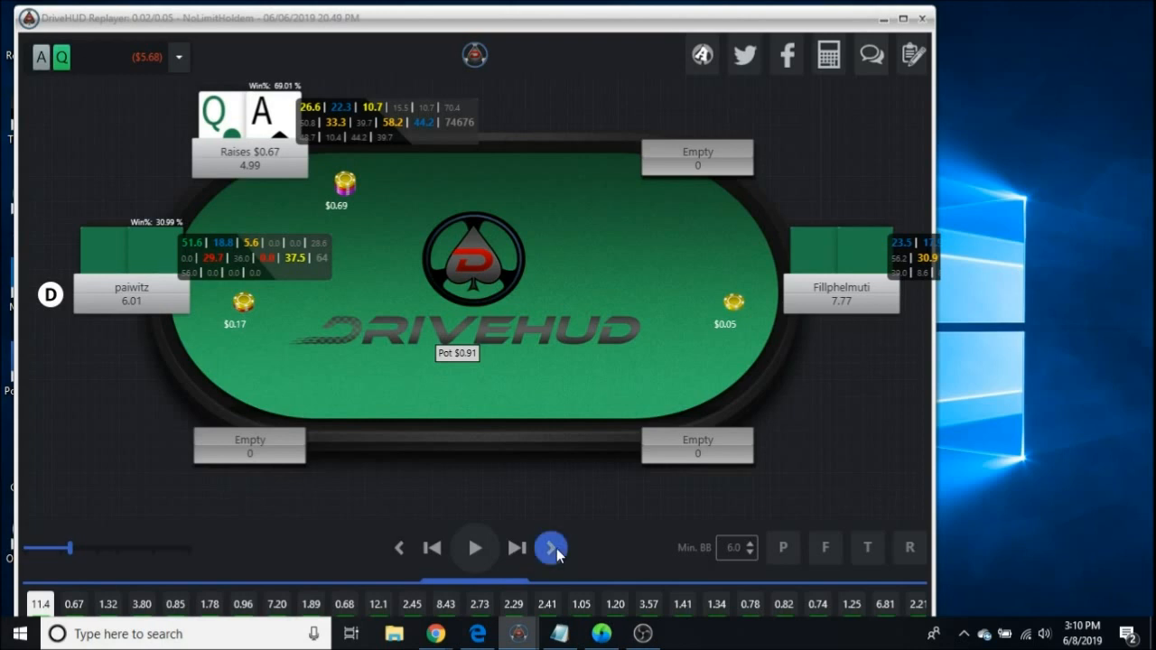
left_click(551, 547)
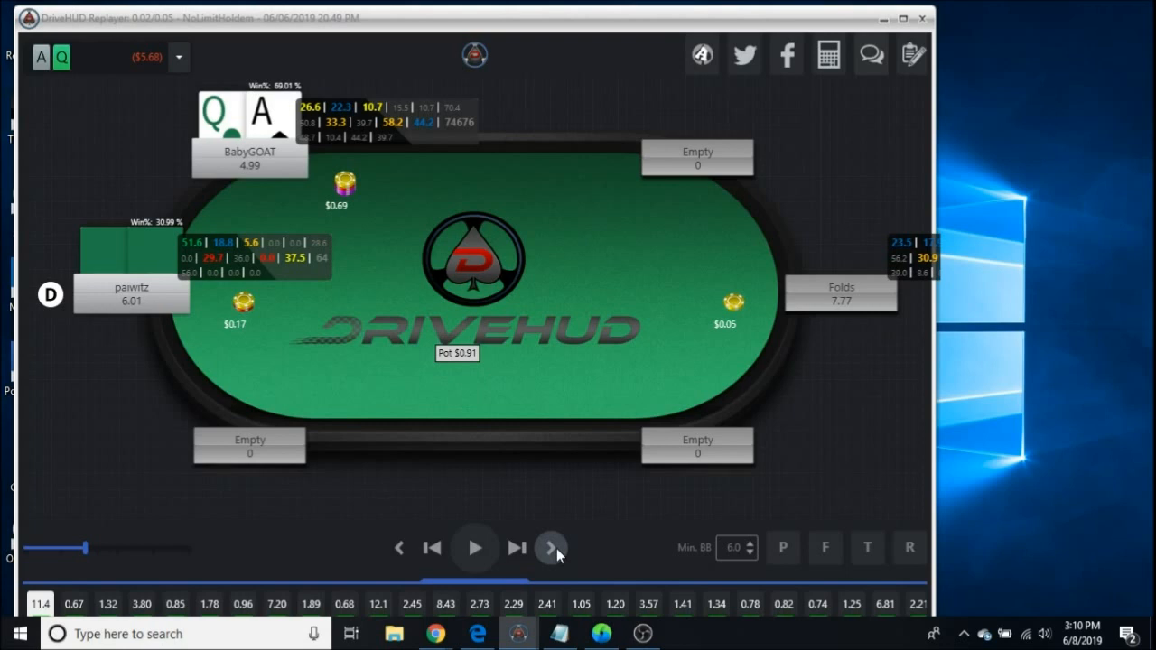
left_click(551, 548)
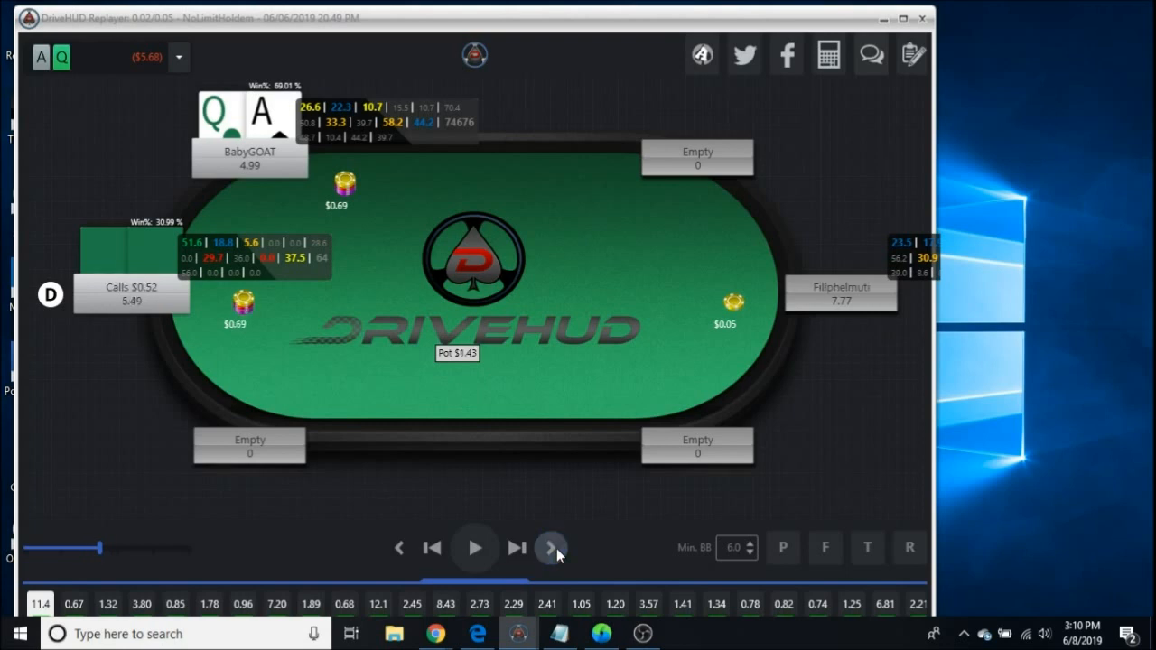
left_click(551, 549)
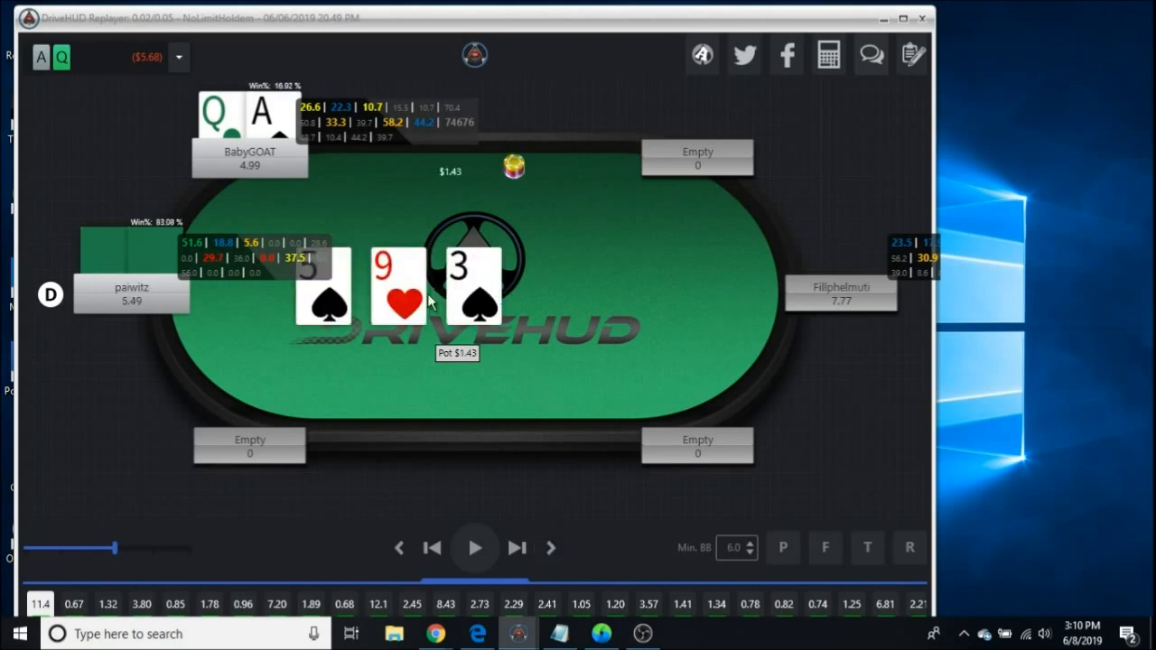
mouse_move(555, 200)
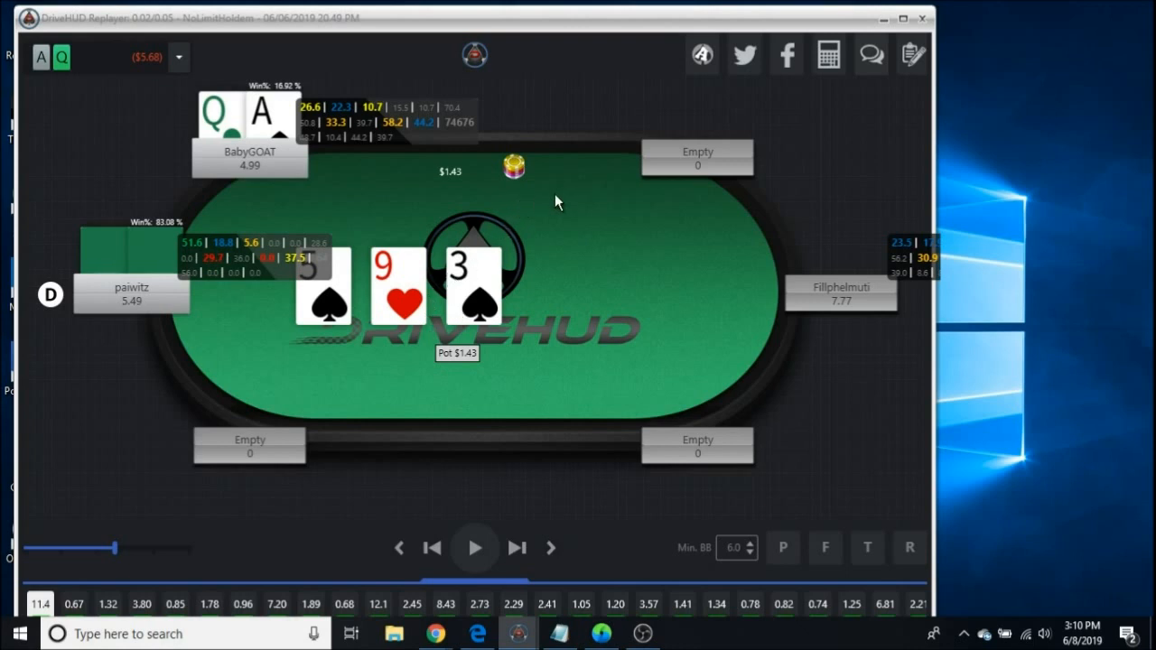
mouse_move(509, 205)
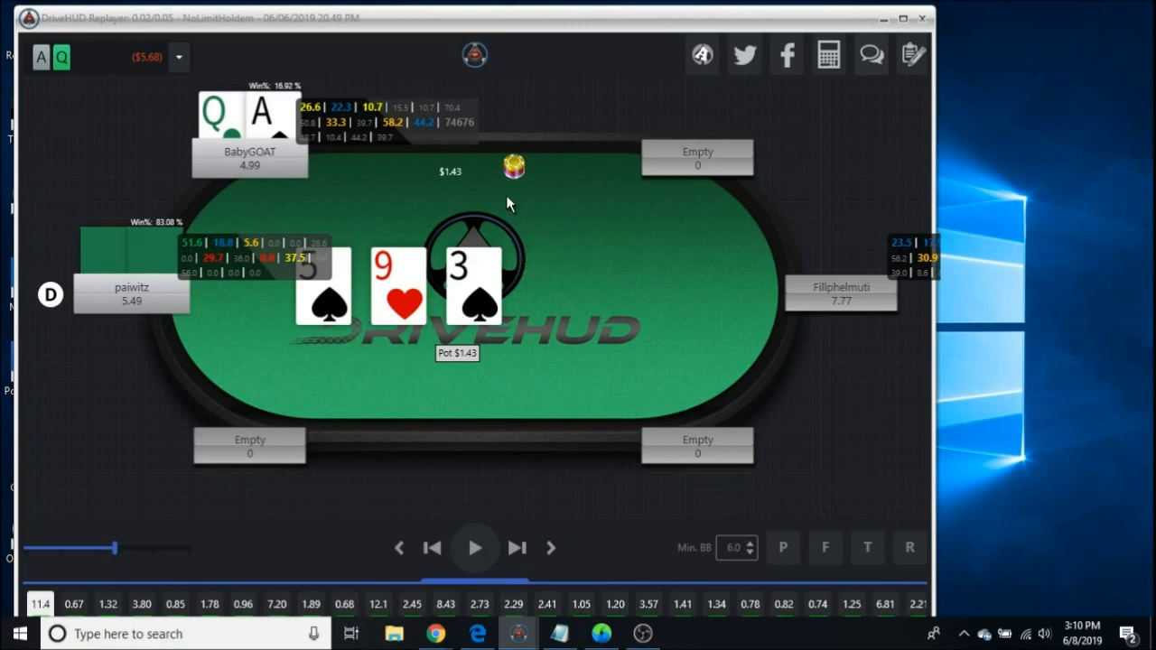
mouse_move(495, 150)
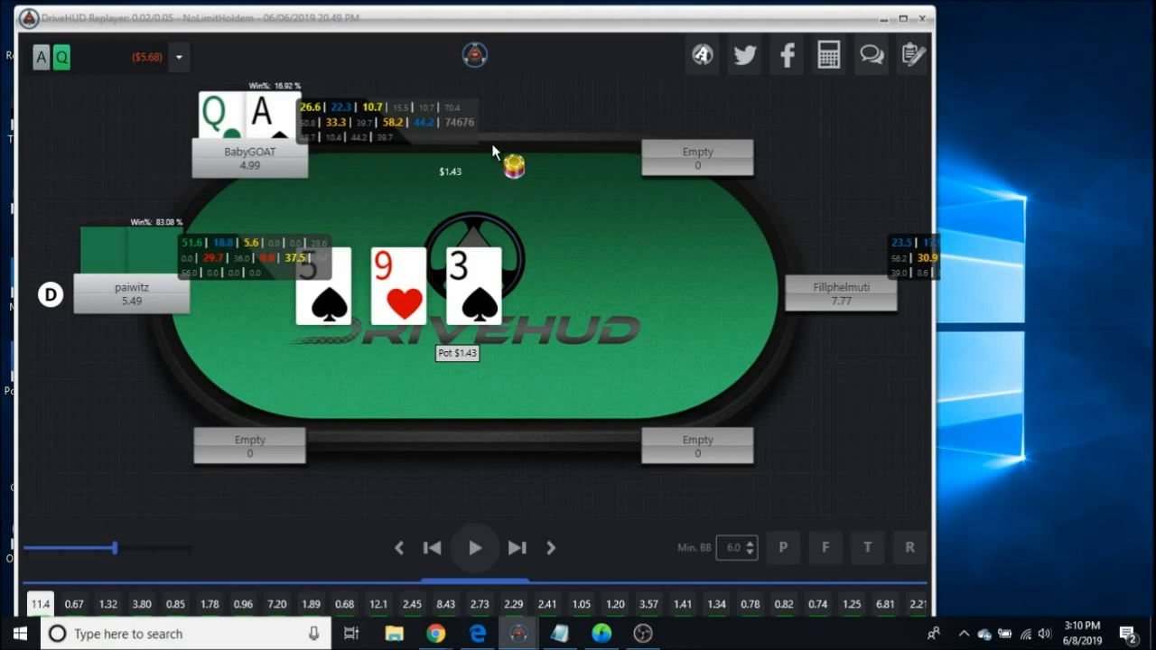
mouse_move(526, 244)
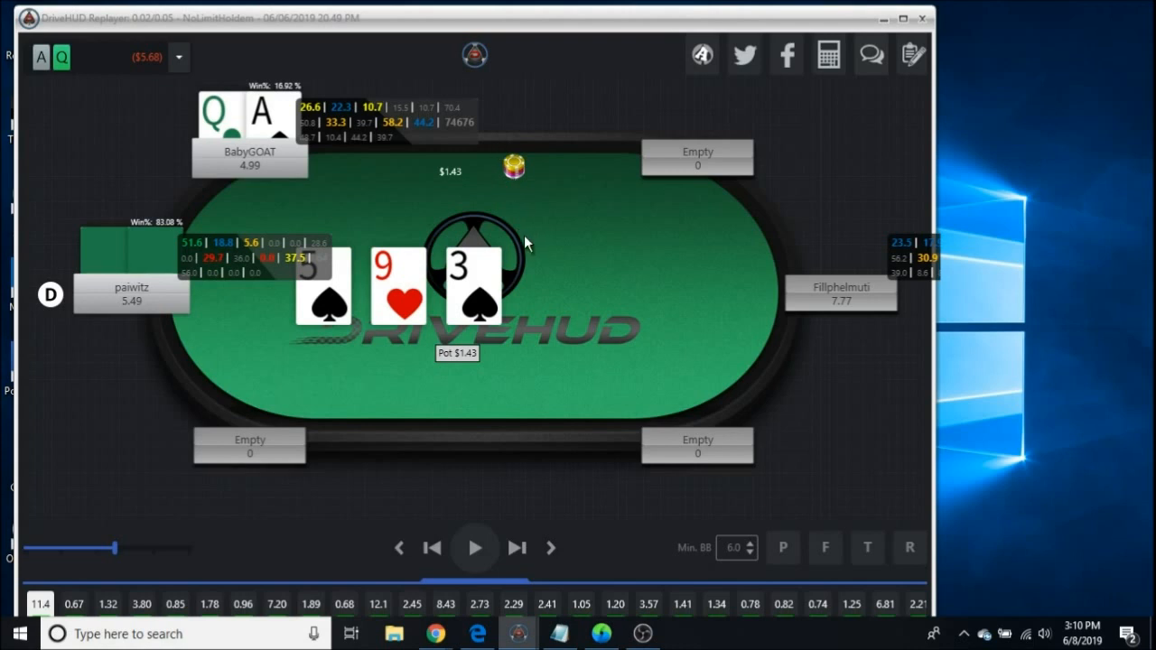
mouse_move(533, 231)
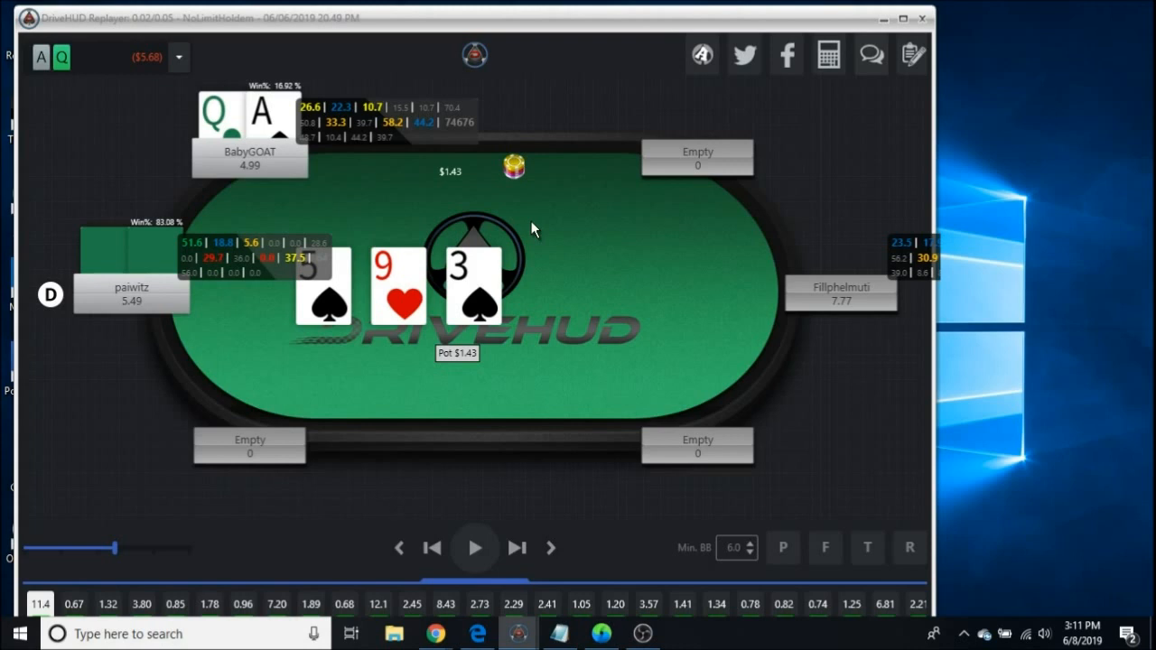
mouse_move(522, 228)
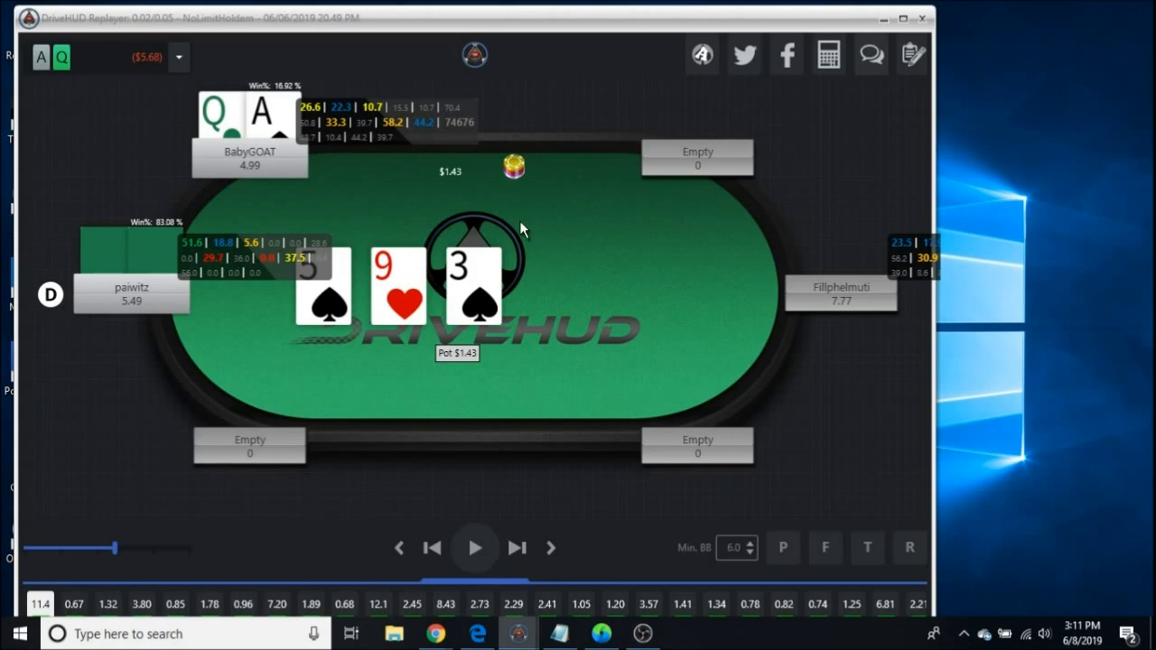
mouse_move(528, 236)
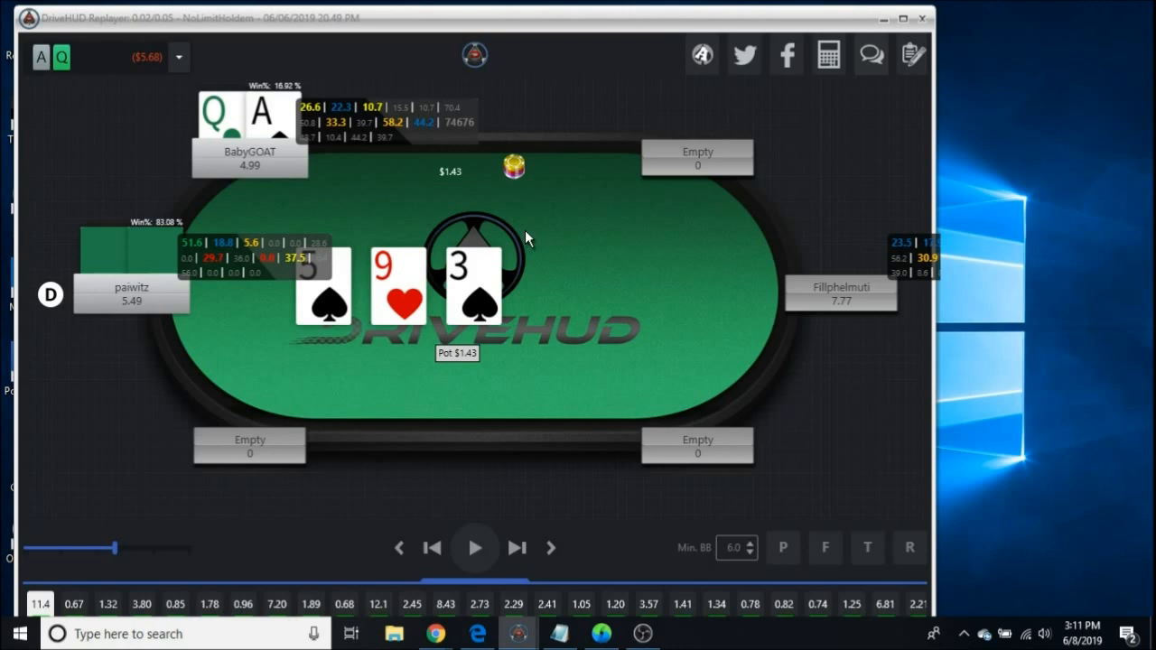
mouse_move(533, 235)
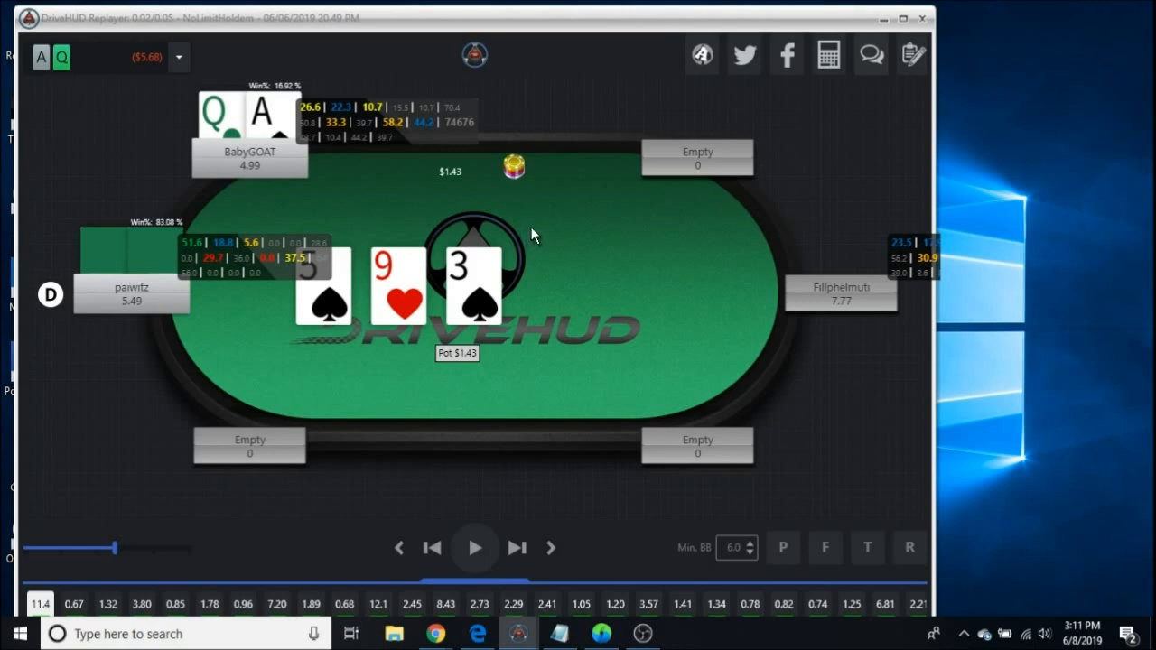
mouse_move(519, 239)
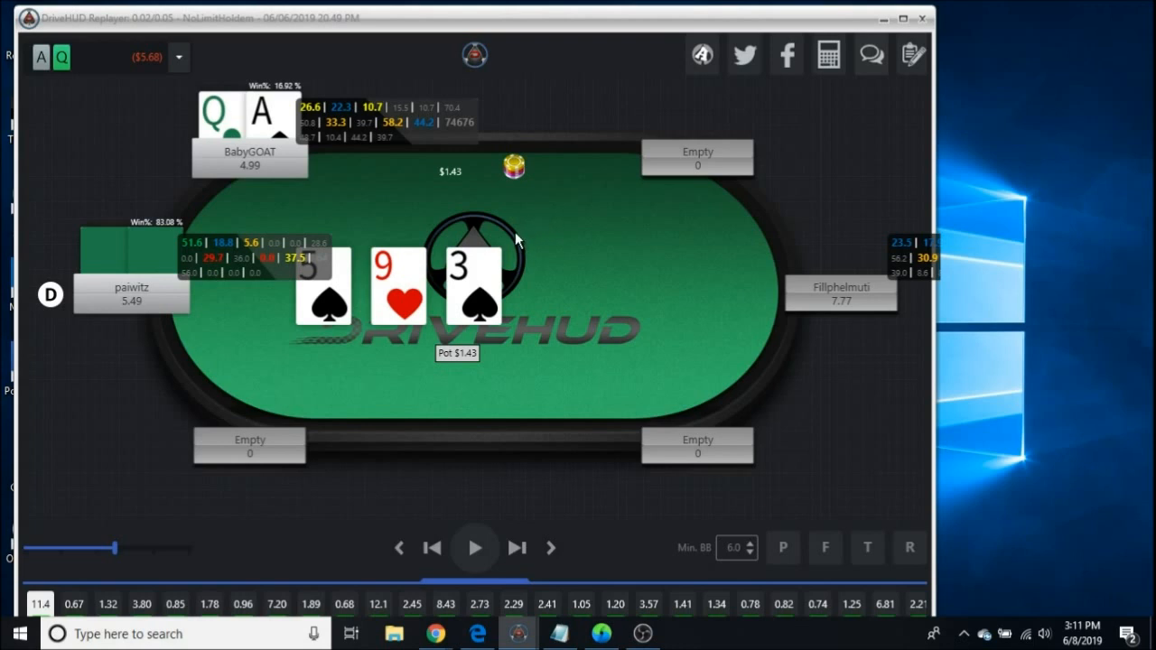
mouse_move(515, 230)
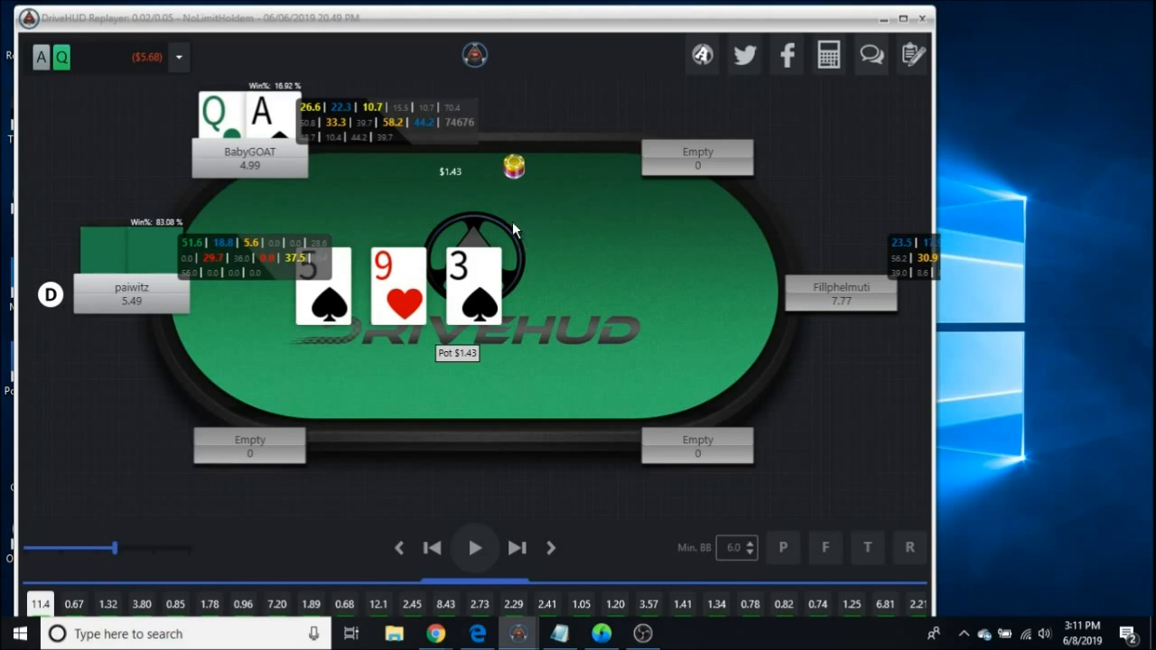
mouse_move(513, 231)
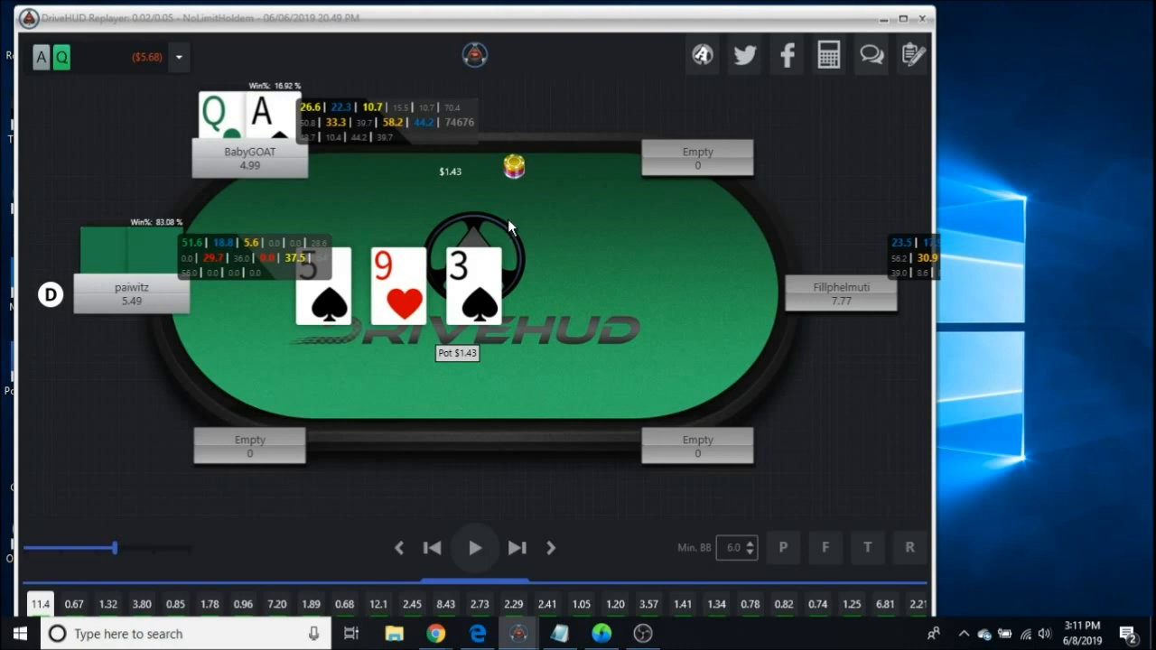
mouse_move(551, 256)
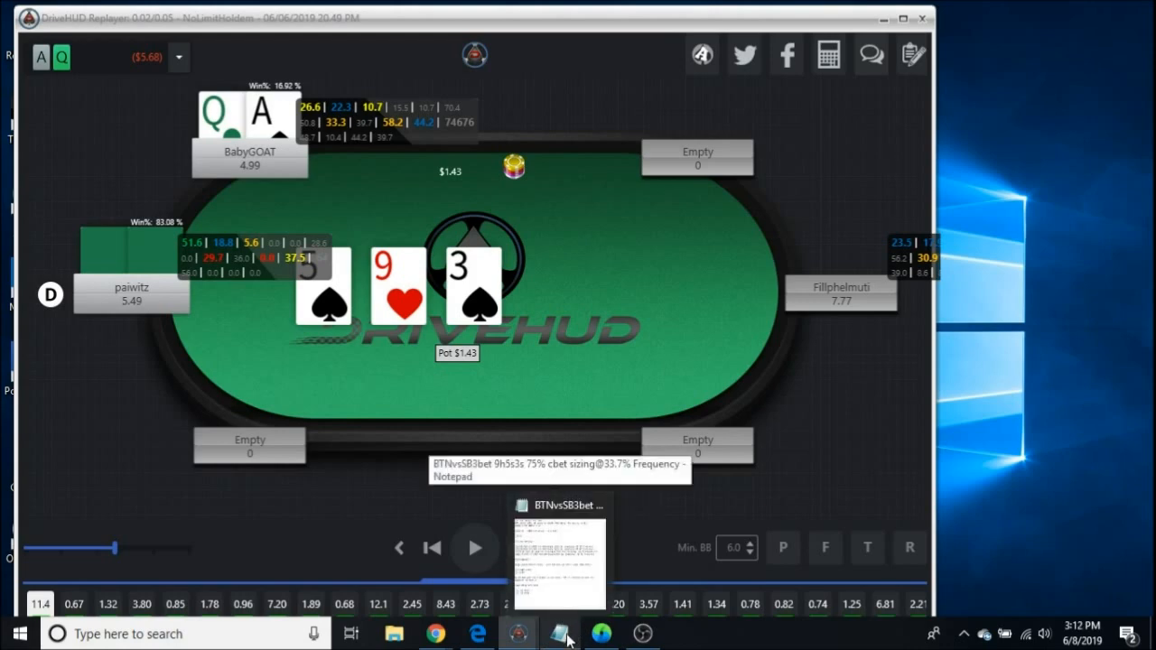
Bring the BTNvsSB3bet Notepad notes with SB c-bet EVs and frequencies to the front
left_click(559, 560)
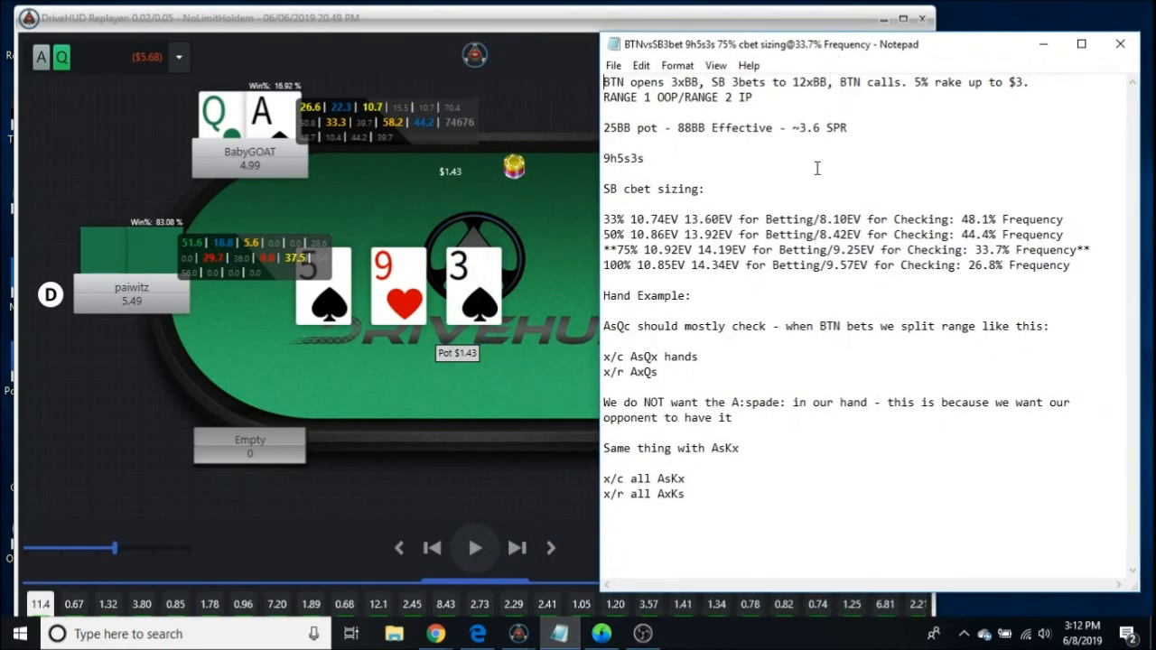
mouse_move(643, 107)
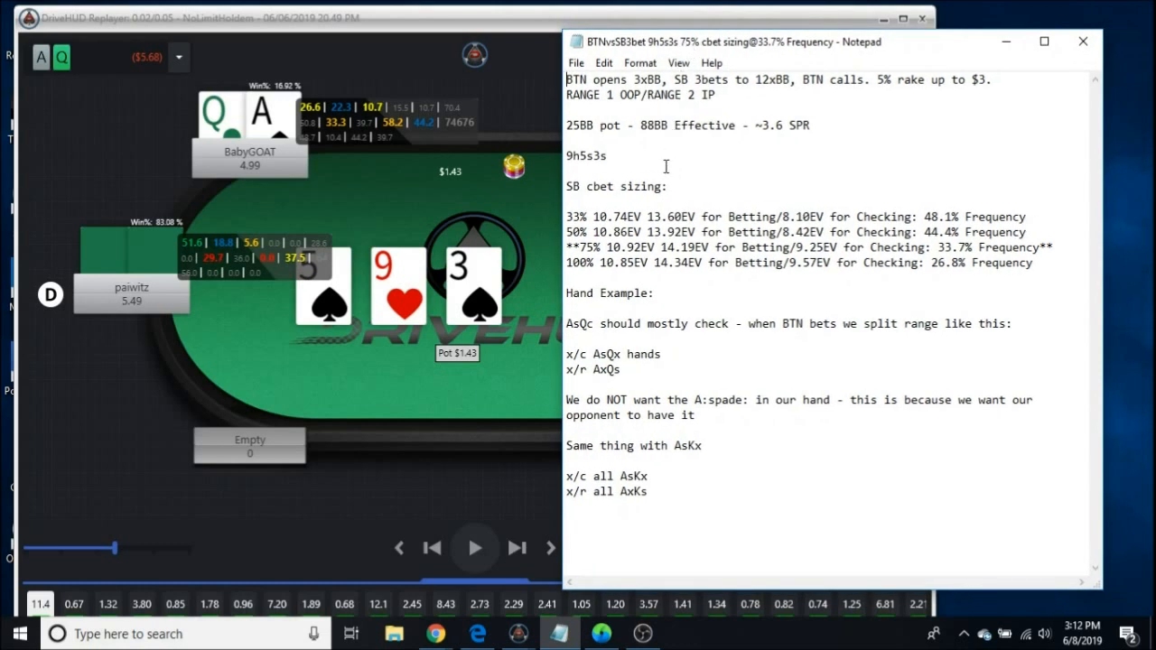
mouse_move(638, 144)
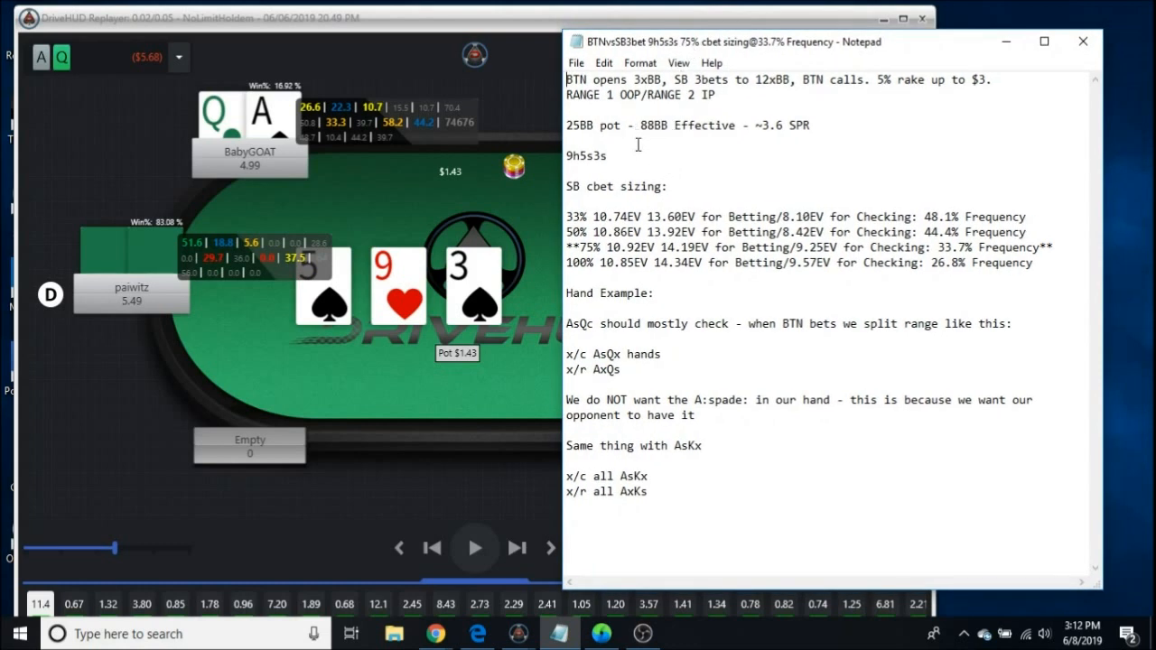
mouse_move(610, 199)
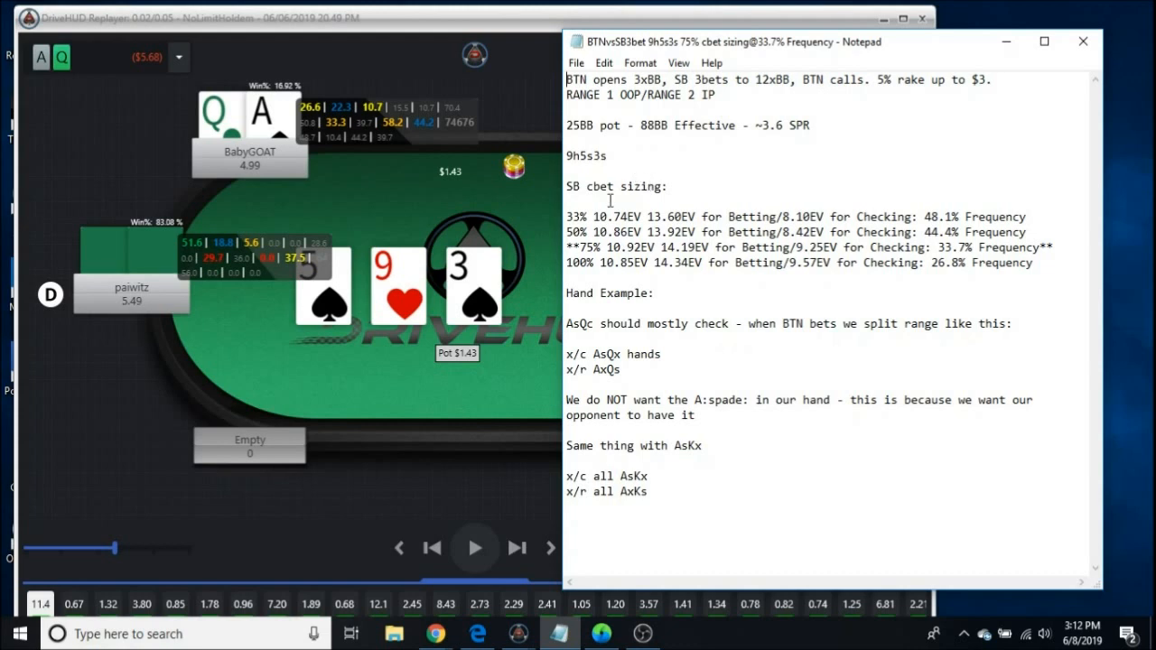
mouse_move(559, 299)
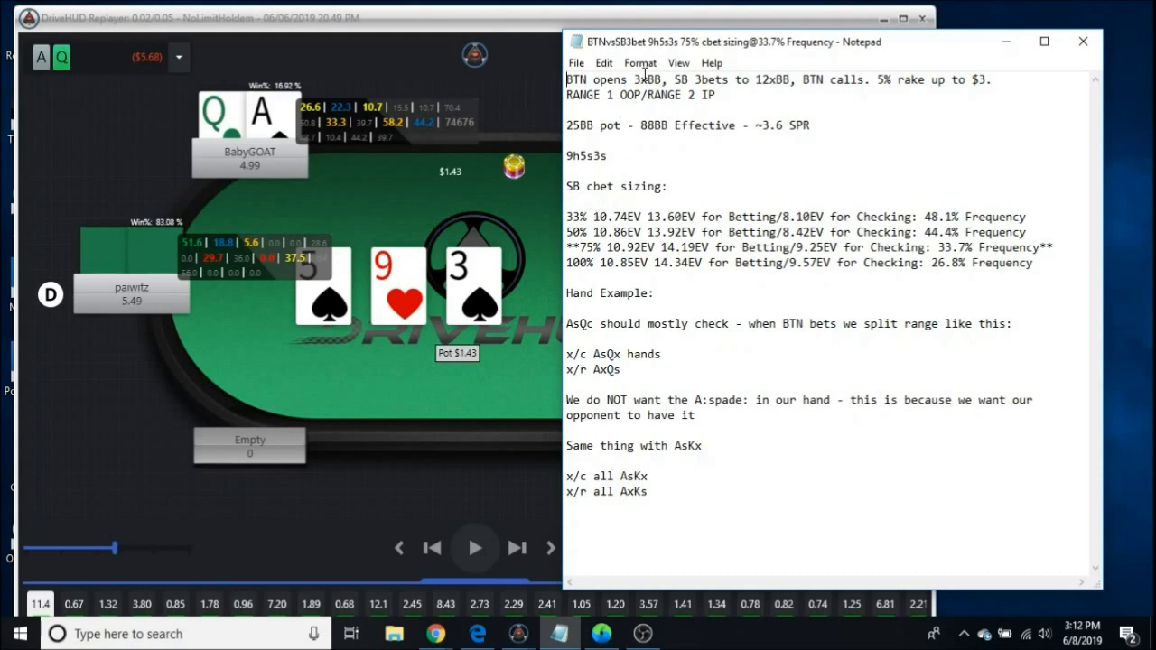
mouse_move(711, 147)
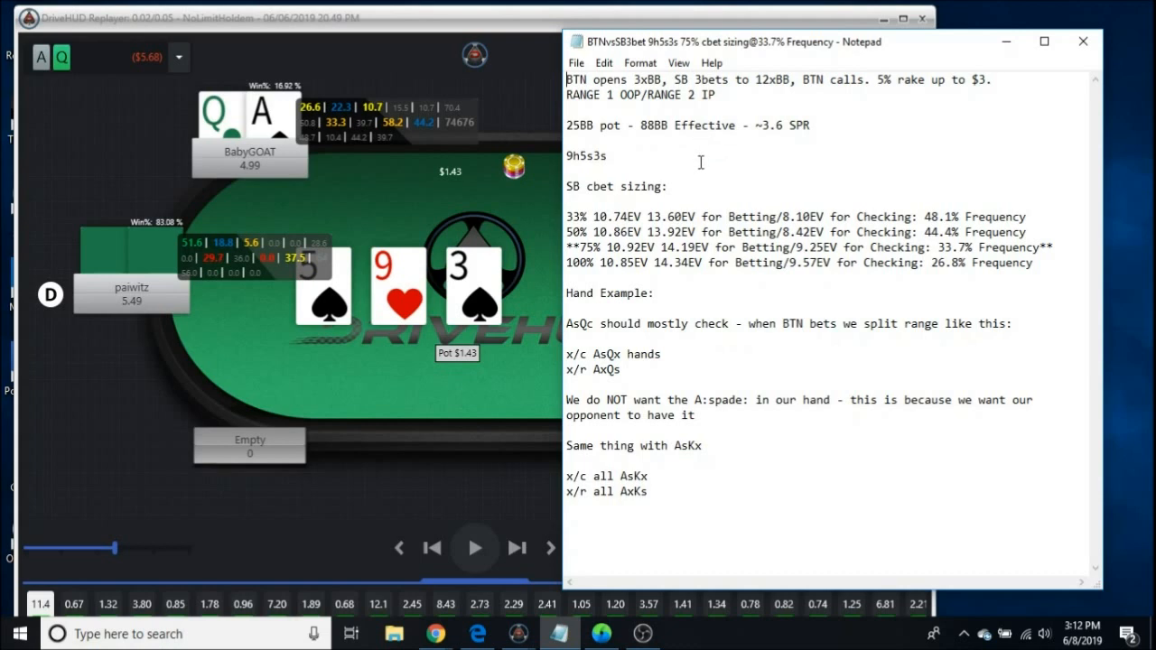
mouse_move(715, 166)
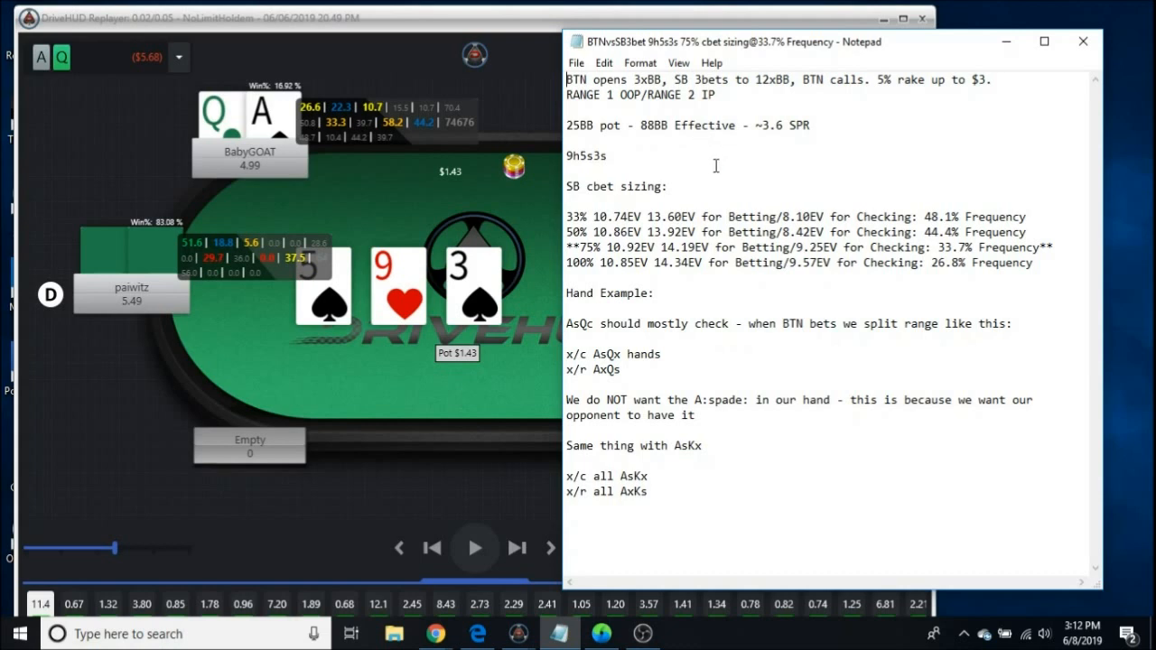
mouse_move(747, 161)
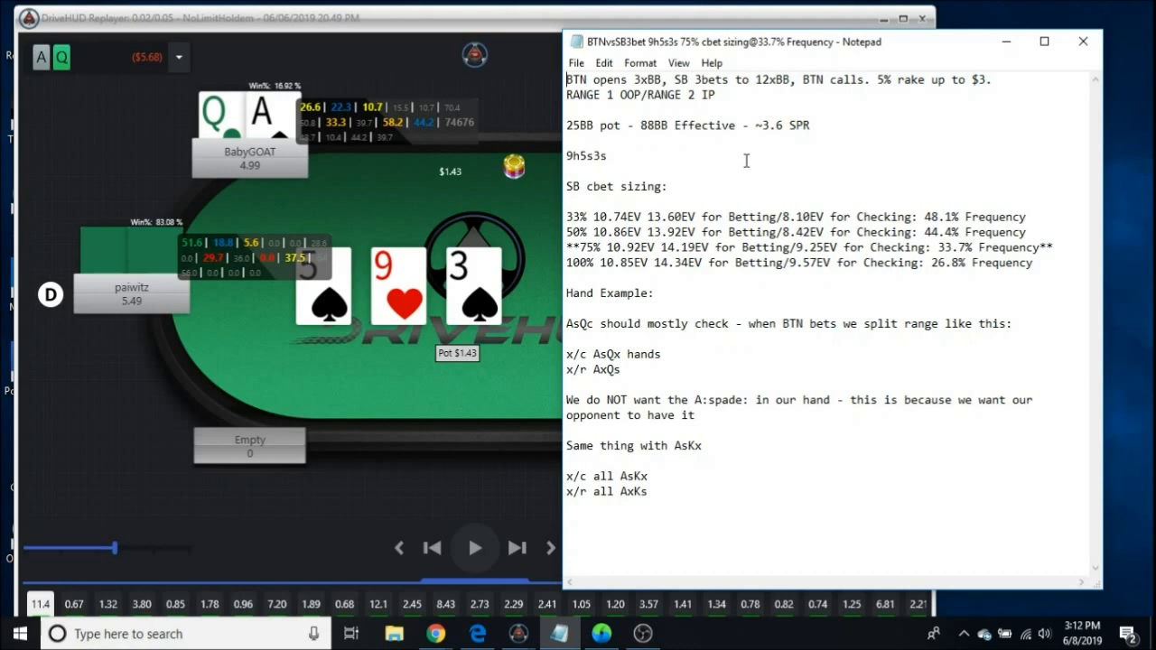
mouse_move(737, 171)
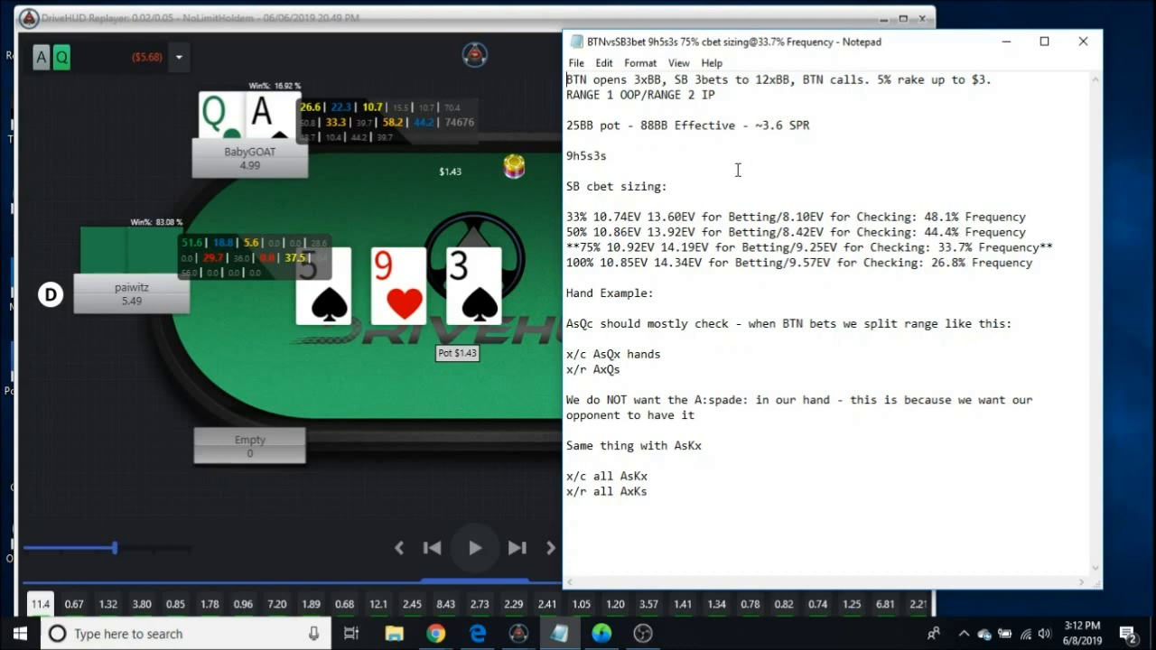
mouse_move(723, 181)
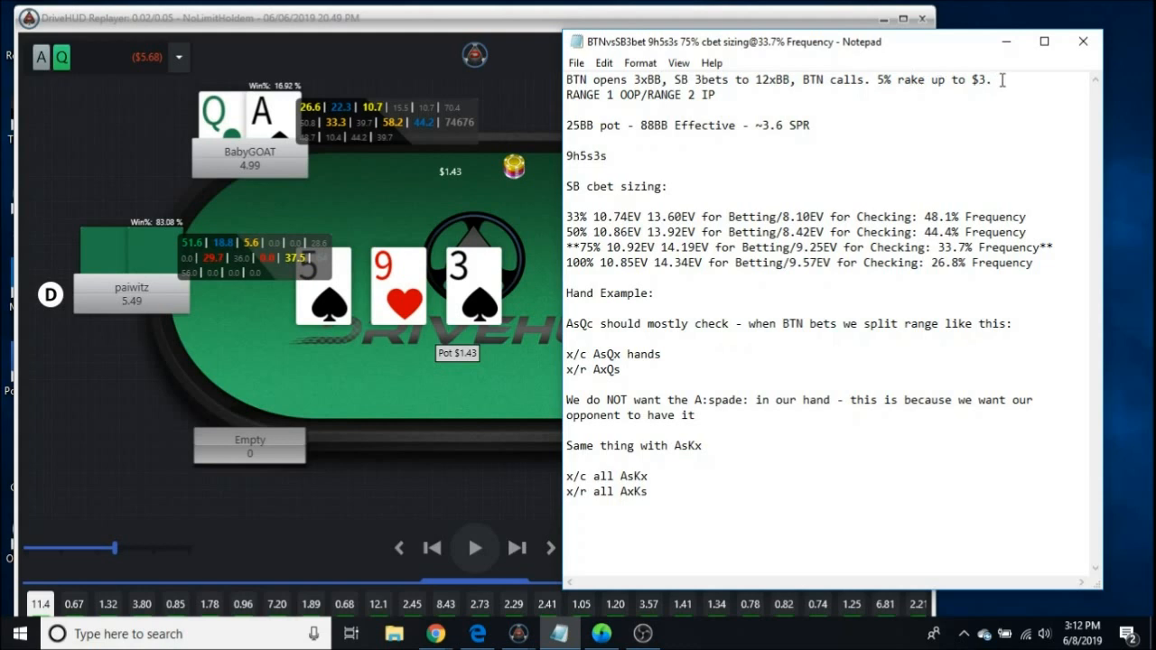
double_click(984, 80)
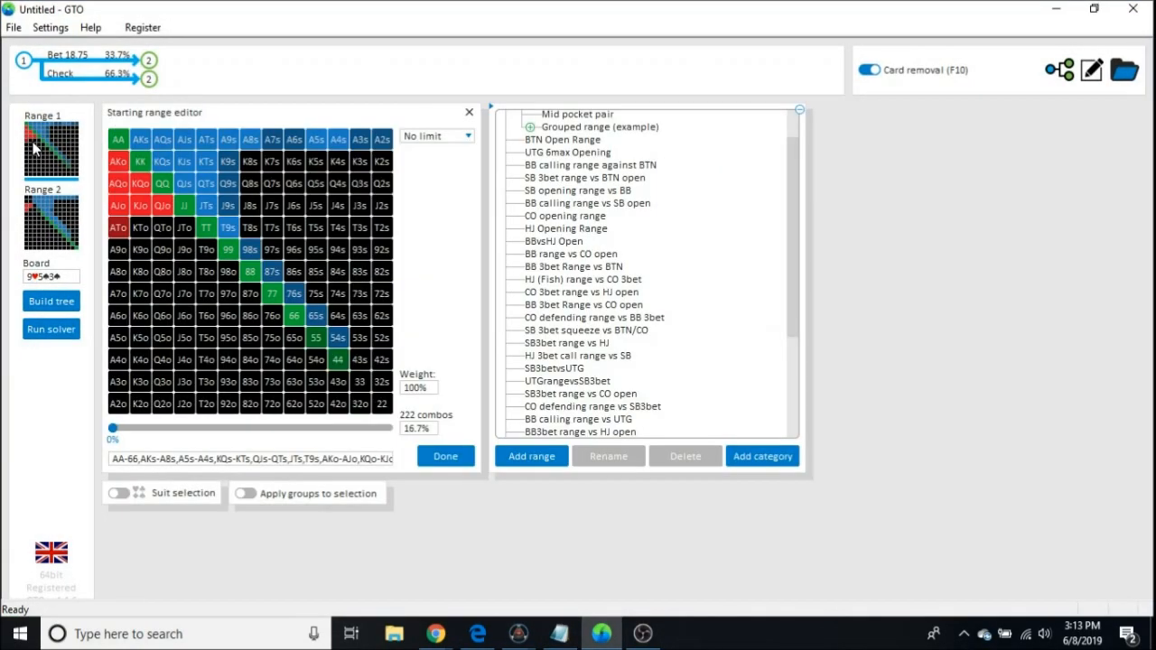
mouse_move(119, 139)
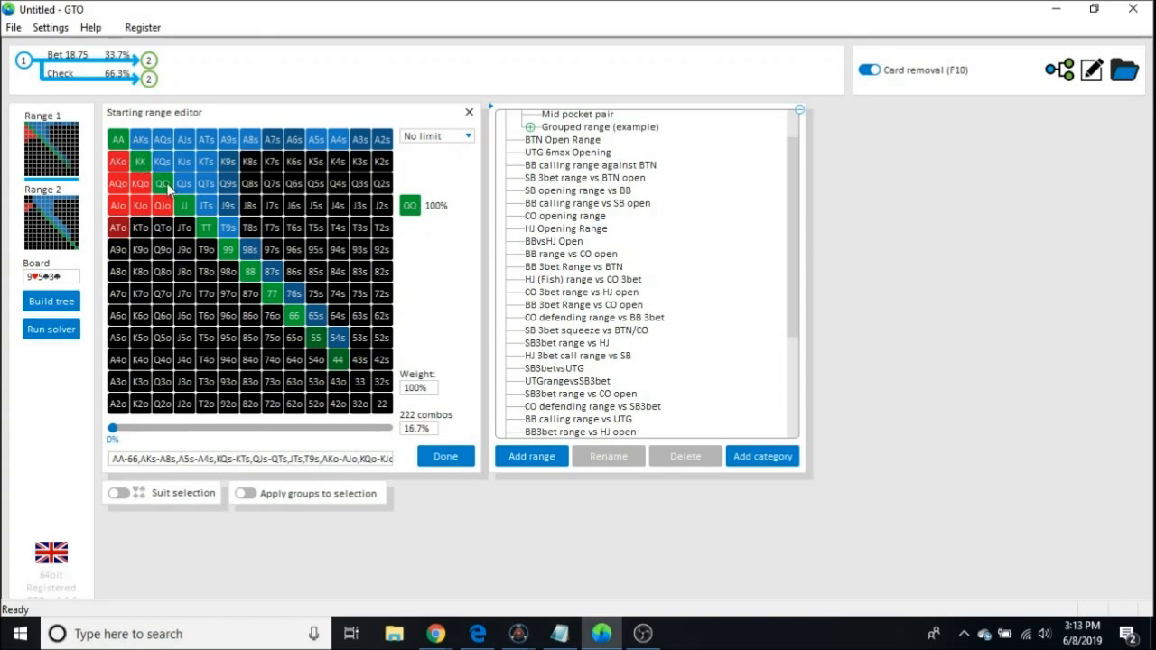
Open GTO+'s Range 1 starting range editor showing the mixed grid, e.g. Q9s at 50%
left_click(250, 271)
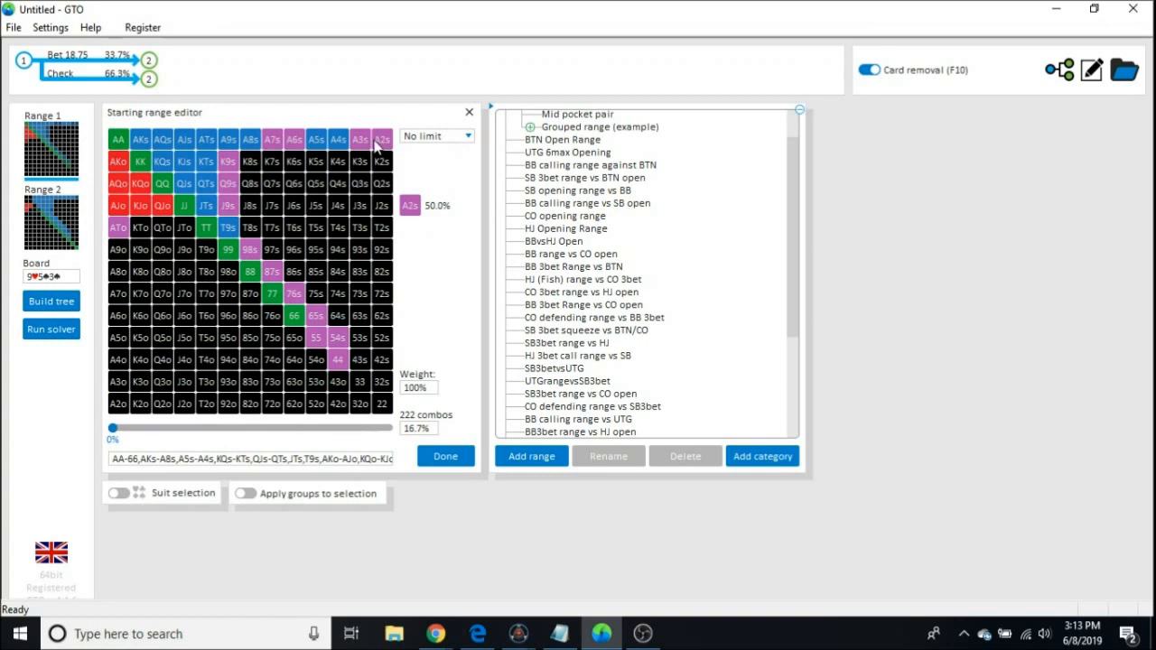
left_click(358, 139)
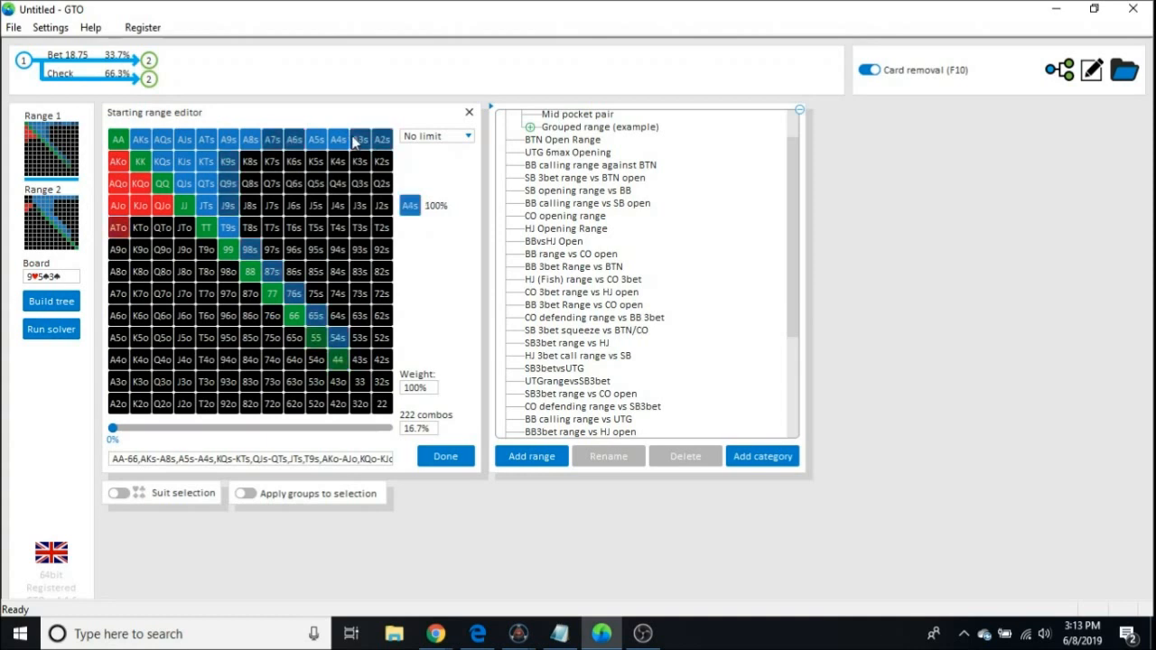
left_click(360, 139)
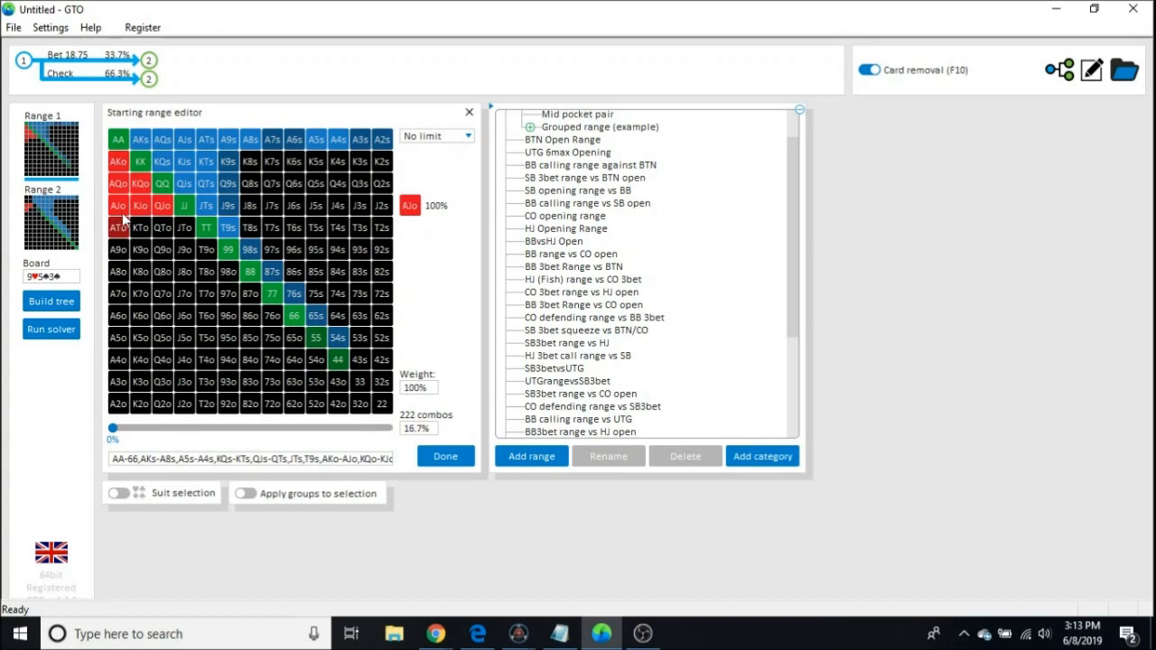
left_click(118, 227)
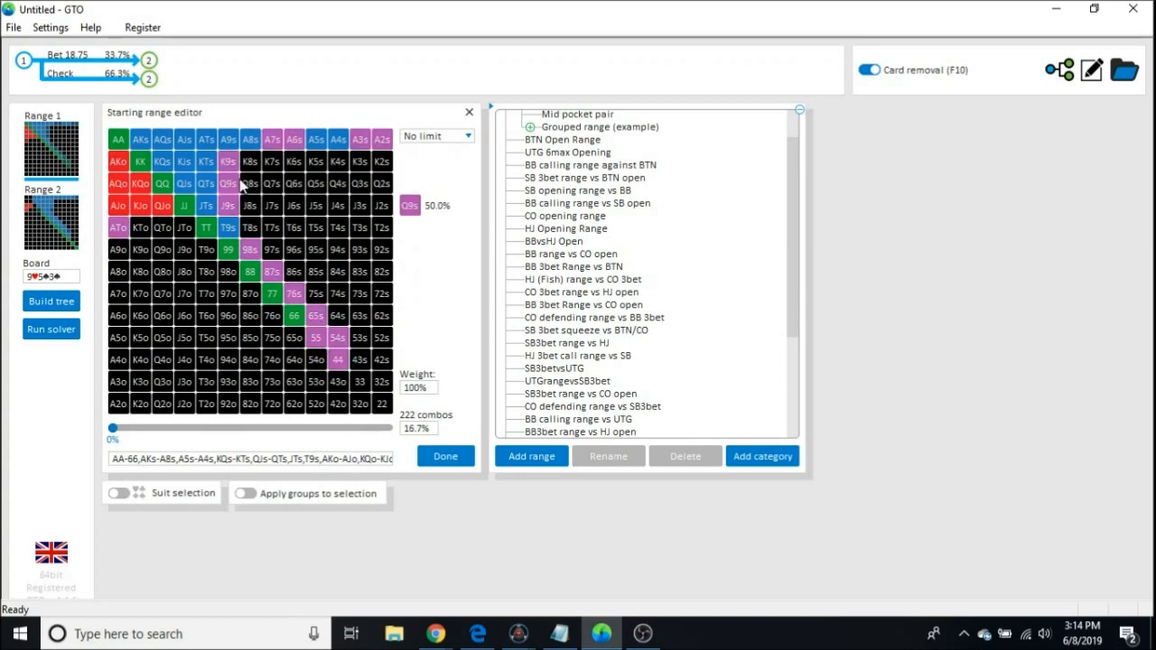
mouse_move(360, 139)
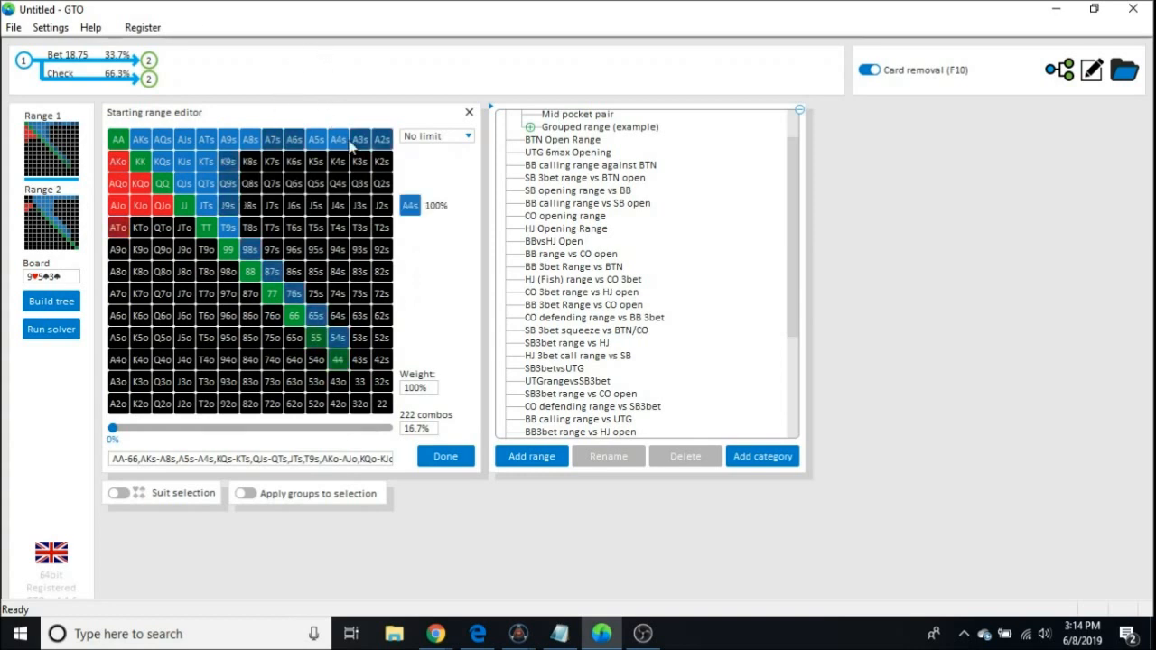
Return to the notes and briefly highlight the 33% sizing's betting and checking EVs
left_click(560, 634)
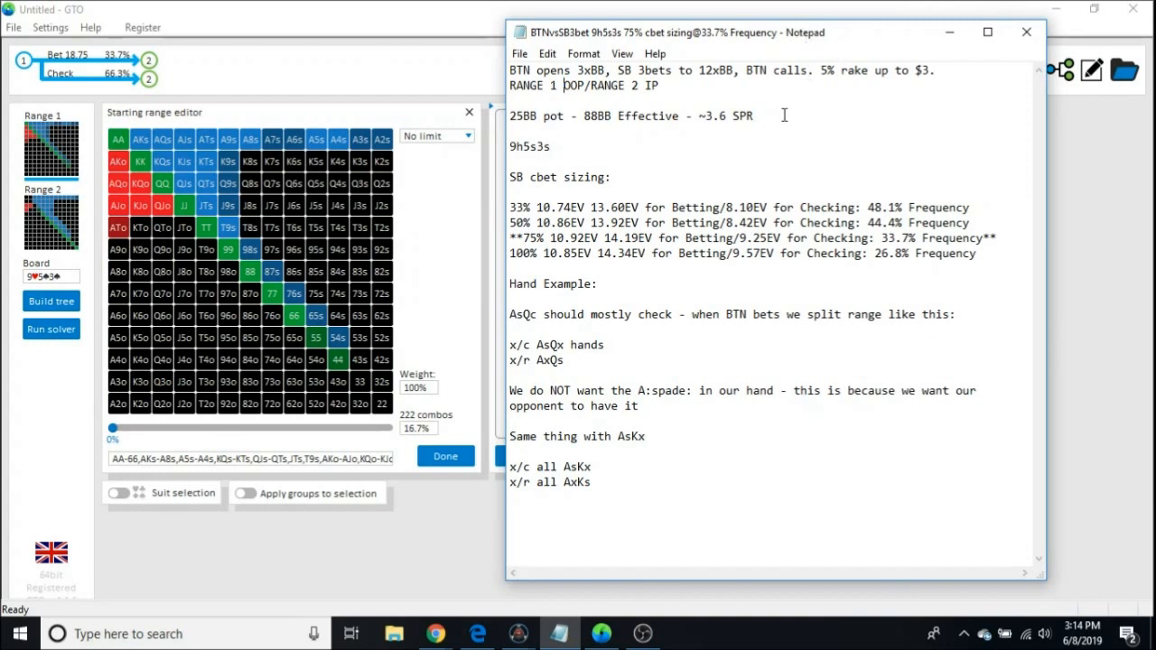
mouse_move(781, 90)
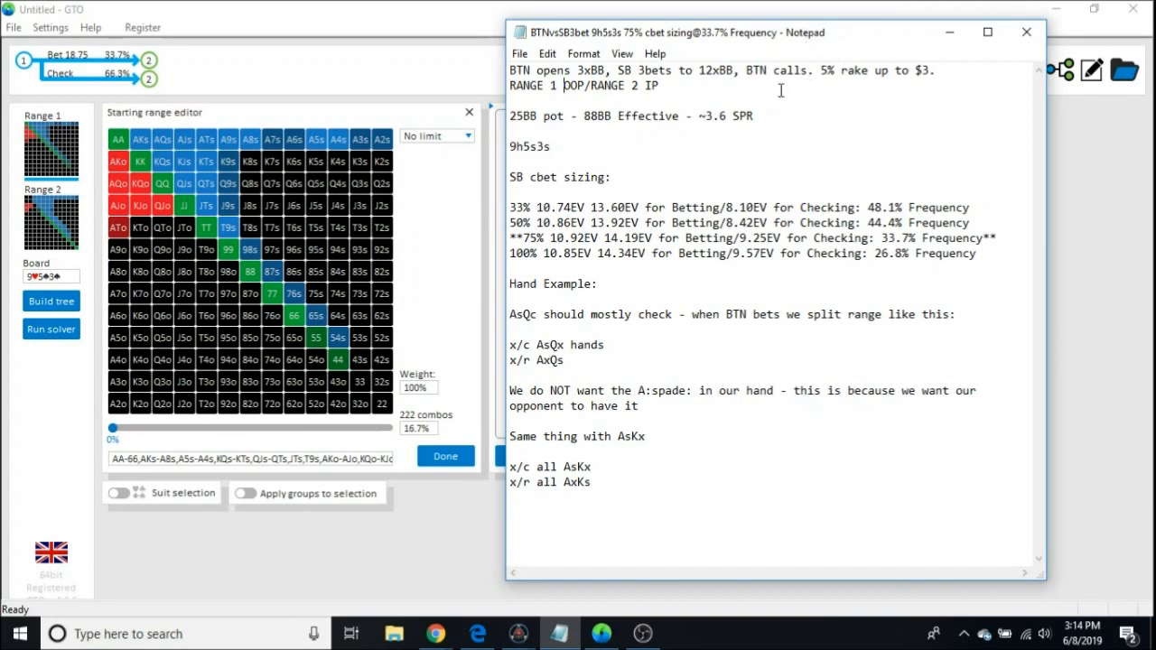
mouse_move(806, 152)
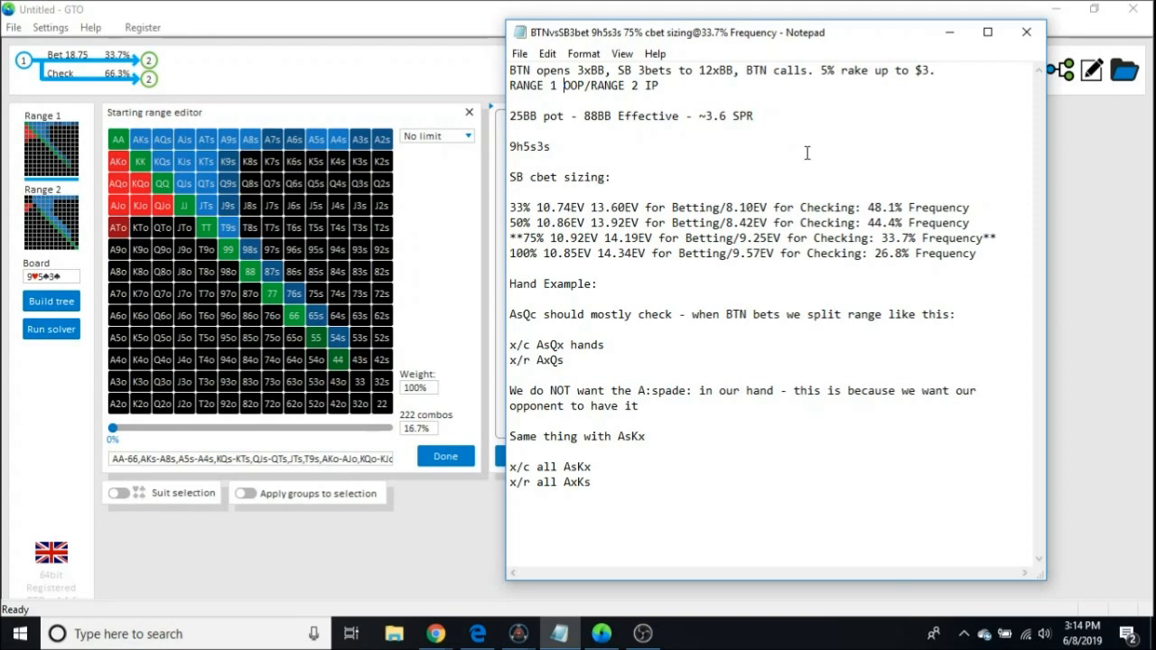
mouse_move(820, 145)
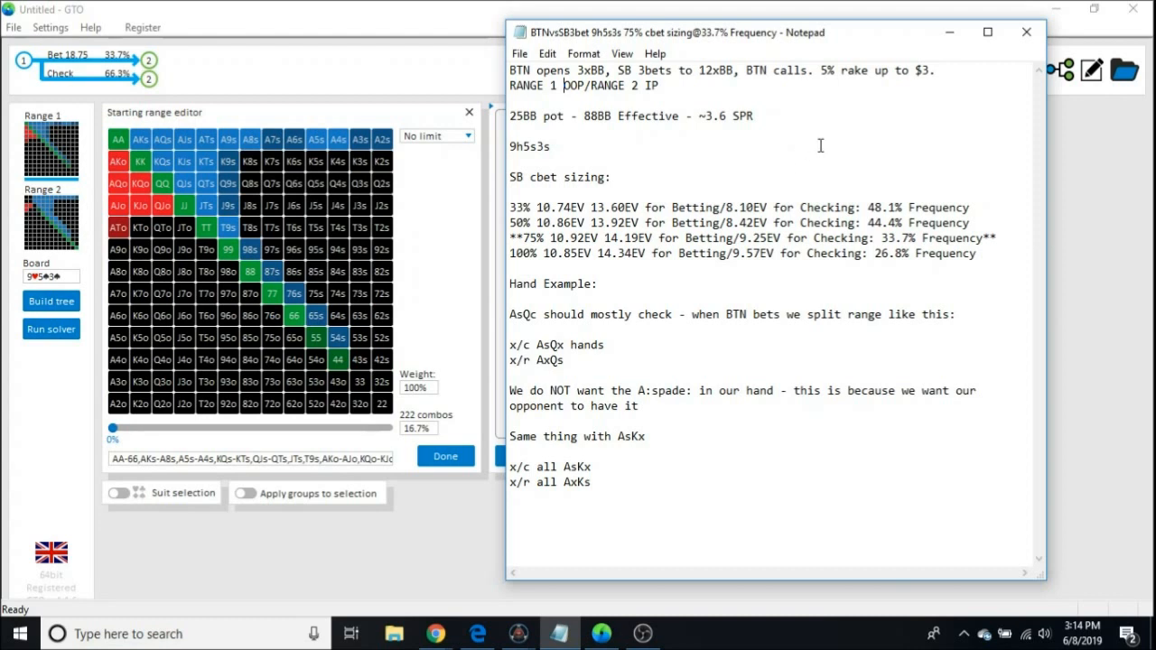
left_click(757, 115)
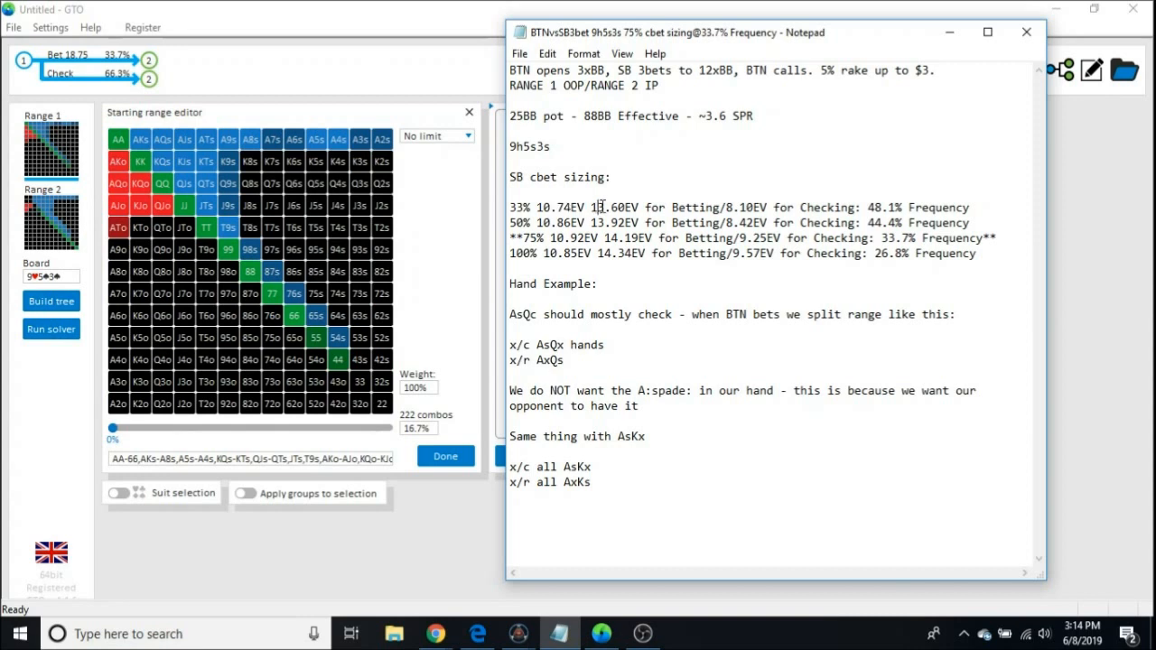
left_click_drag(594, 207, 765, 207)
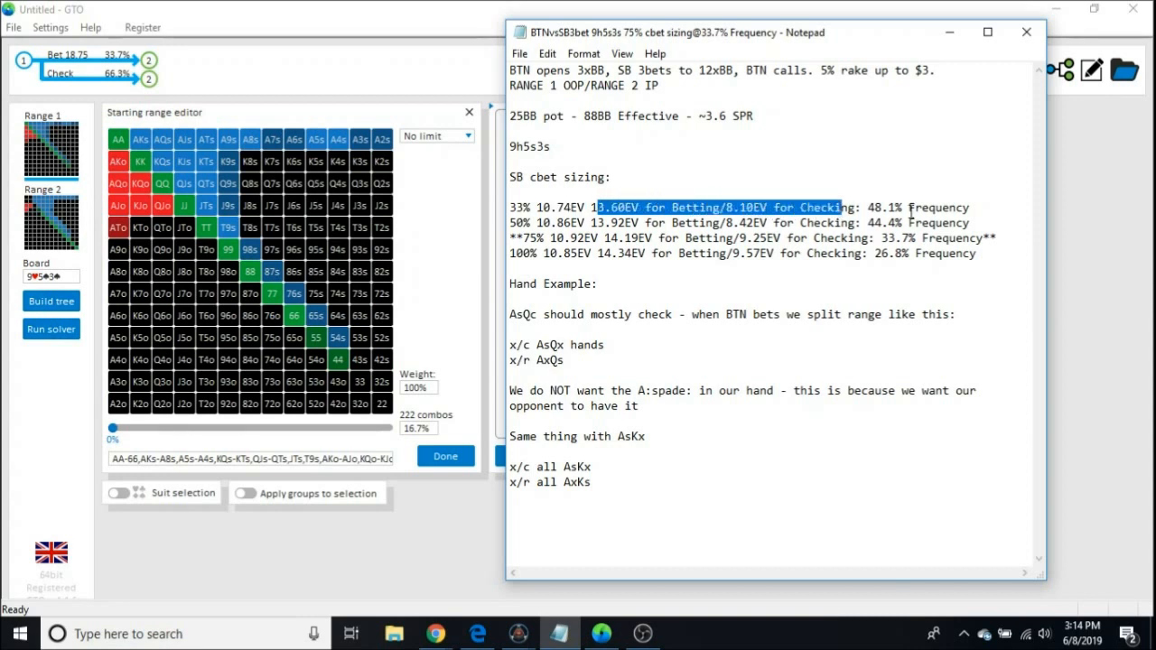
left_click(911, 207)
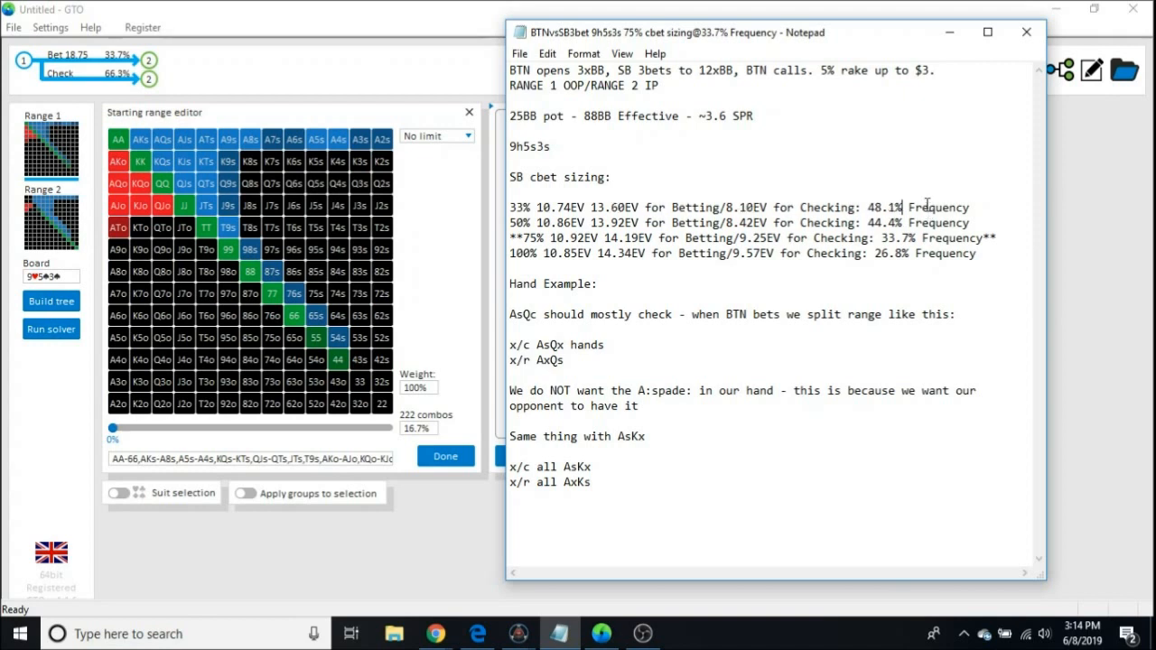
mouse_move(786, 196)
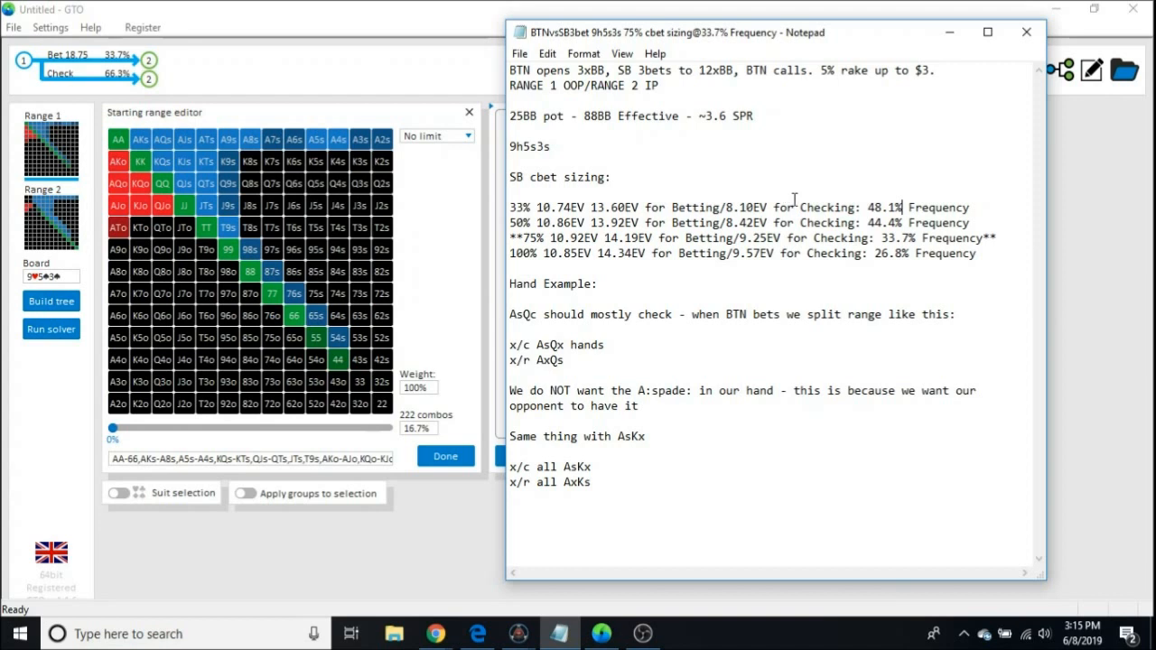
mouse_move(903, 192)
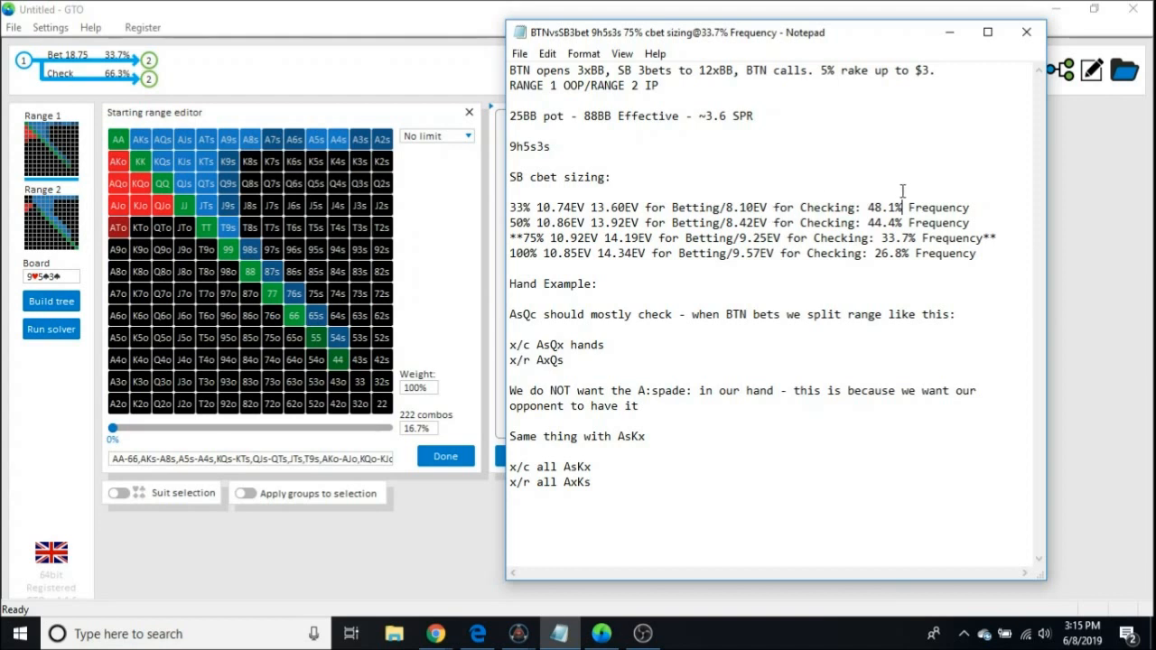
mouse_move(912, 203)
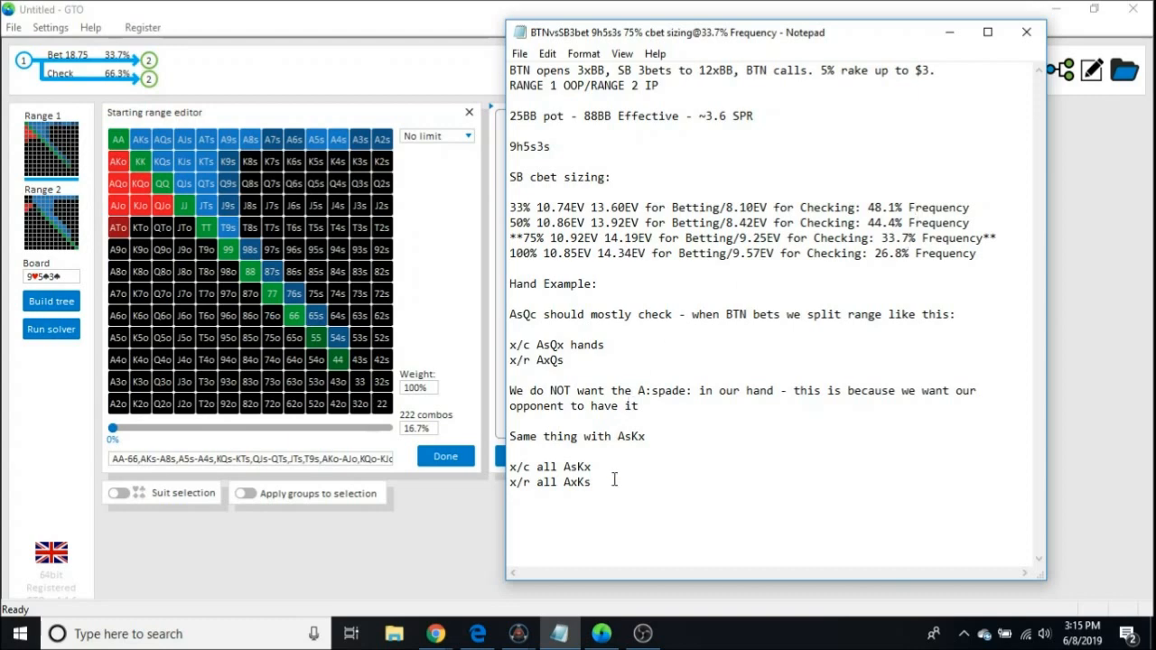
mouse_move(518, 633)
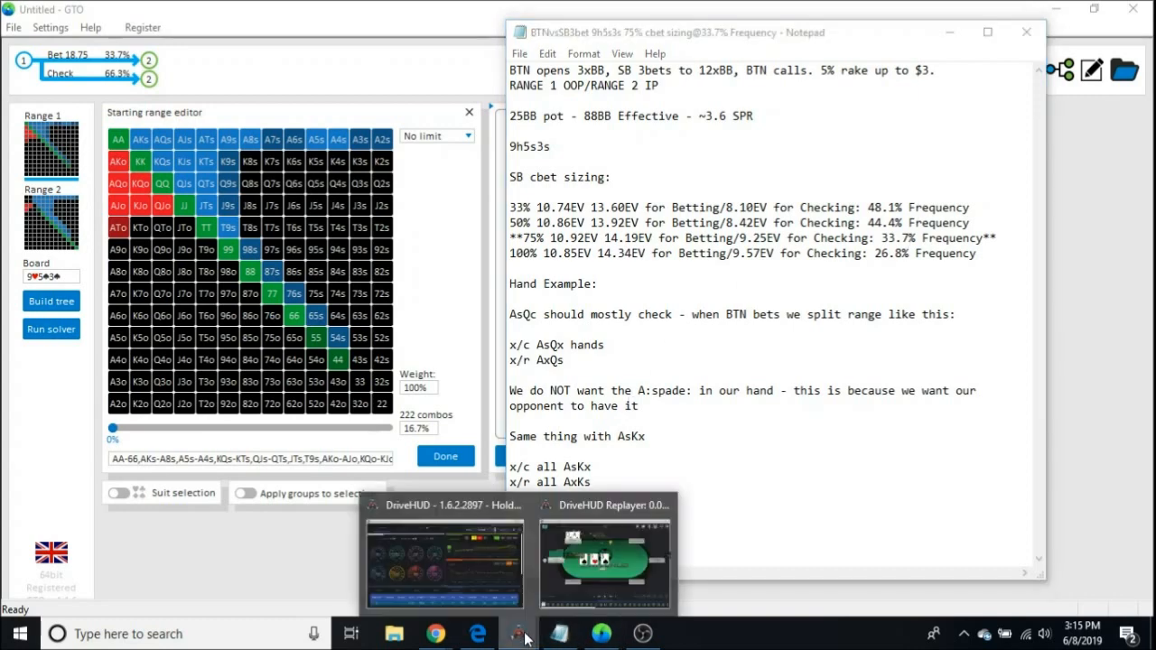
left_click(606, 560)
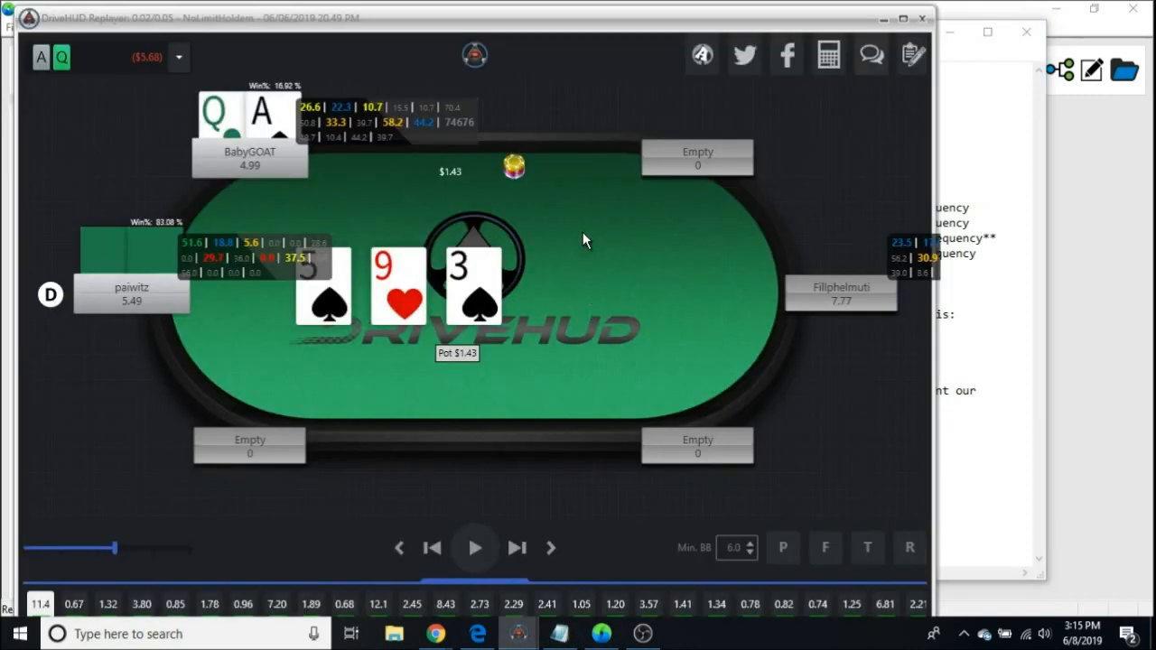
mouse_move(260, 180)
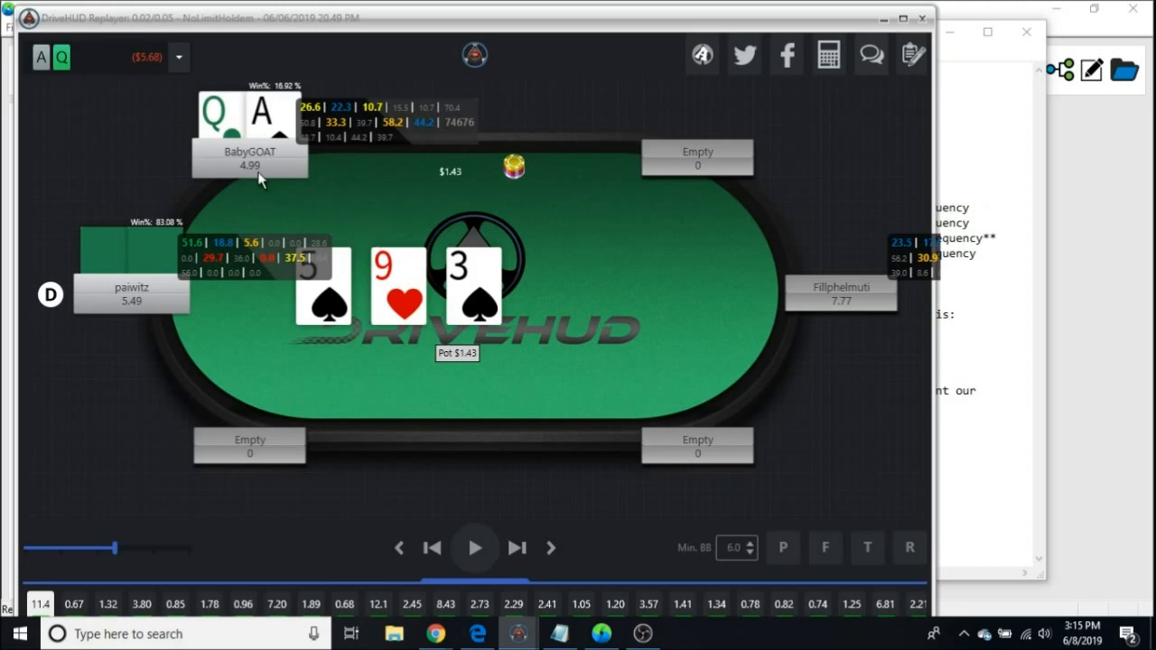
mouse_move(298, 270)
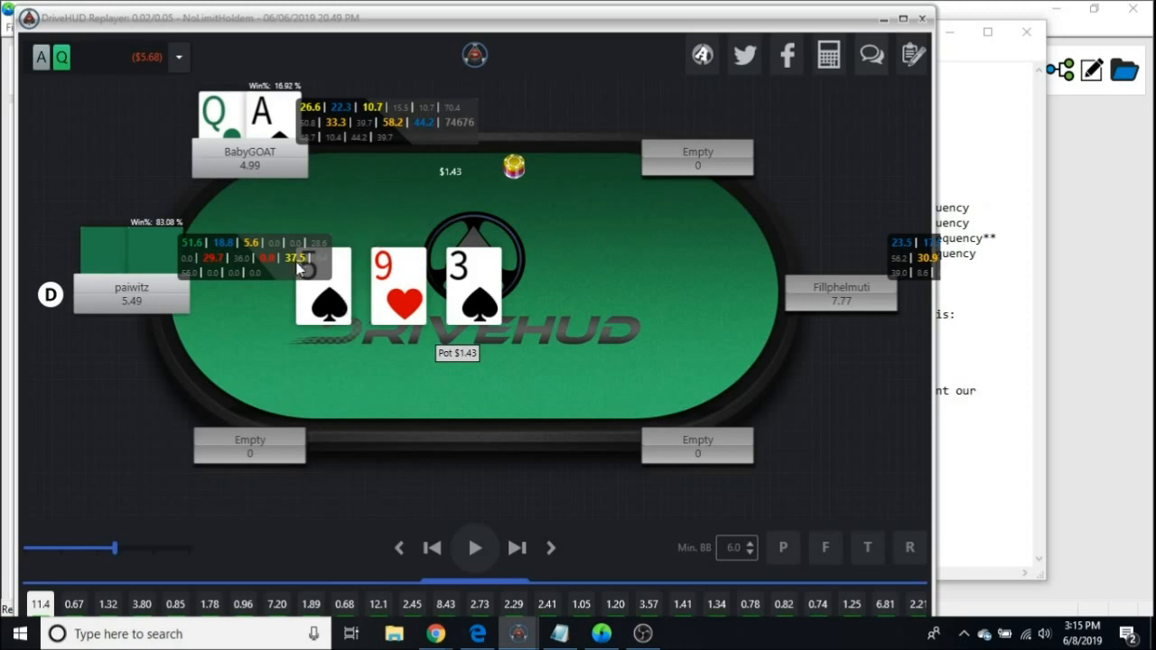
mouse_move(545, 258)
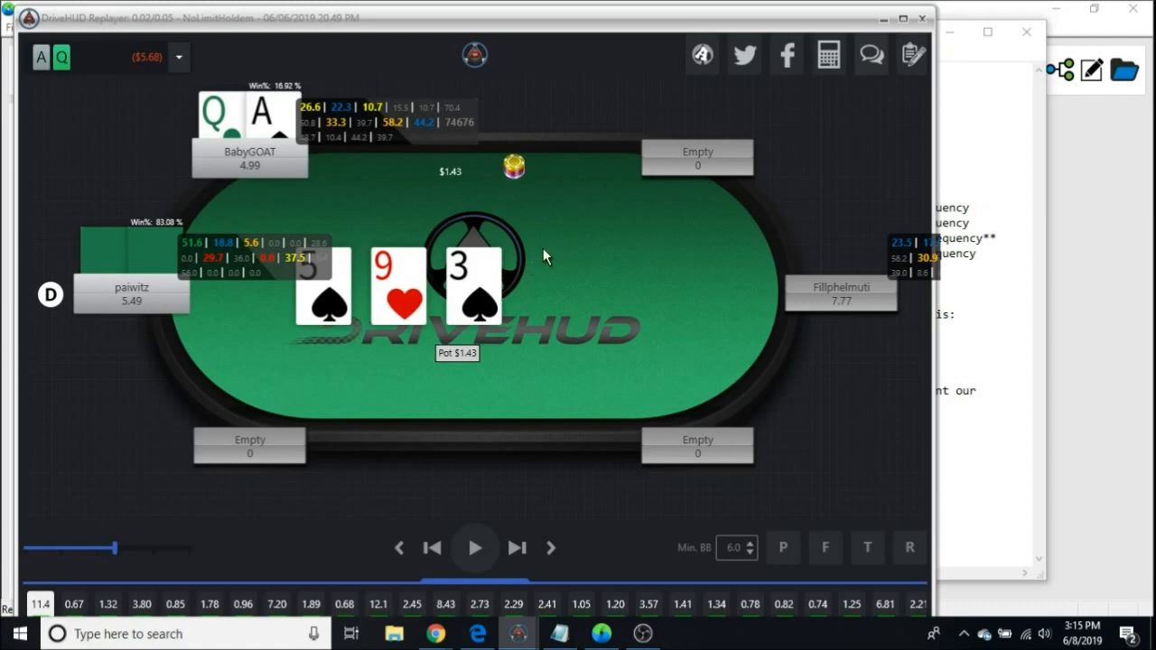
mouse_move(807, 126)
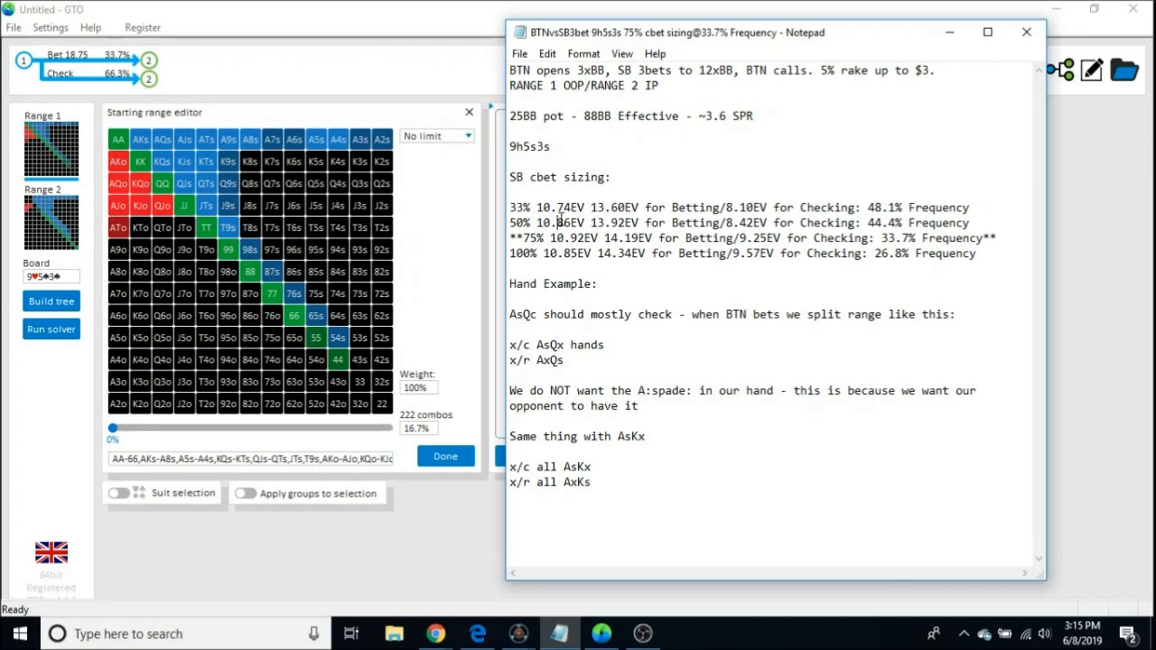
left_click_drag(596, 223, 822, 237)
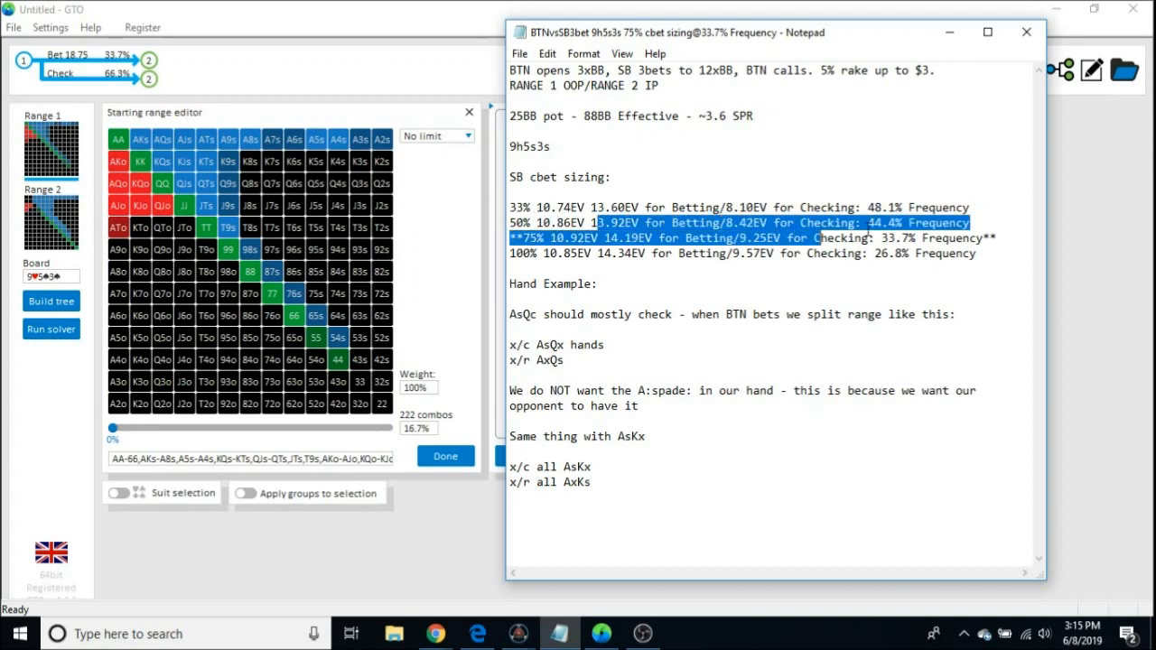
left_click(899, 237)
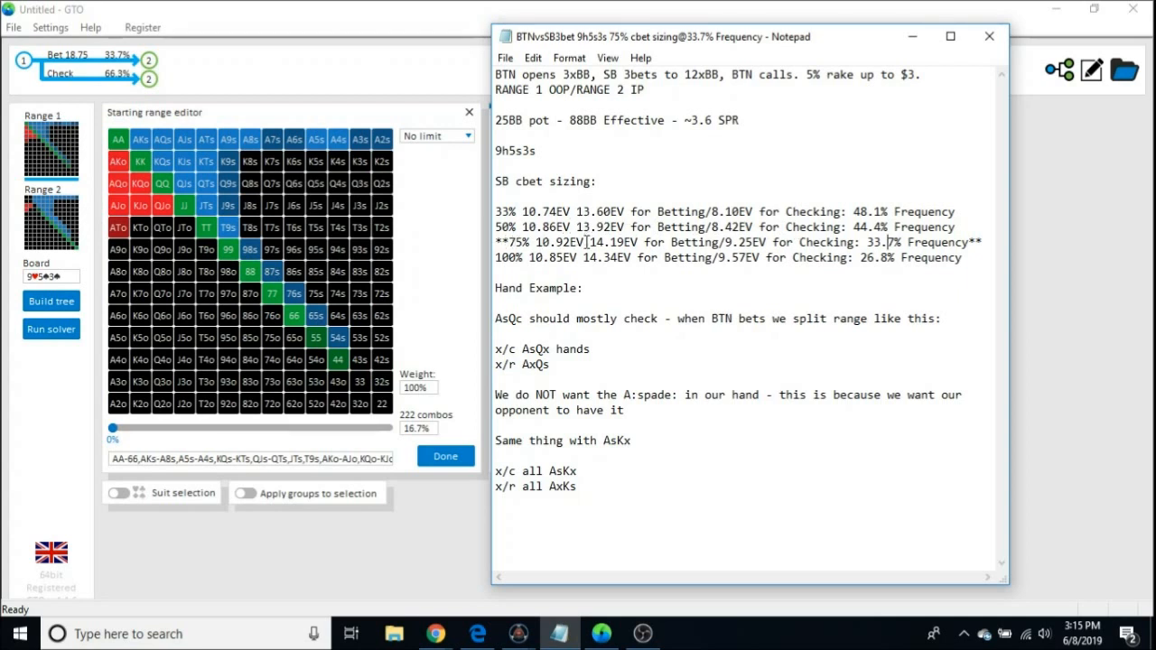
mouse_move(783, 273)
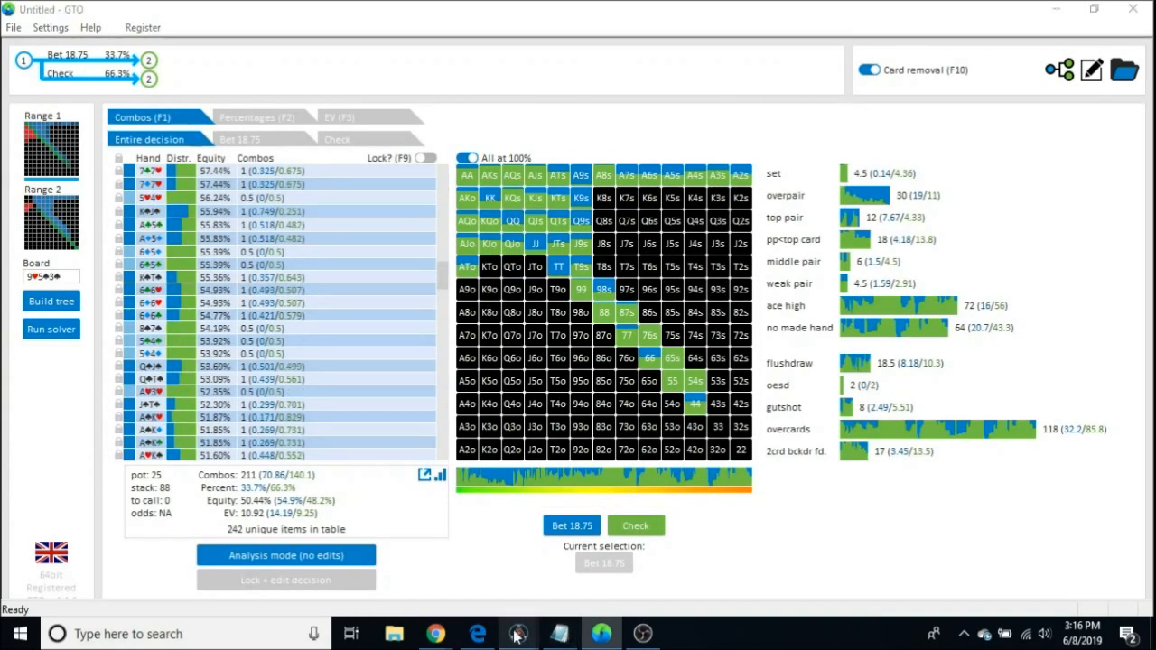
Bring the DriveHUD hand replay back up and step it forward
left_click(518, 633)
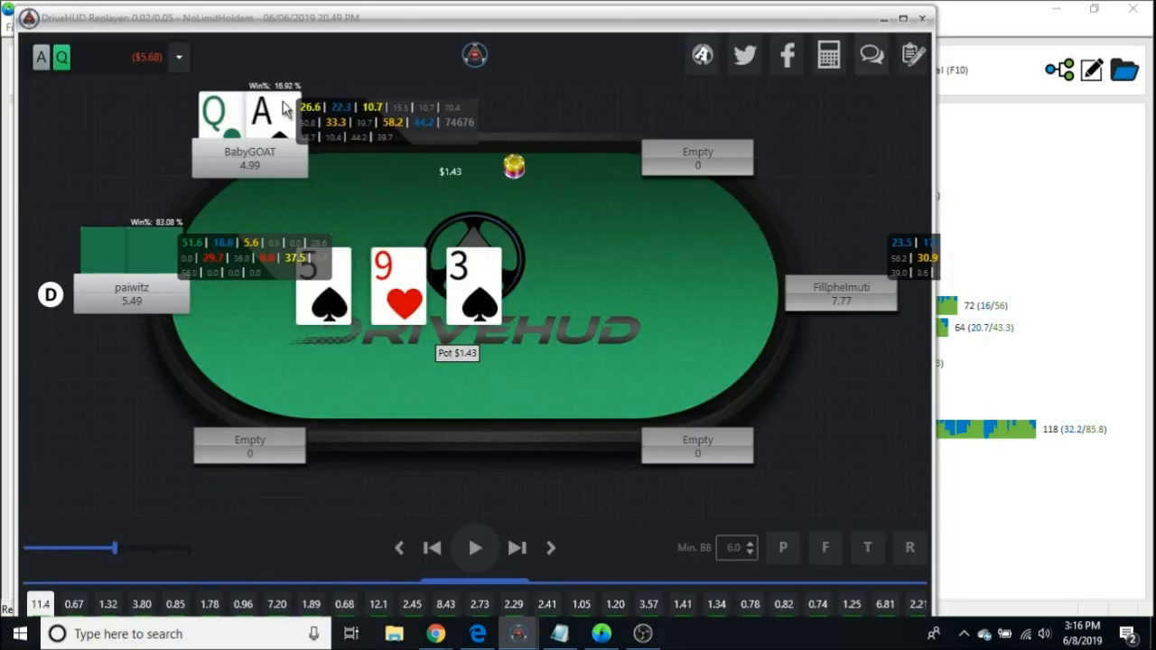
mouse_move(849, 35)
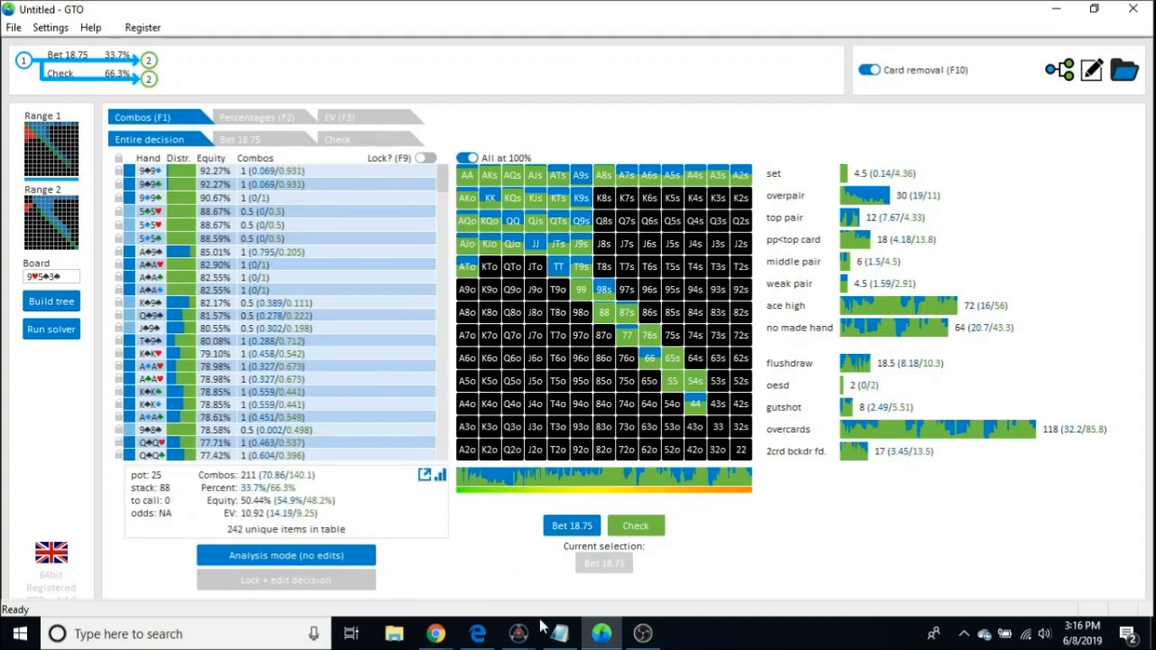
left_click(517, 633)
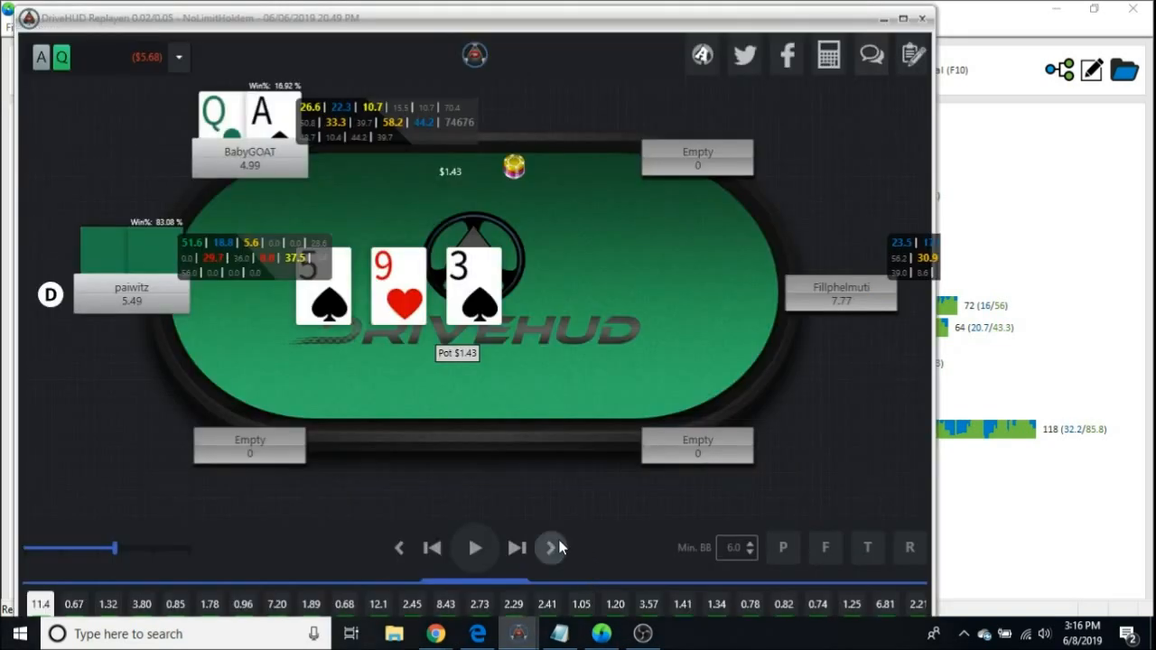
left_click(551, 547)
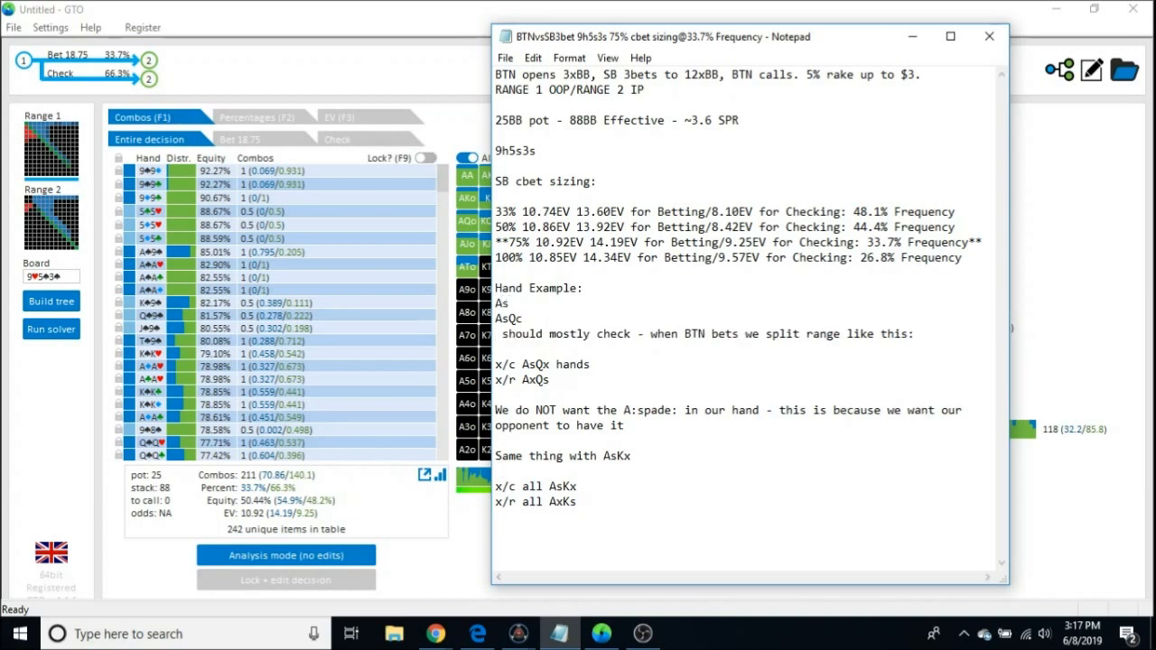
Complete 'AsKx' and add 'Non-spade high cards should mostly check flop.' to the hand example
type("Kx")
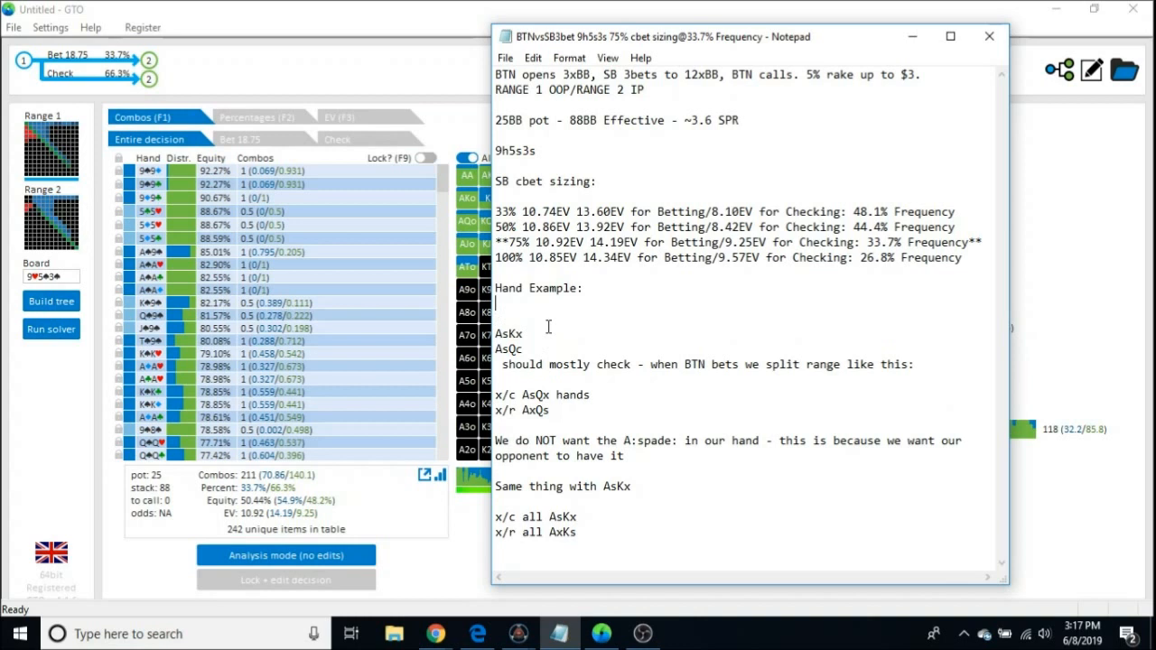
type("Non s")
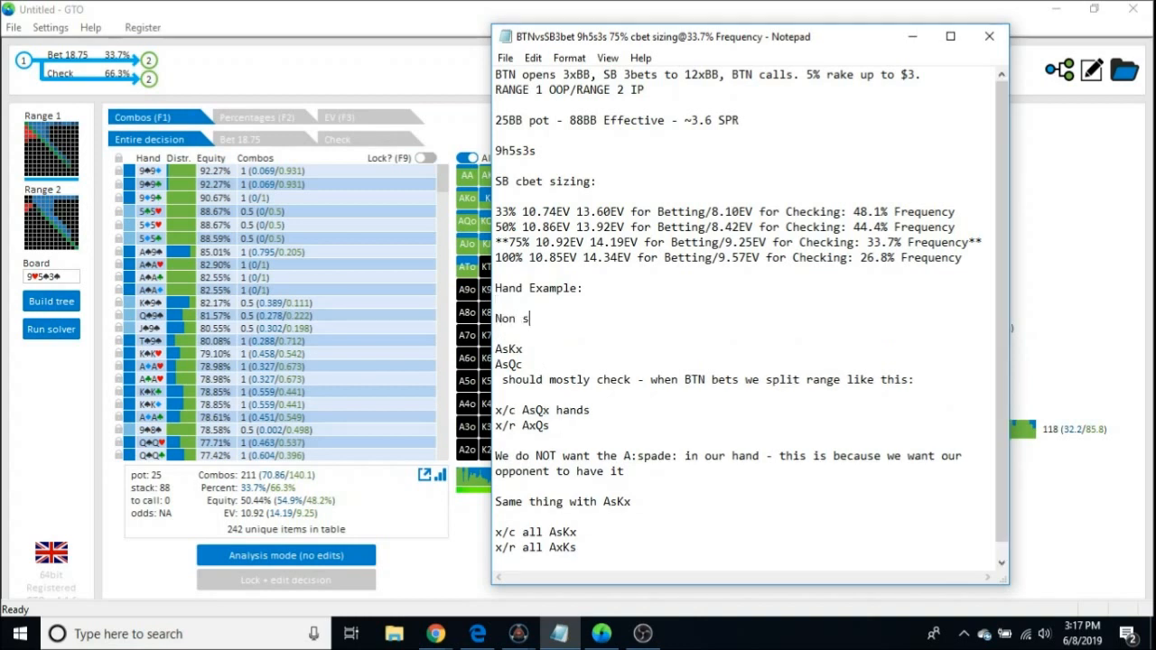
type("-spade high c")
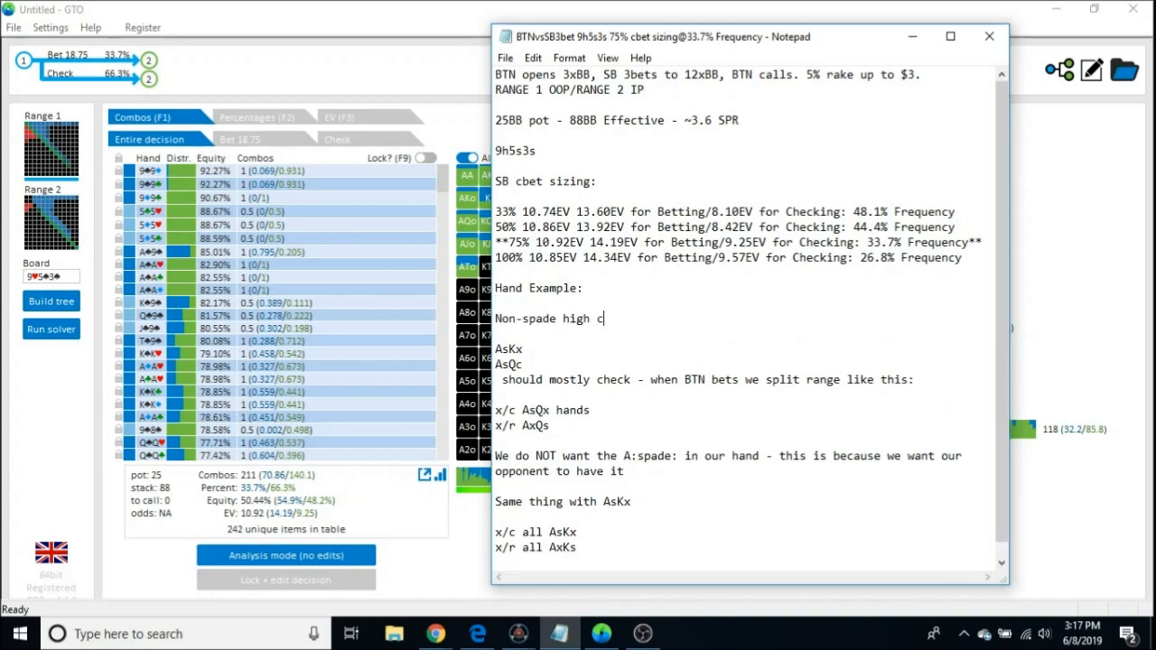
type("ards should")
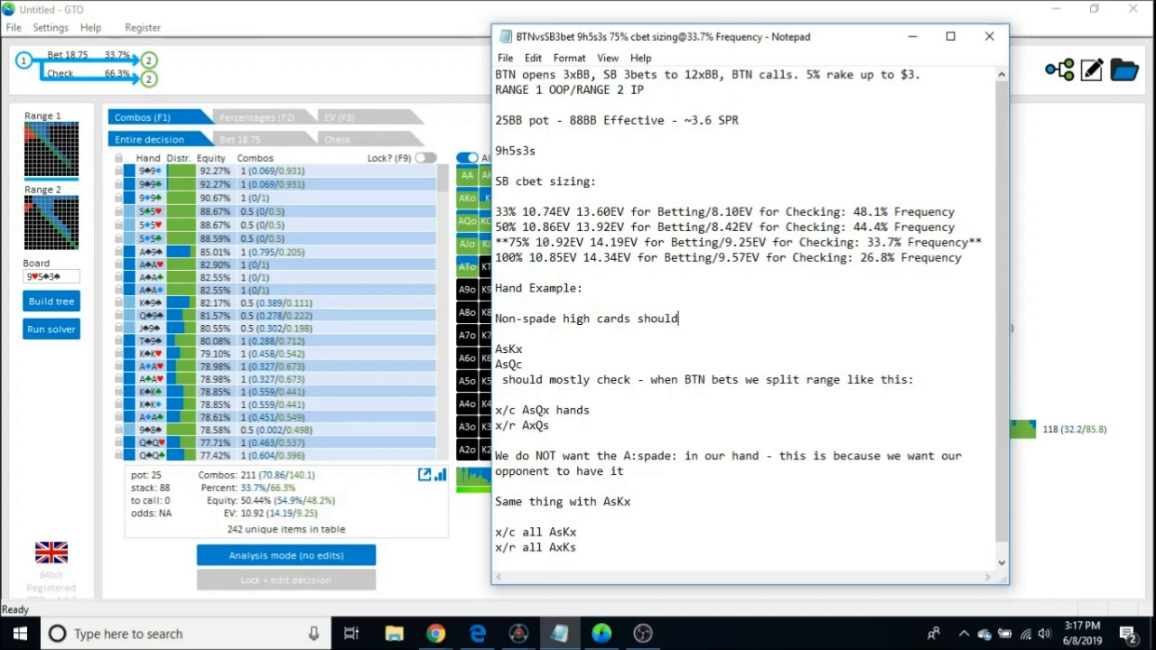
type("mostly check flo")
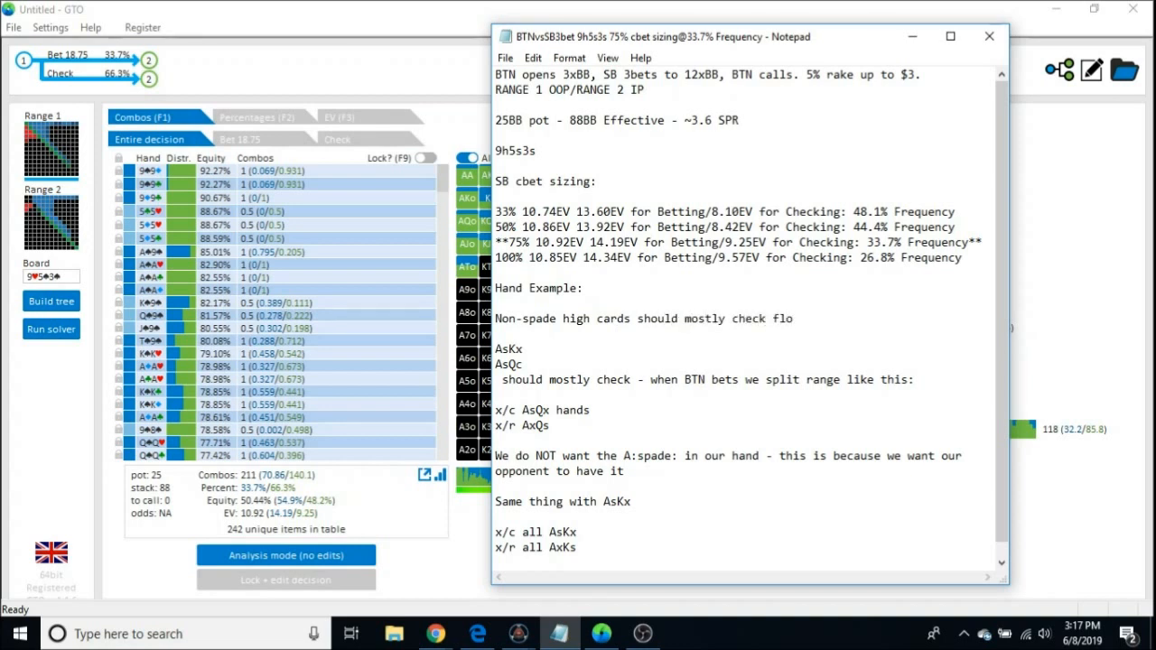
type("p.")
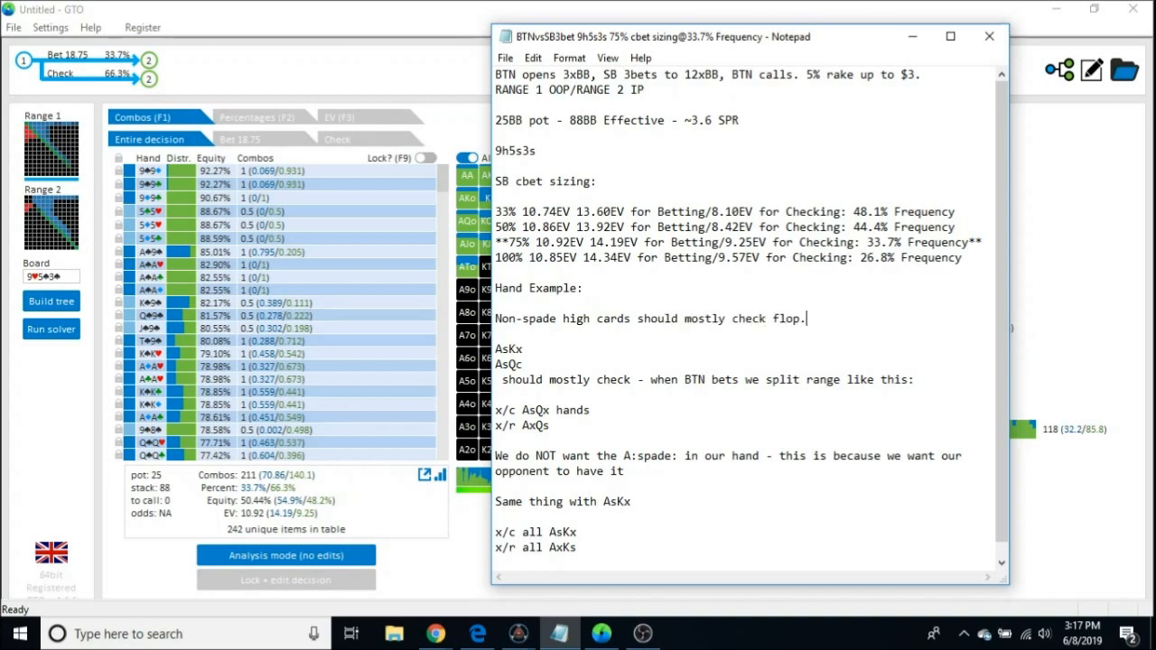
left_click(504, 58)
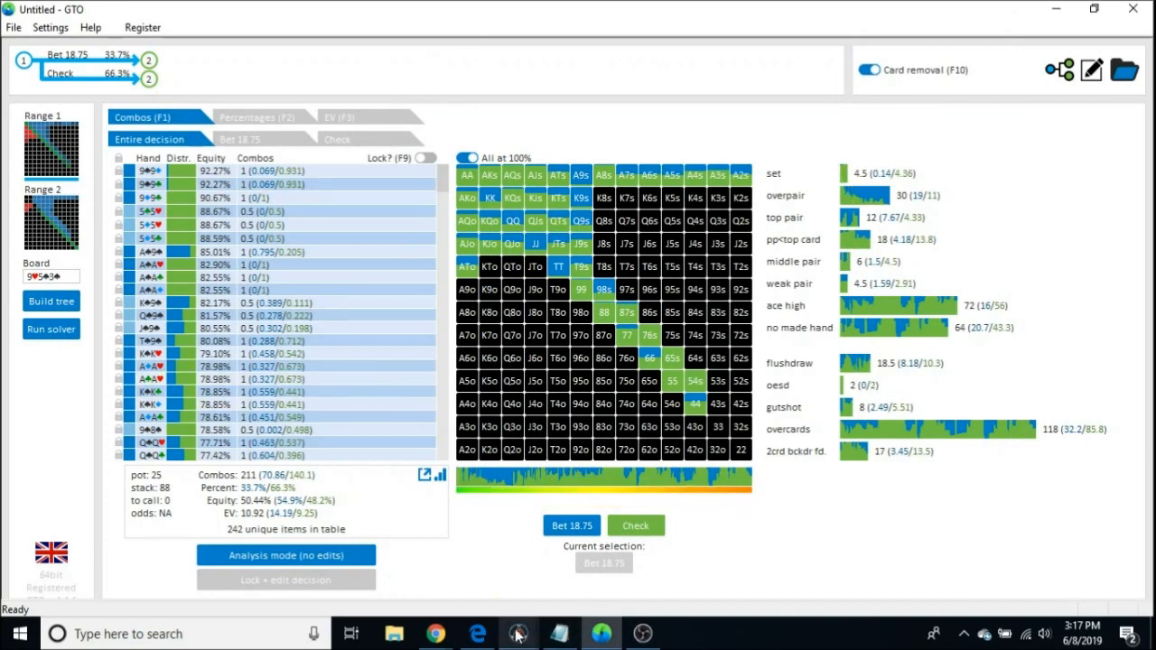
Step the replay to the dealer's $1.07 flop bet and follow the solver's check line
left_click(518, 634)
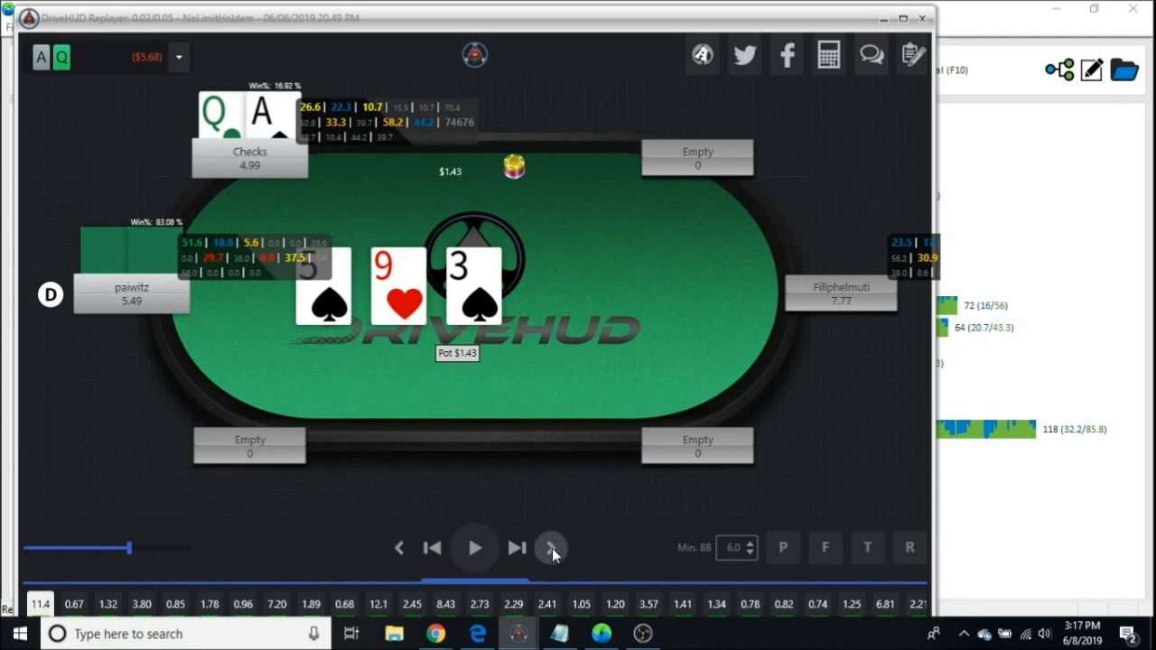
left_click(551, 547)
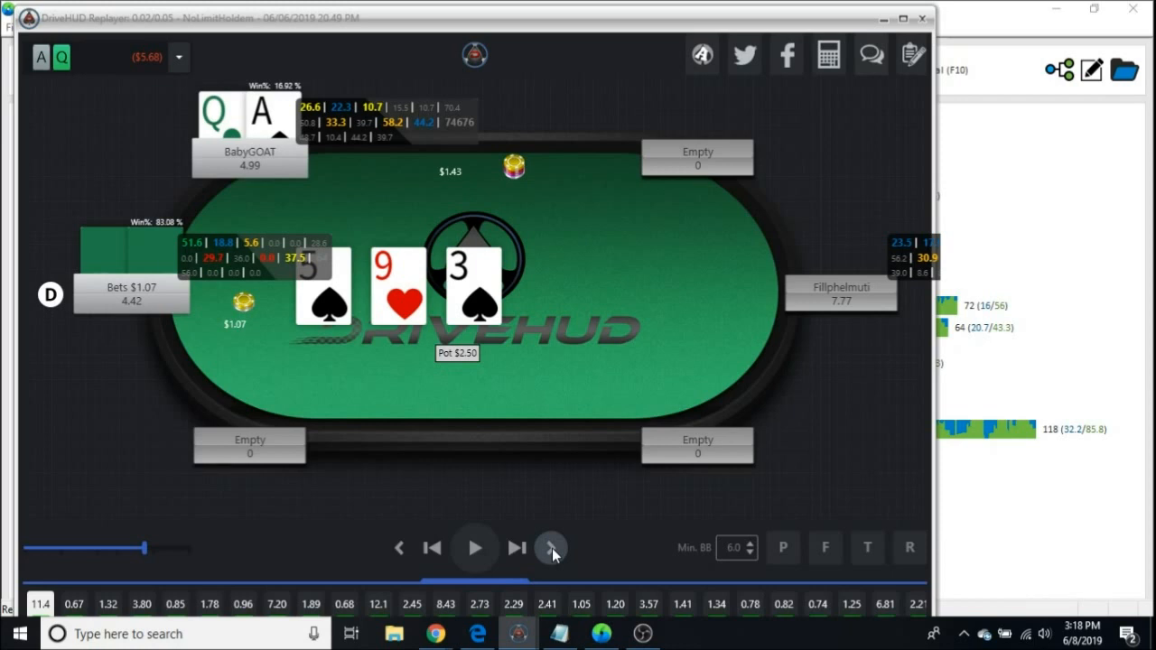
mouse_move(741, 151)
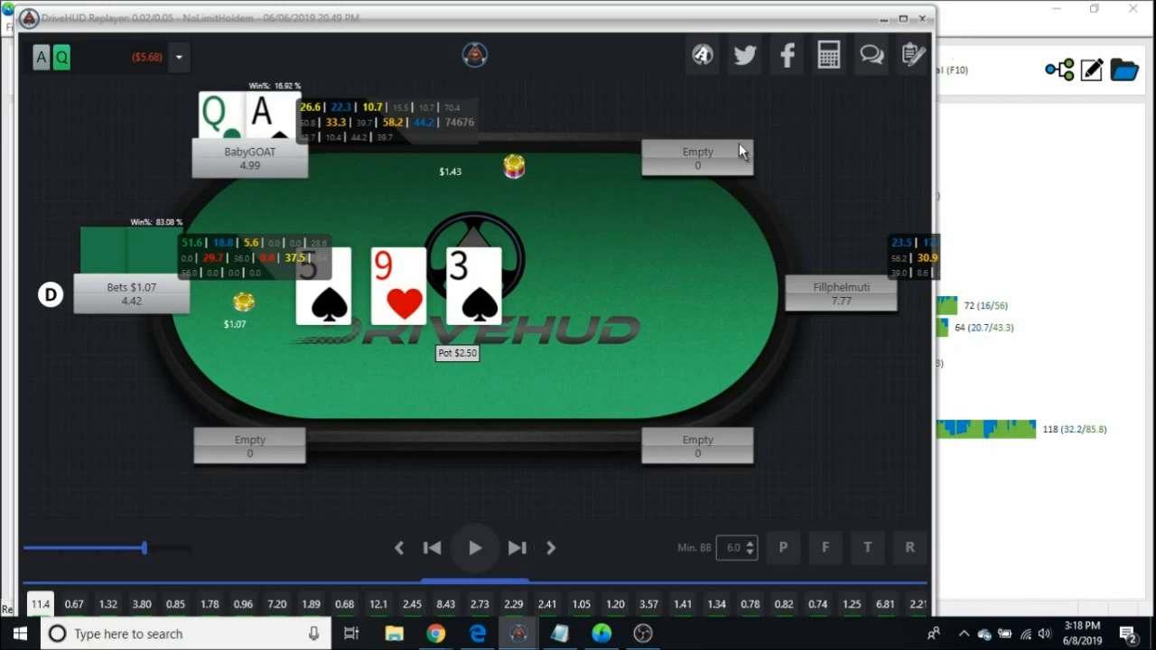
mouse_move(990, 20)
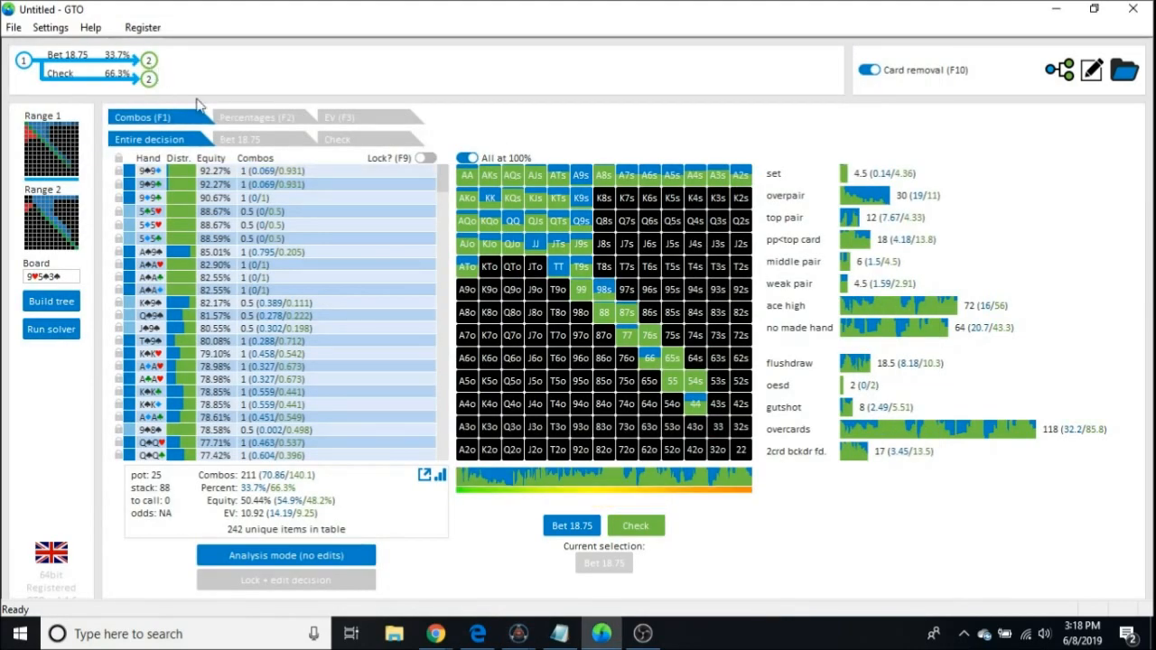
mouse_move(165, 81)
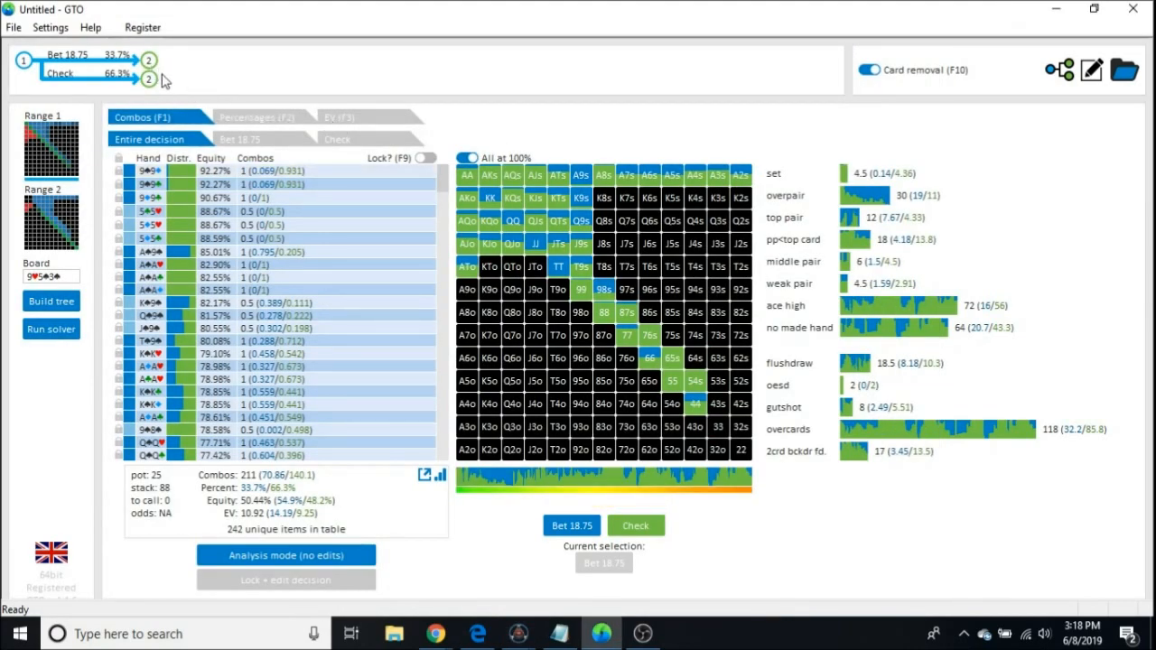
left_click(148, 79)
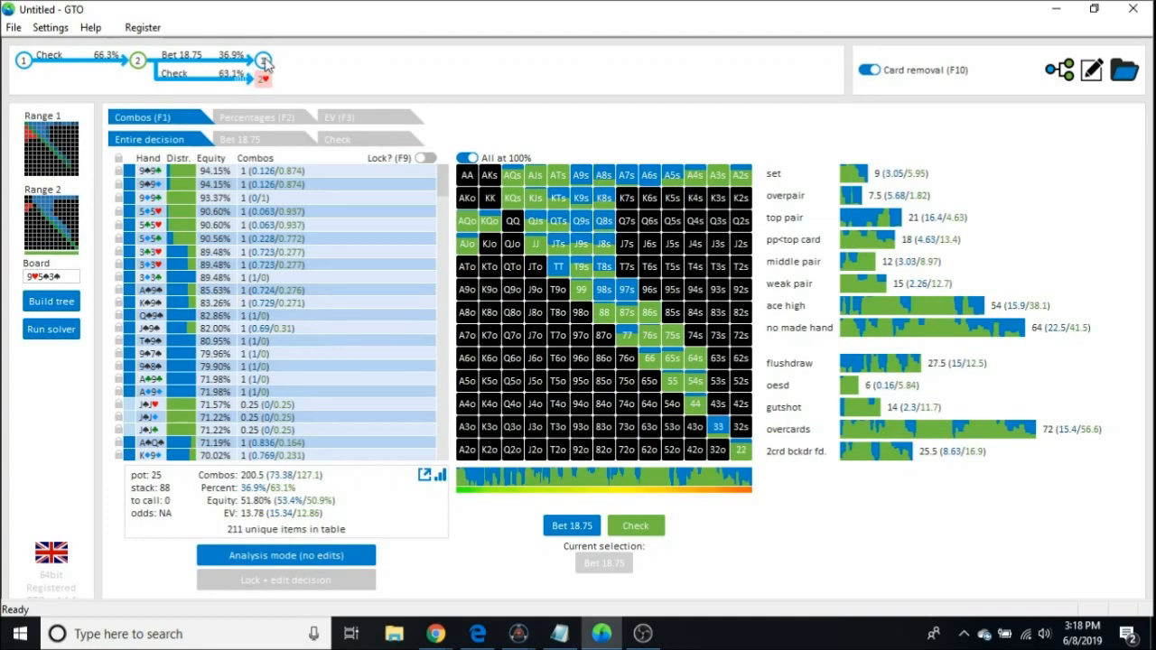
left_click(263, 61)
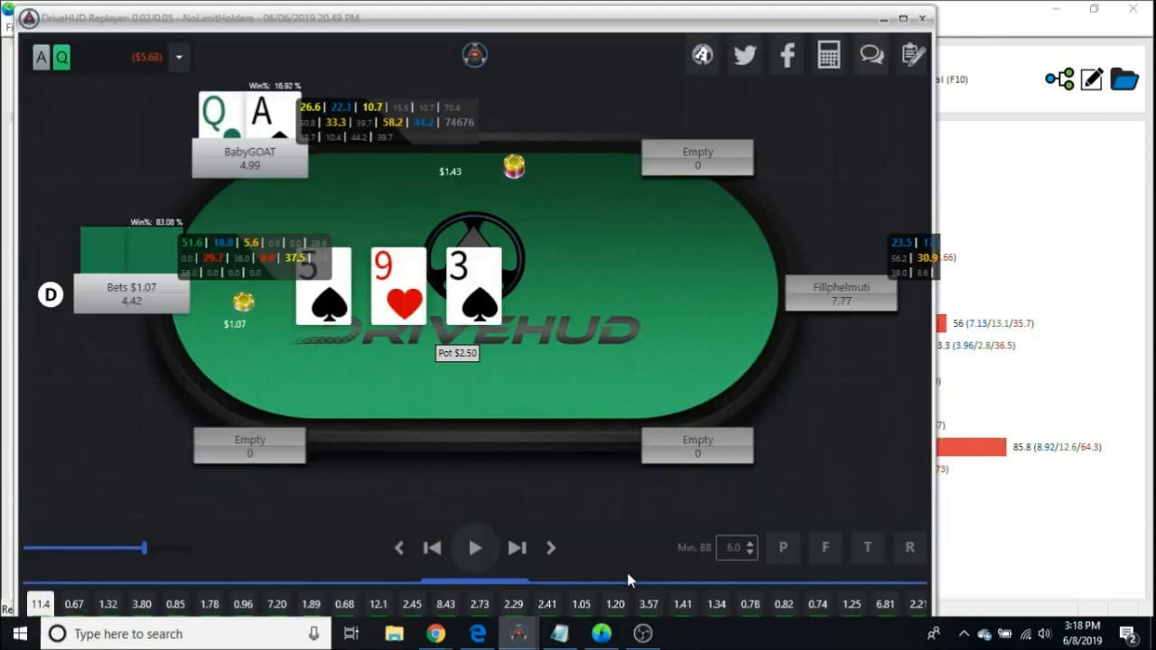
mouse_move(451, 307)
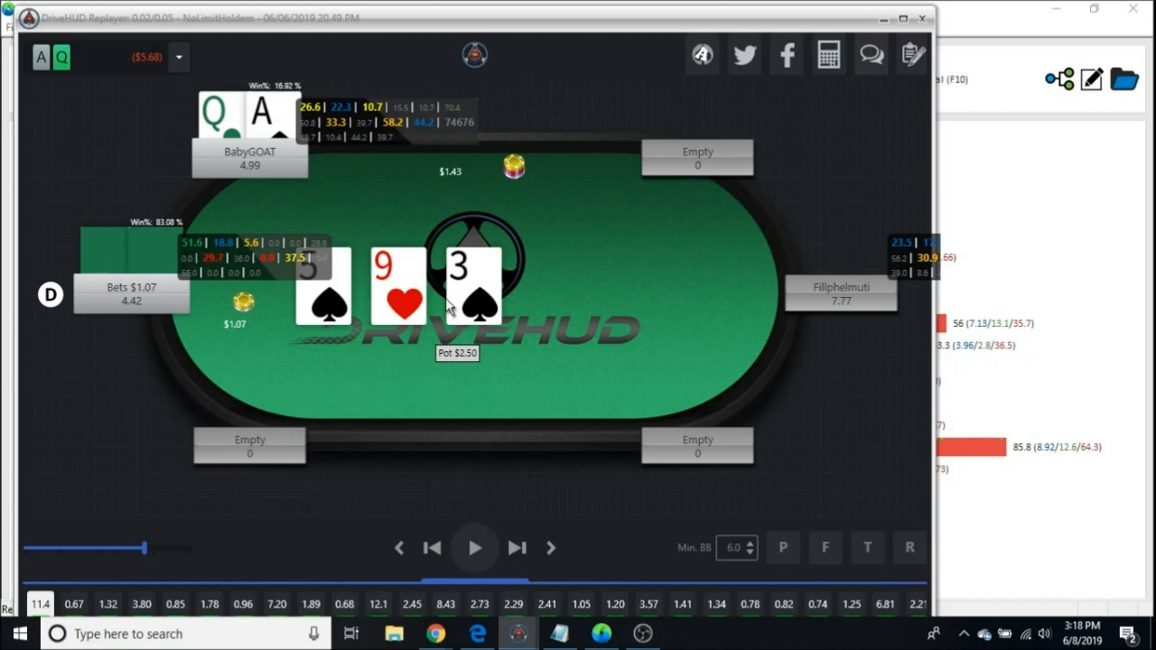
mouse_move(361, 294)
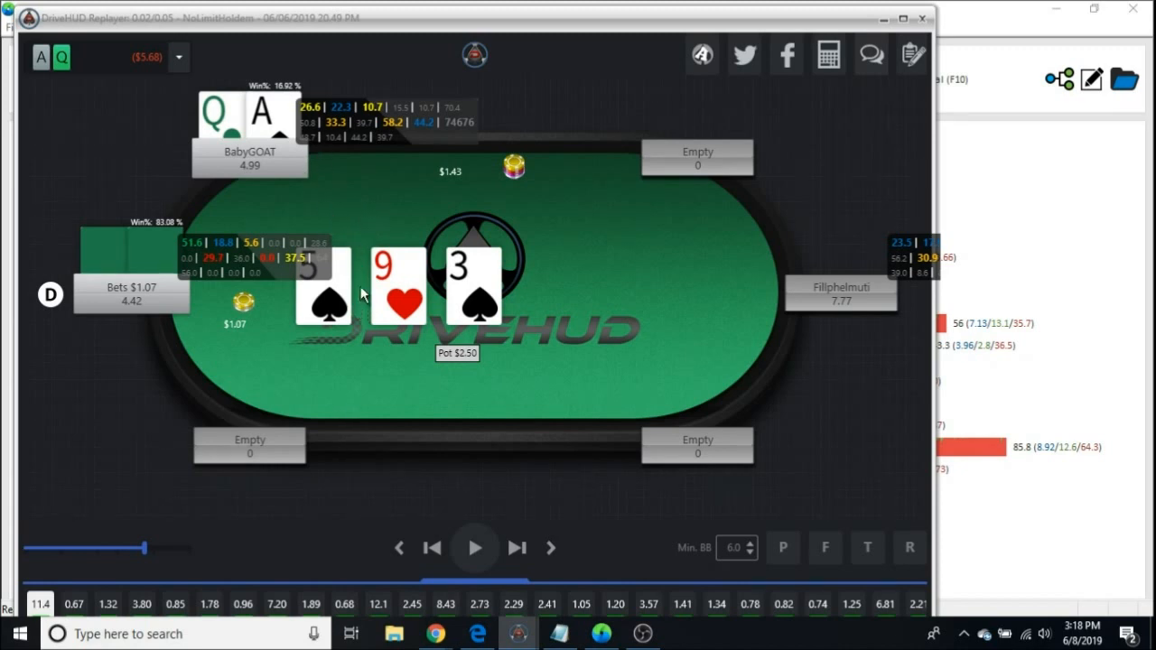
mouse_move(301, 229)
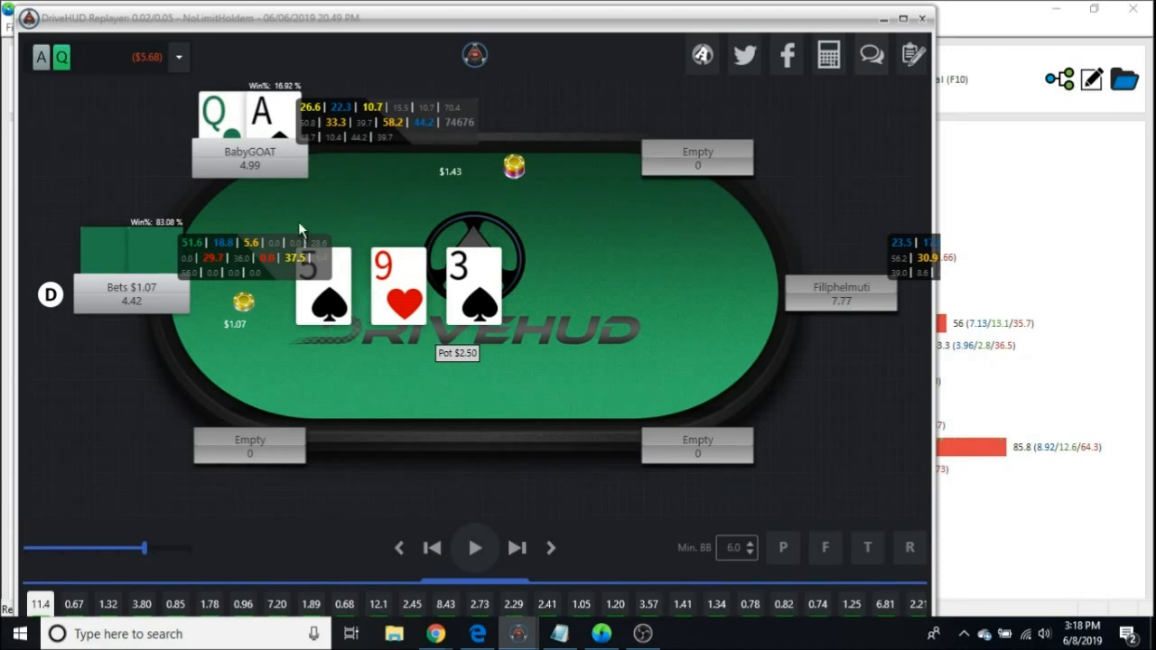
mouse_move(454, 273)
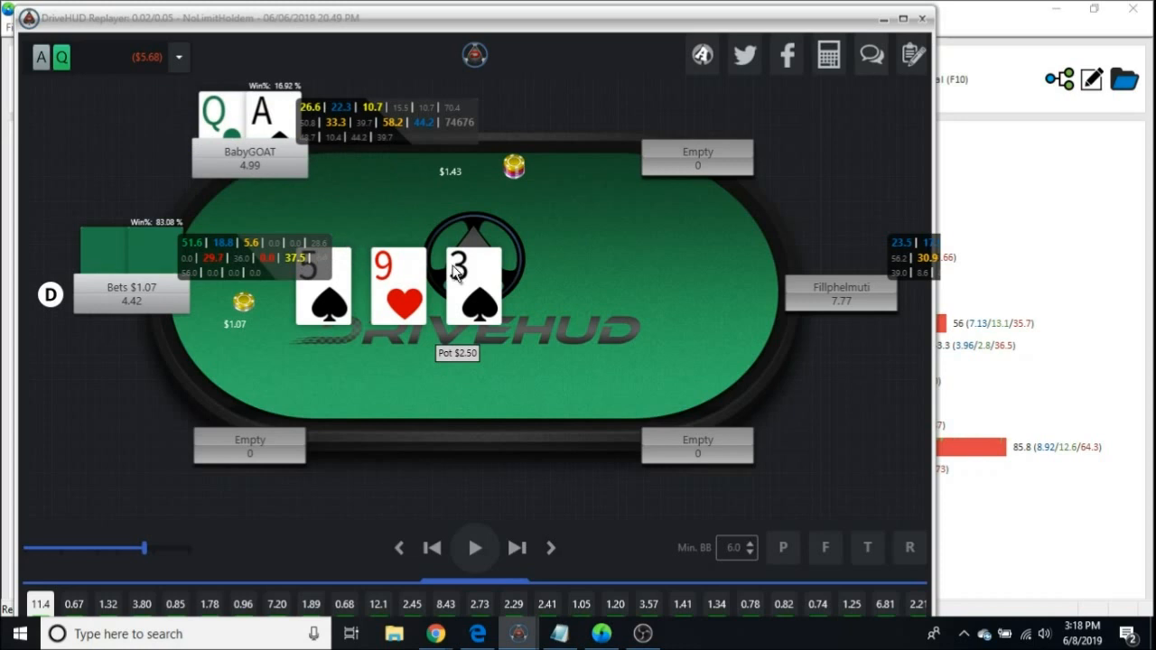
mouse_move(527, 254)
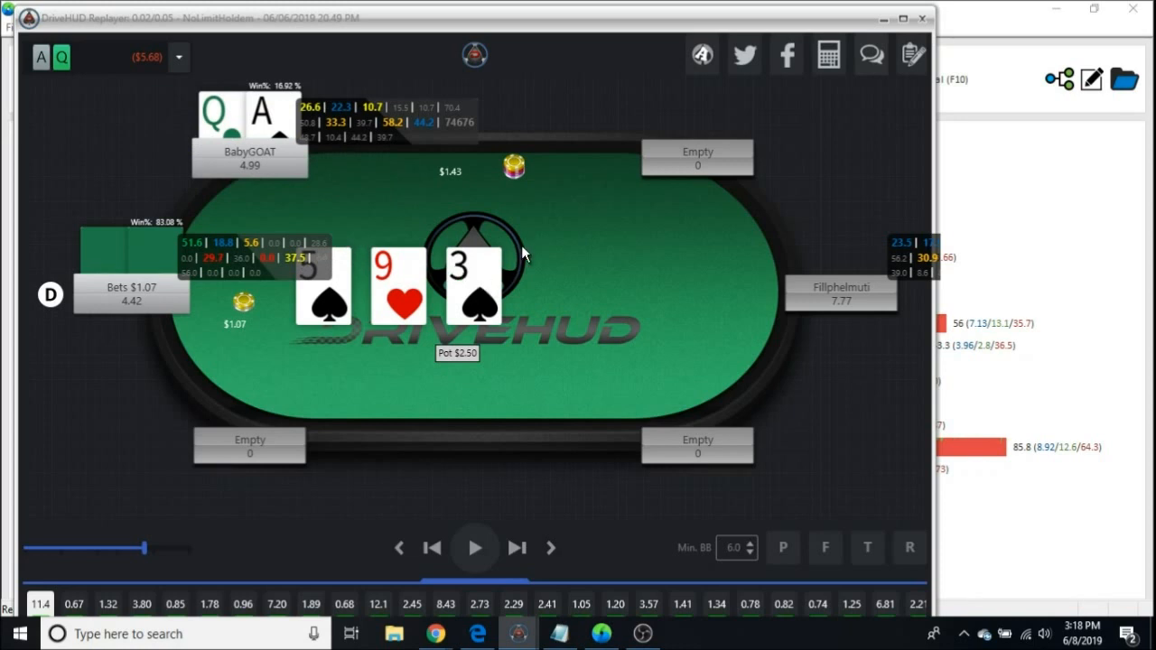
mouse_move(593, 245)
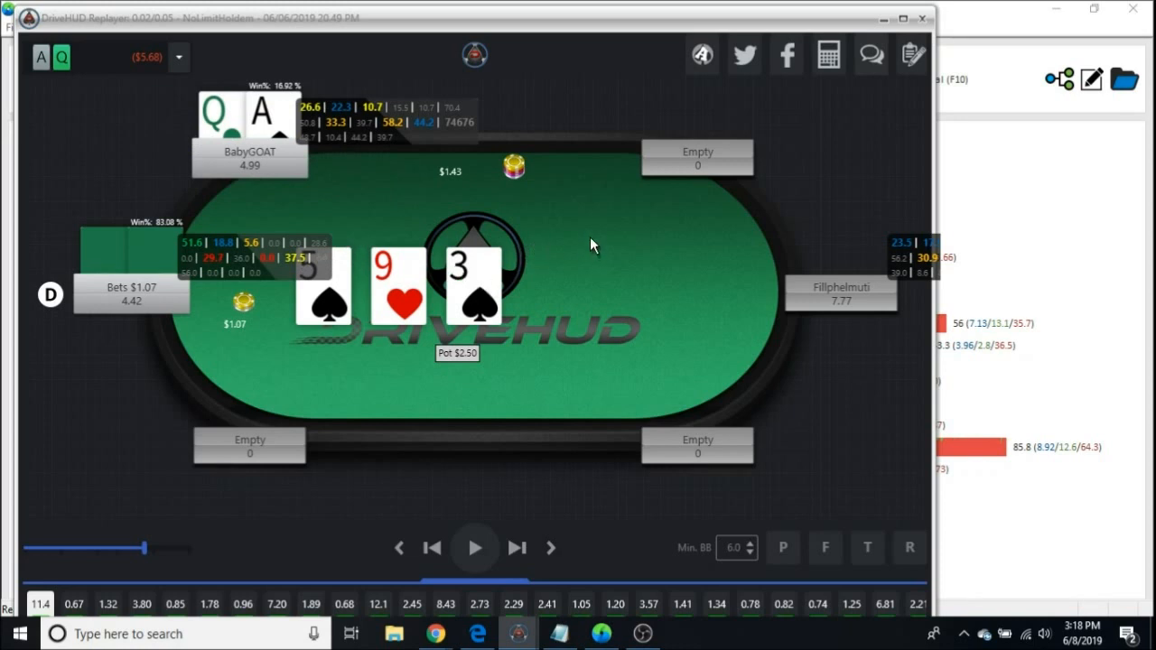
mouse_move(585, 223)
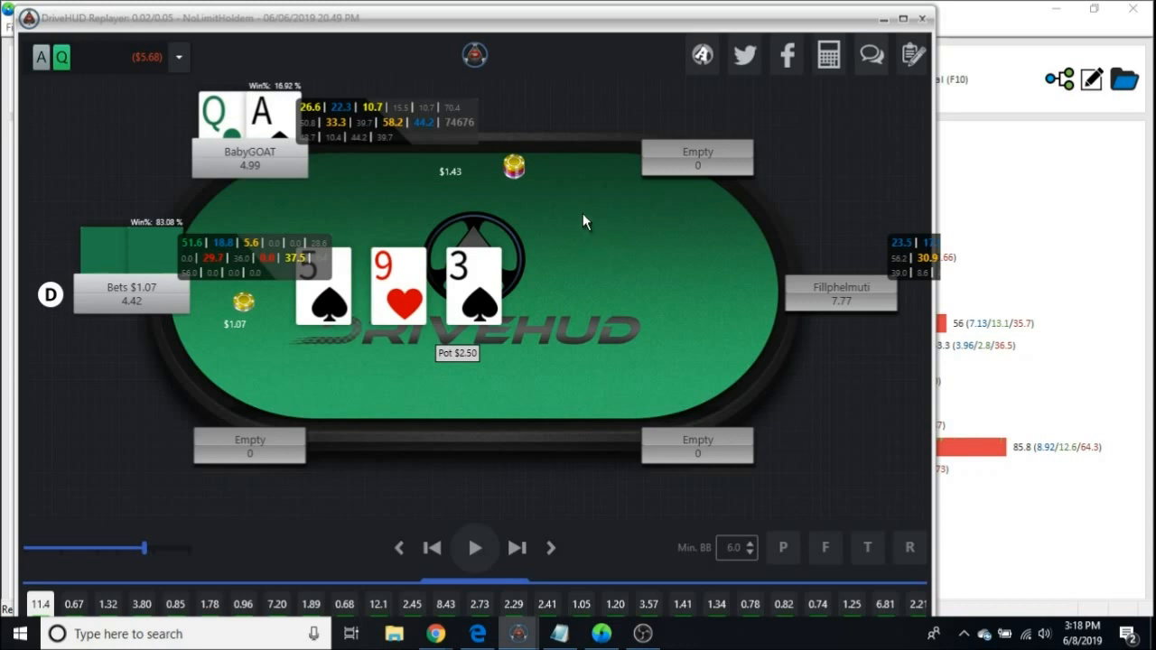
mouse_move(562, 228)
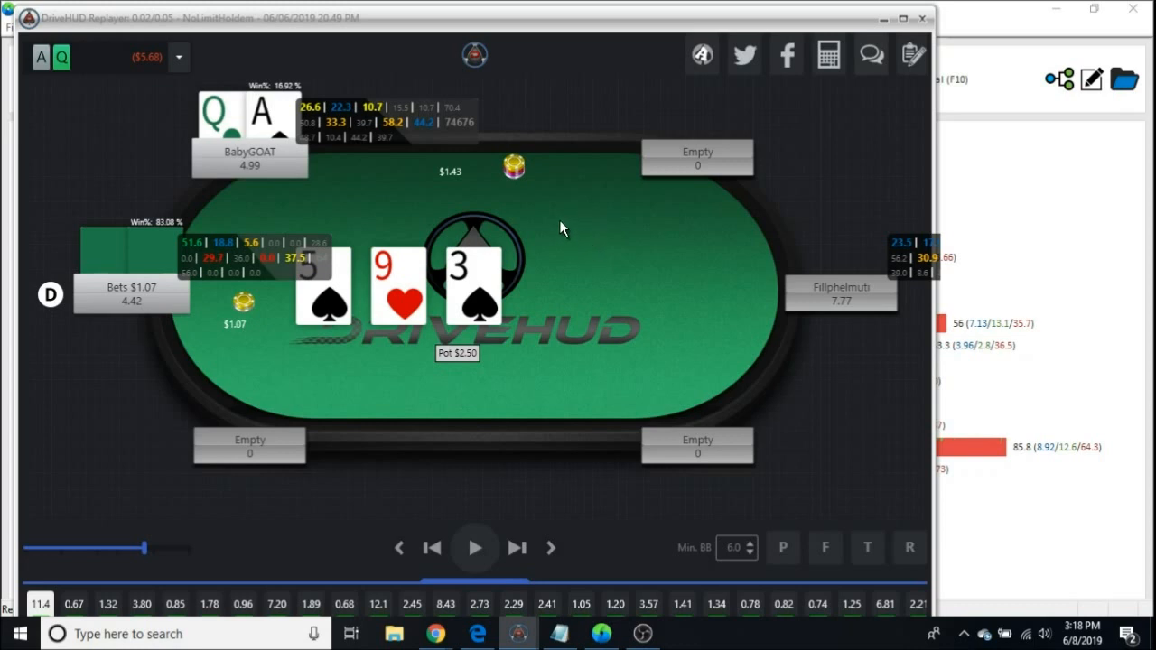
mouse_move(546, 198)
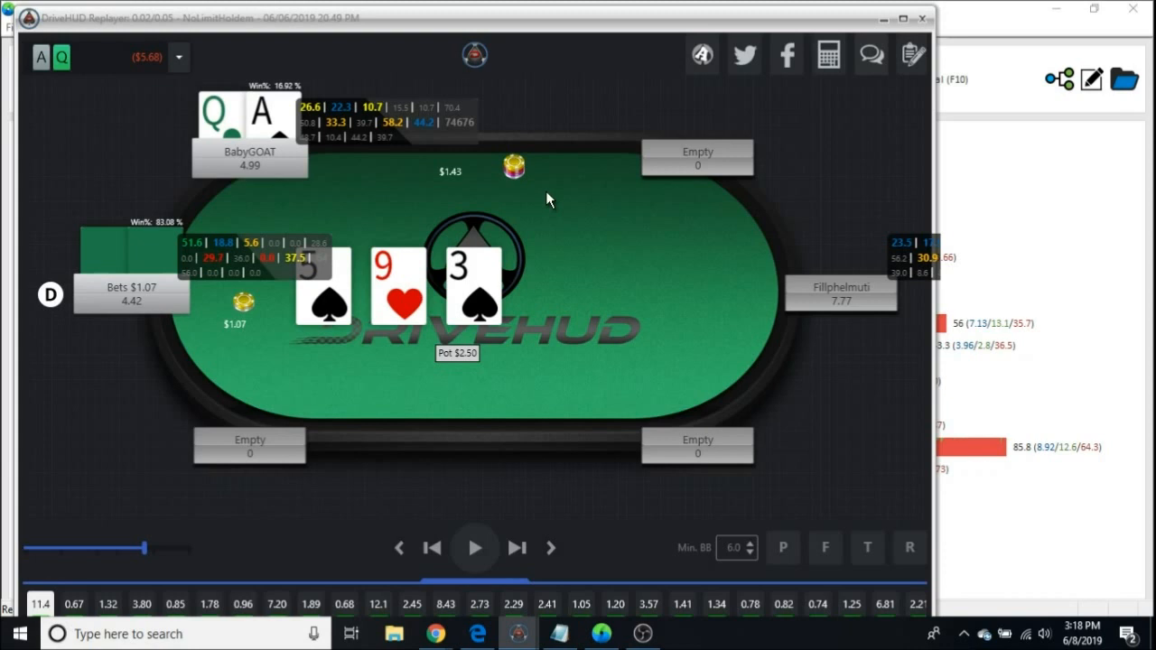
mouse_move(528, 215)
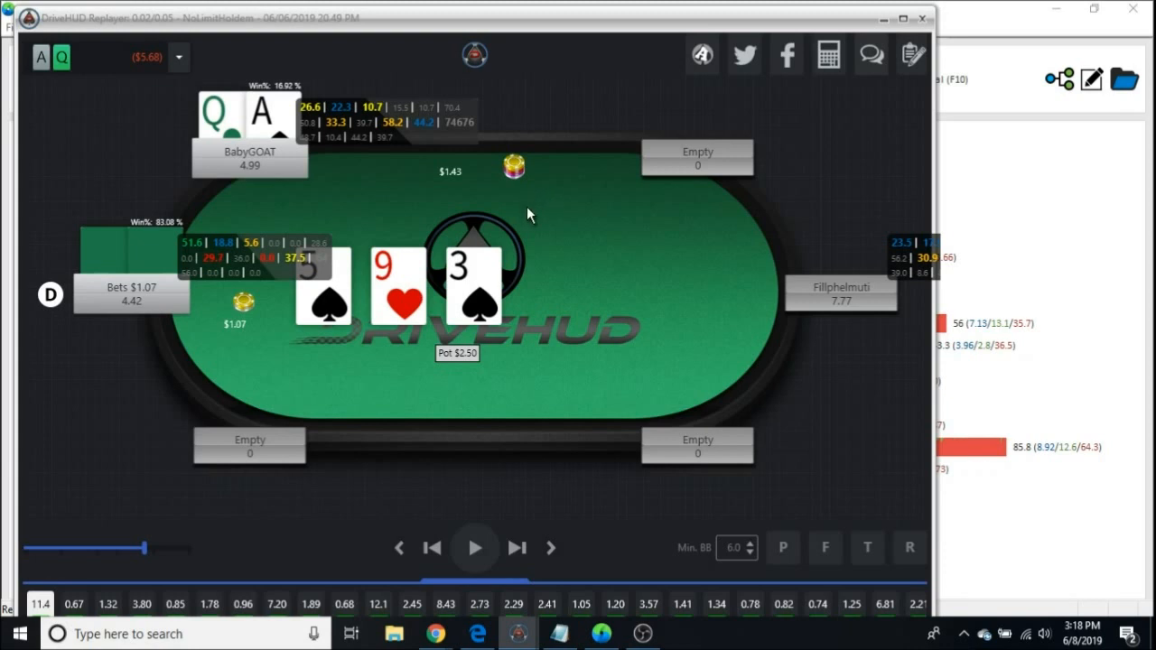
mouse_move(545, 232)
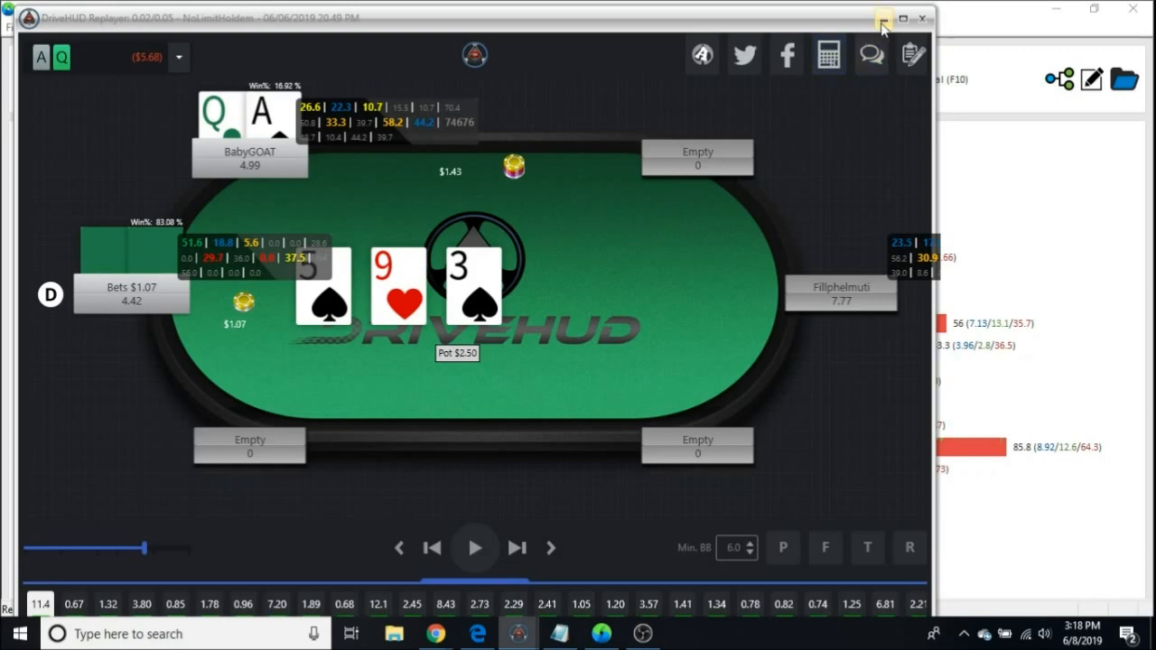
mouse_move(882, 20)
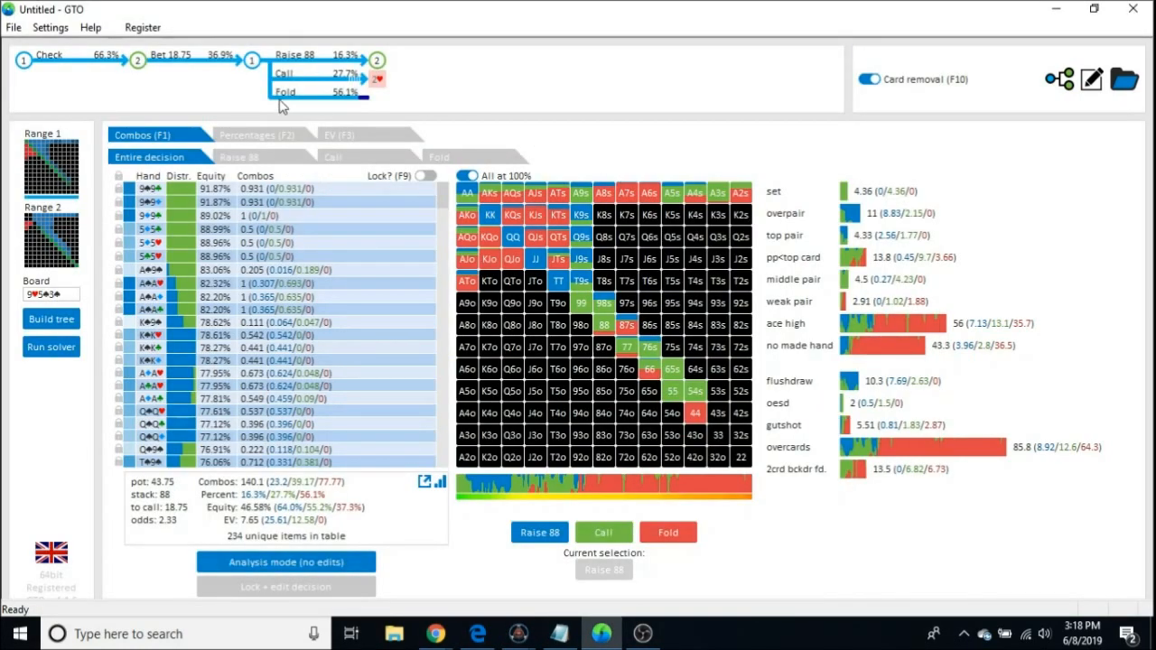
mouse_move(172, 89)
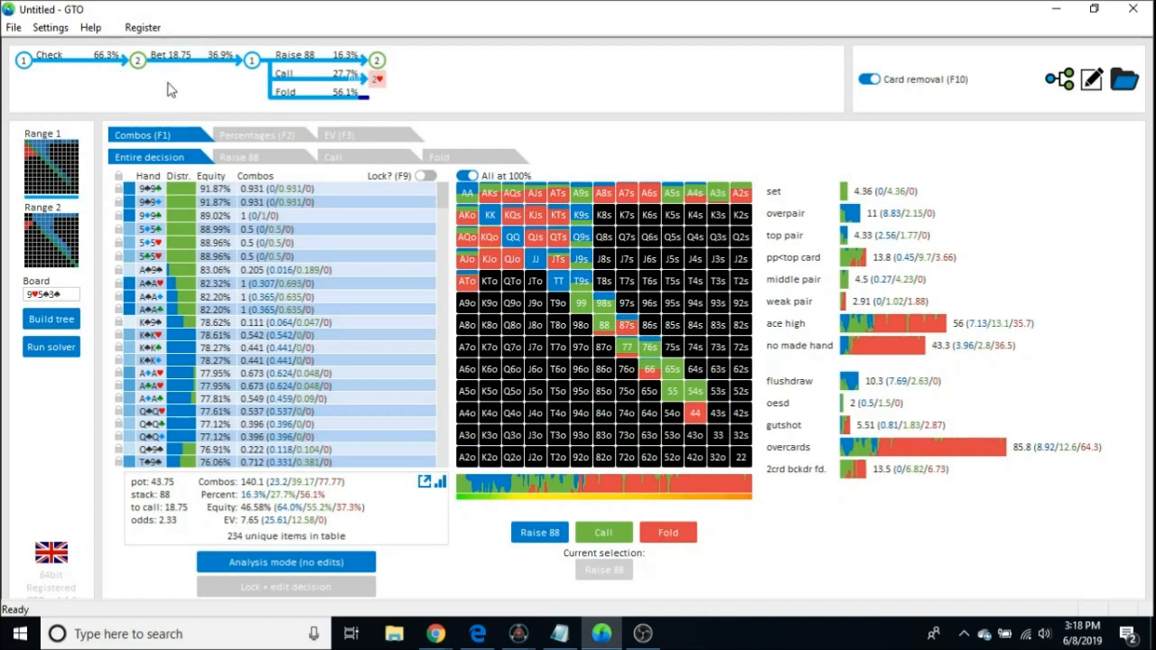
mouse_move(184, 81)
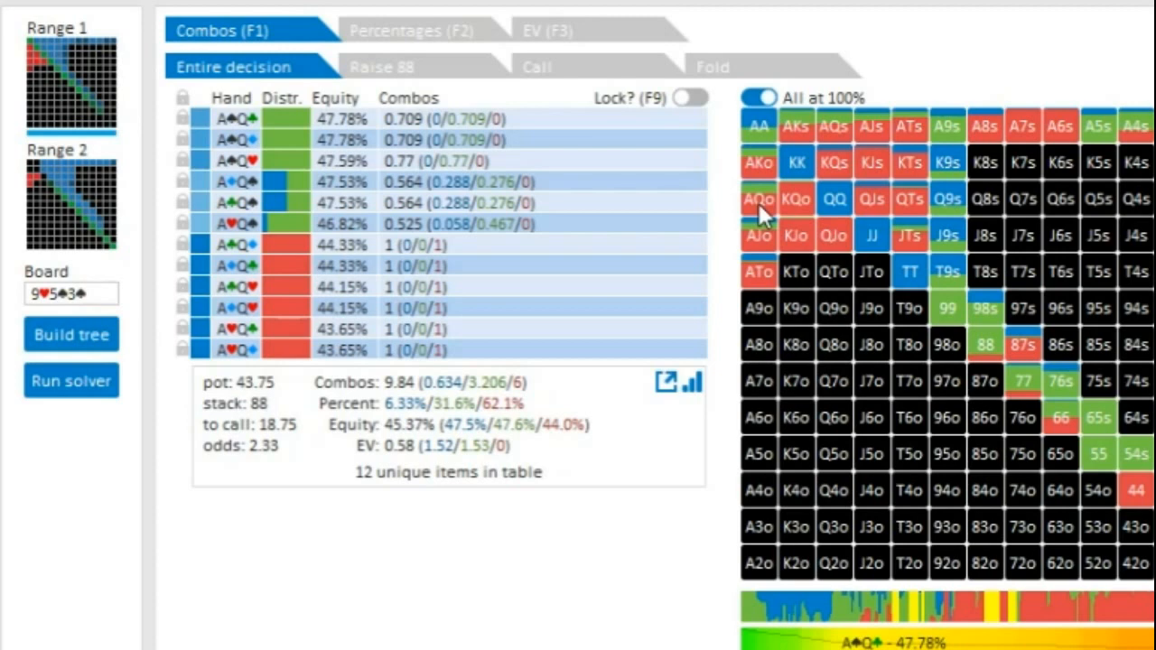
List the strategy breakdown for the AQo combos, then for the AKo combos
left_click(758, 164)
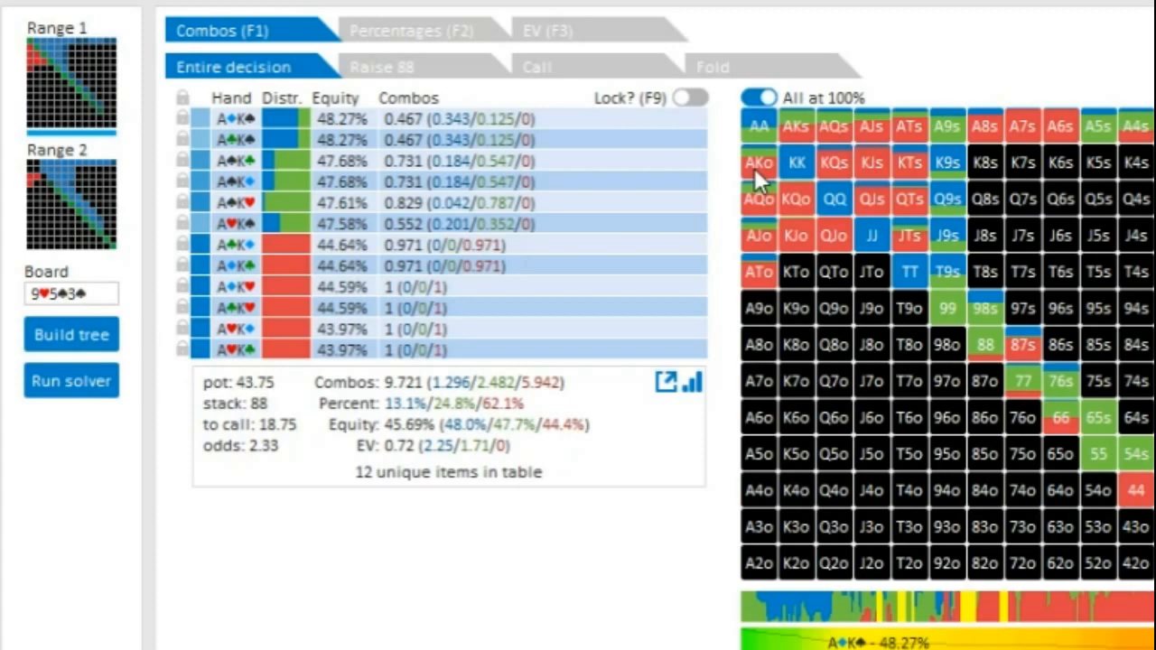
left_click(759, 199)
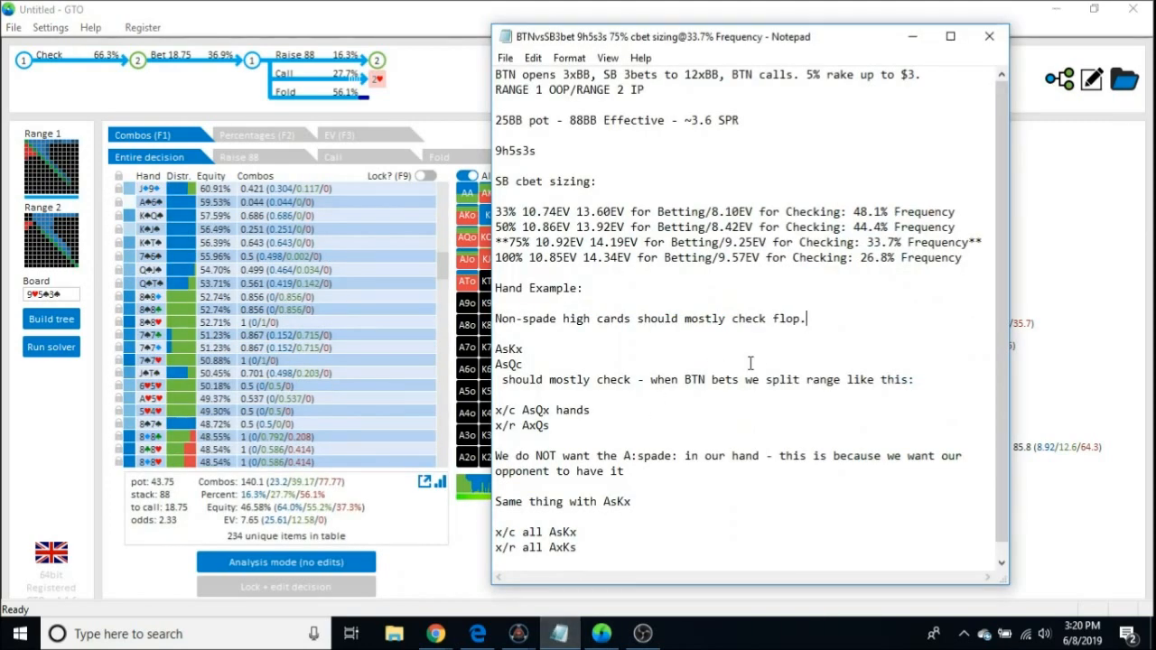
Scroll down through the Hand Example section of the notes
scroll("down", 3)
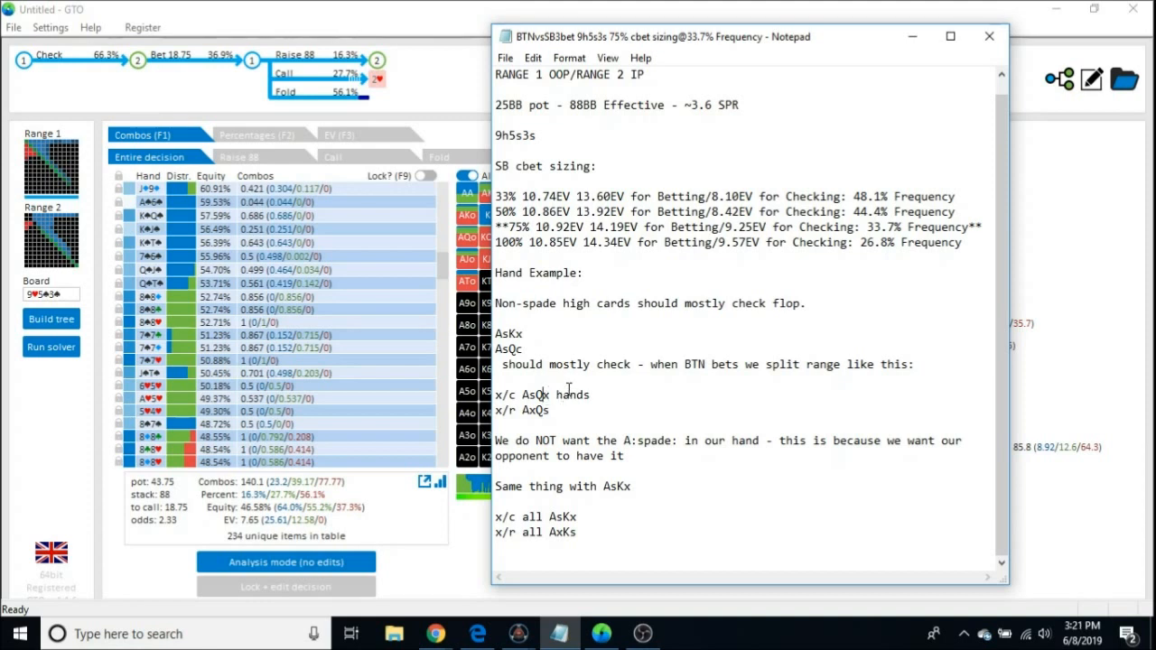
mouse_move(515, 411)
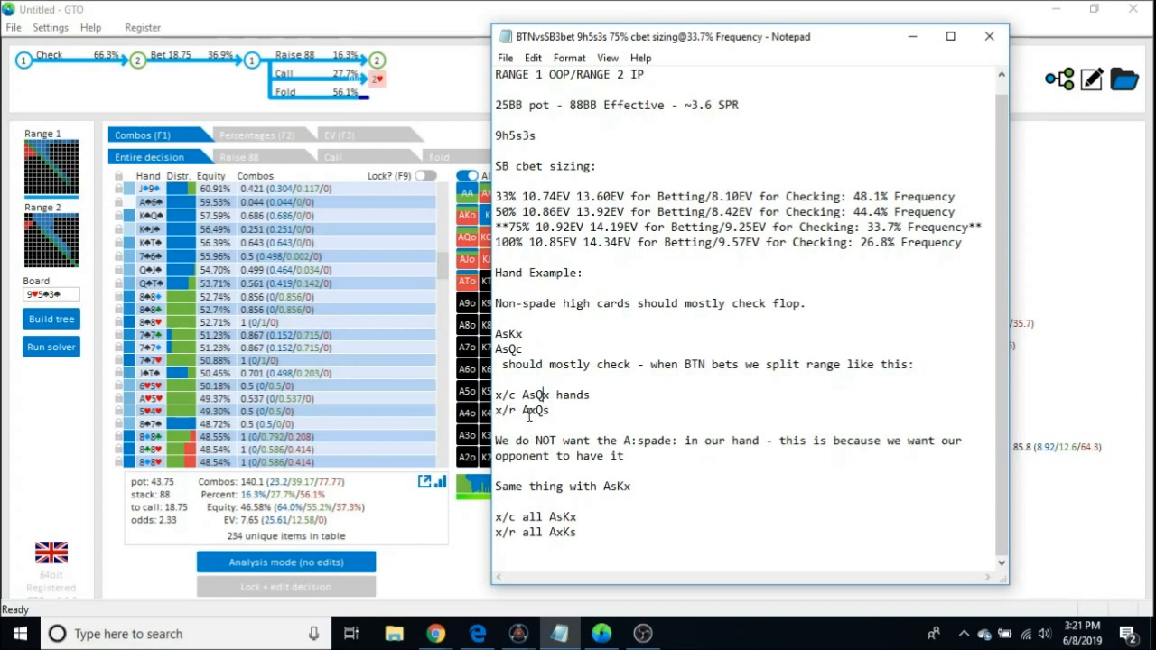
mouse_move(545, 418)
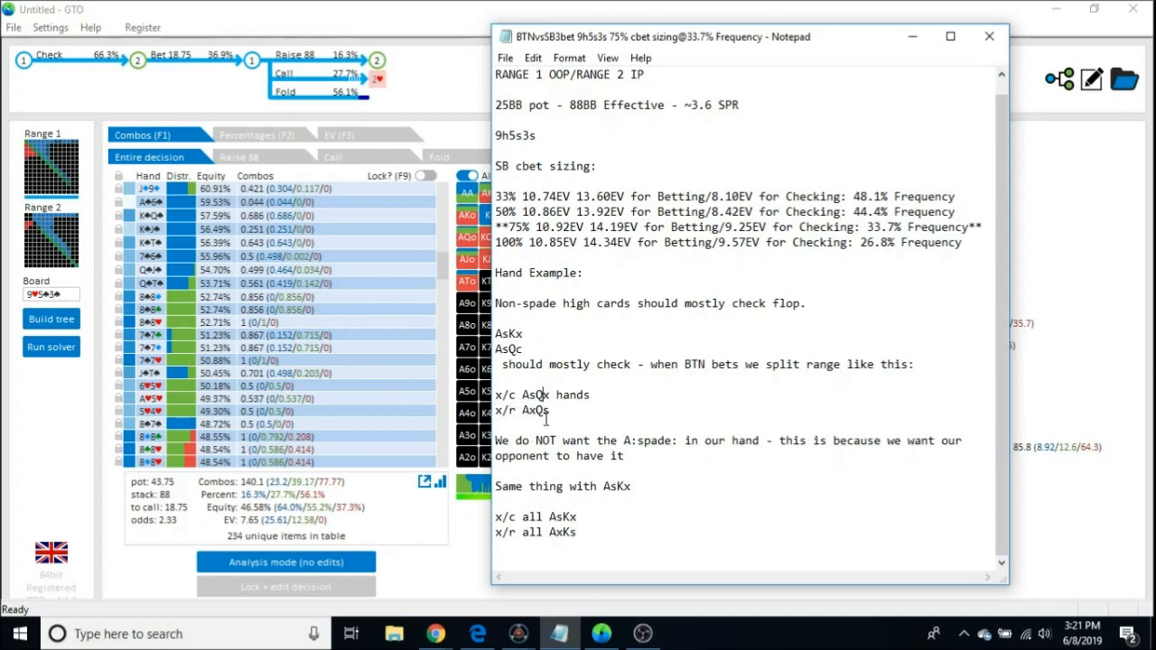
mouse_move(686, 401)
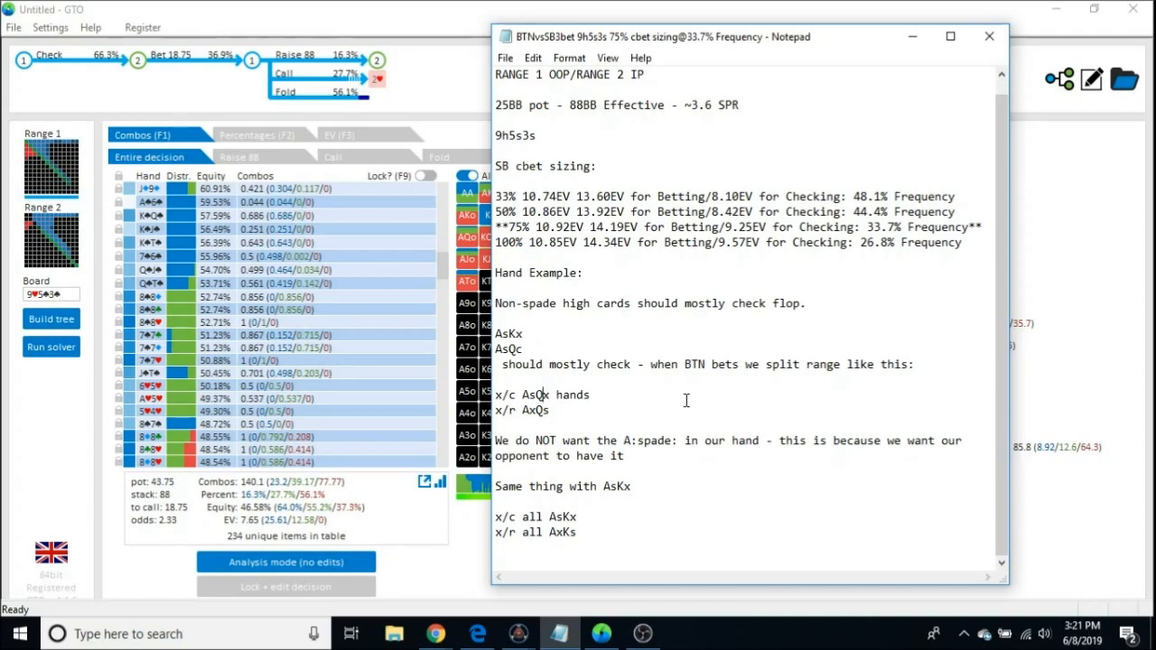
mouse_move(442, 44)
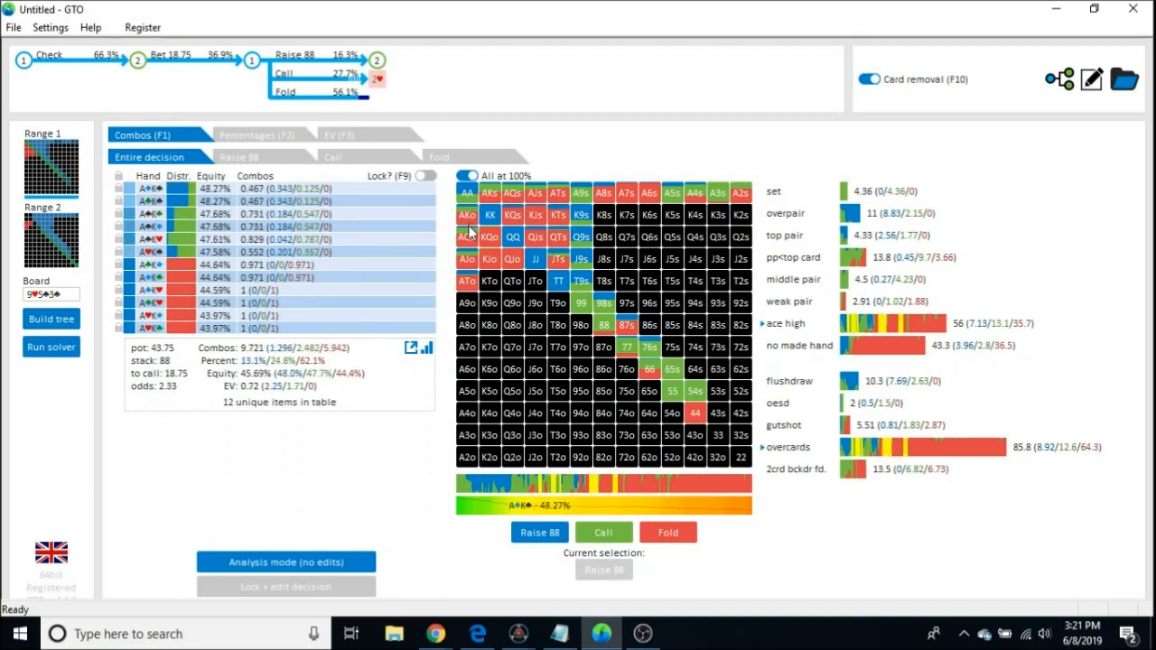
Show the AQo combos' raise, call and fold frequencies against the 18.75 bet again
left_click(467, 235)
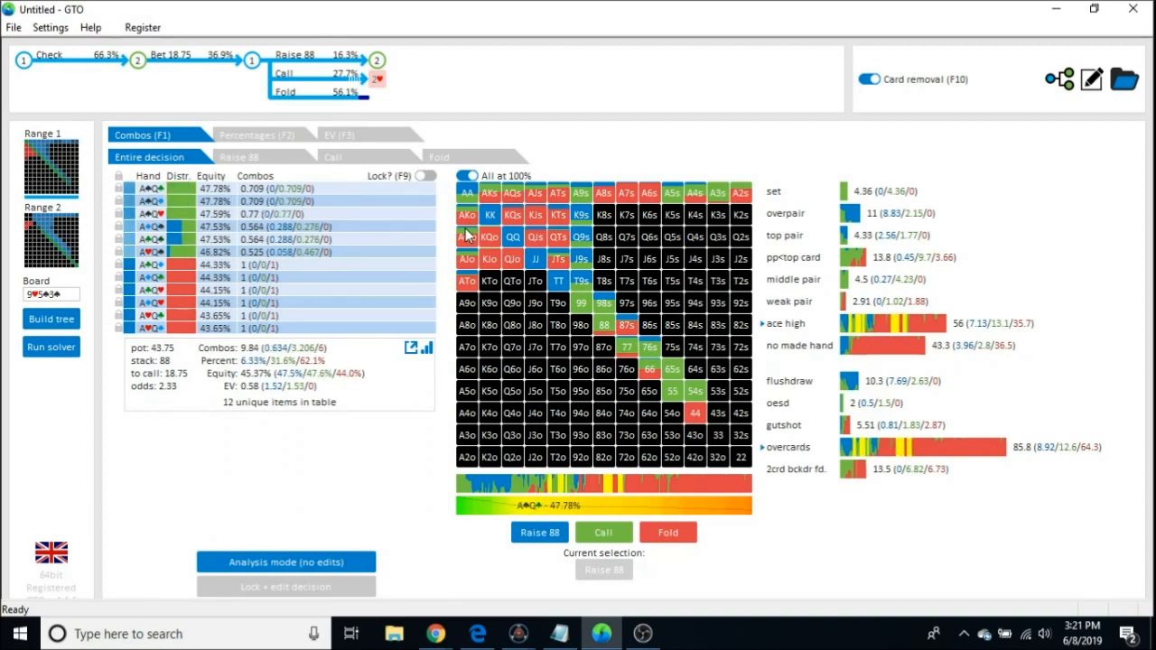
mouse_move(466, 239)
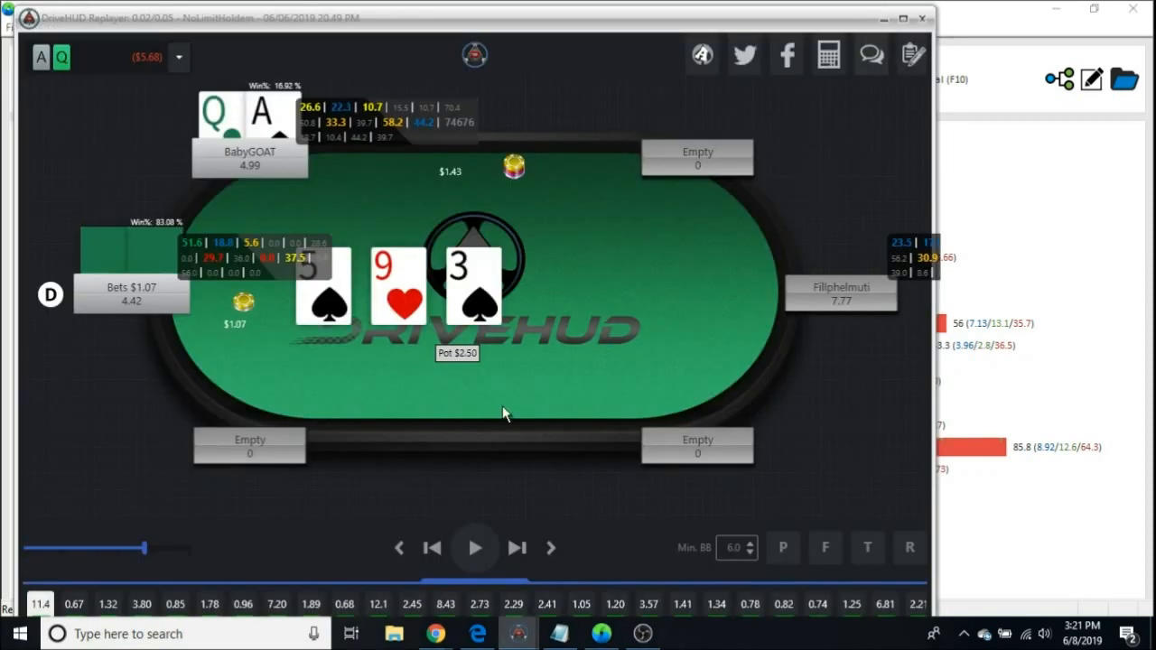
mouse_move(497, 452)
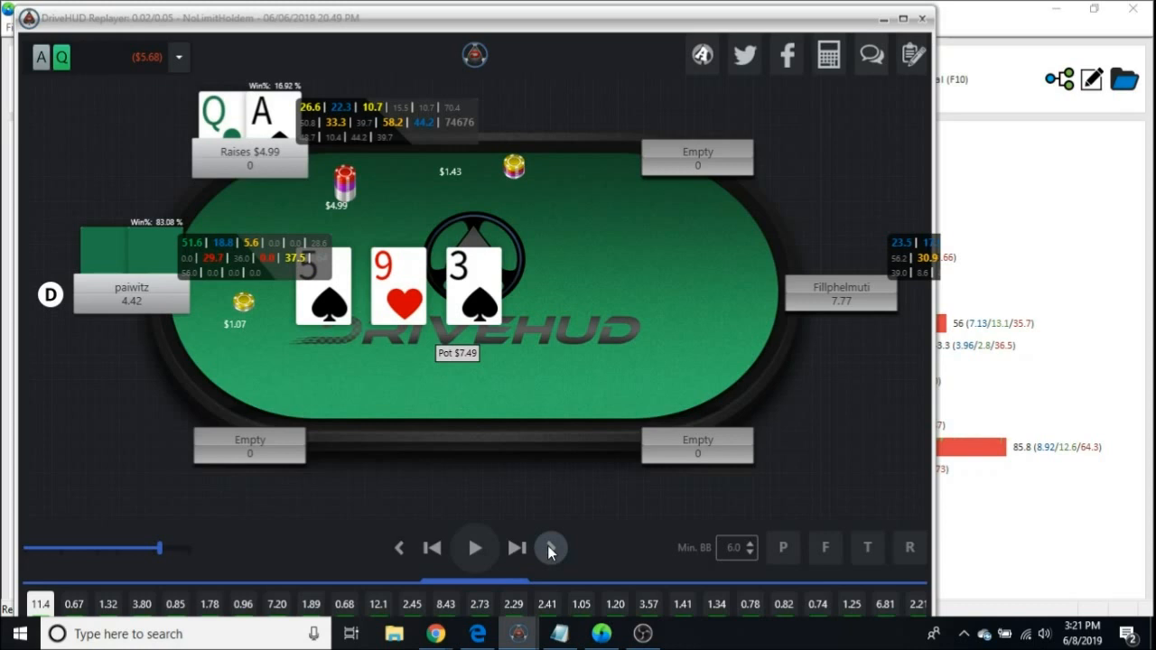
Advance the replay to showdown, where the dealer's A9 wins $10.84
left_click(550, 549)
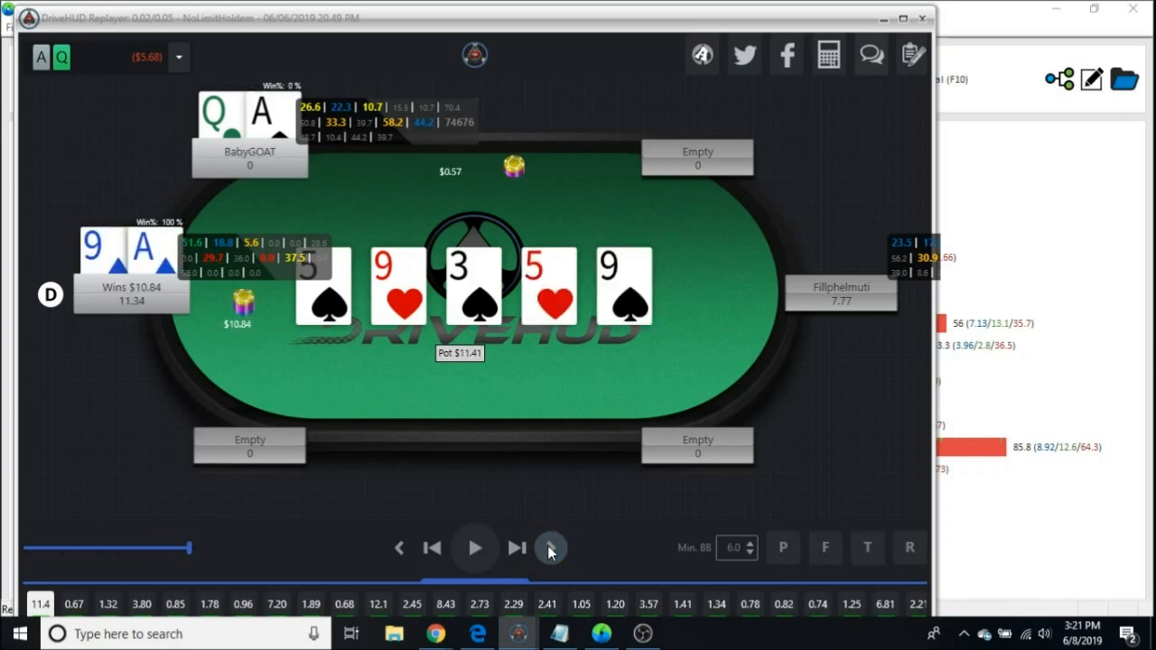
mouse_move(528, 468)
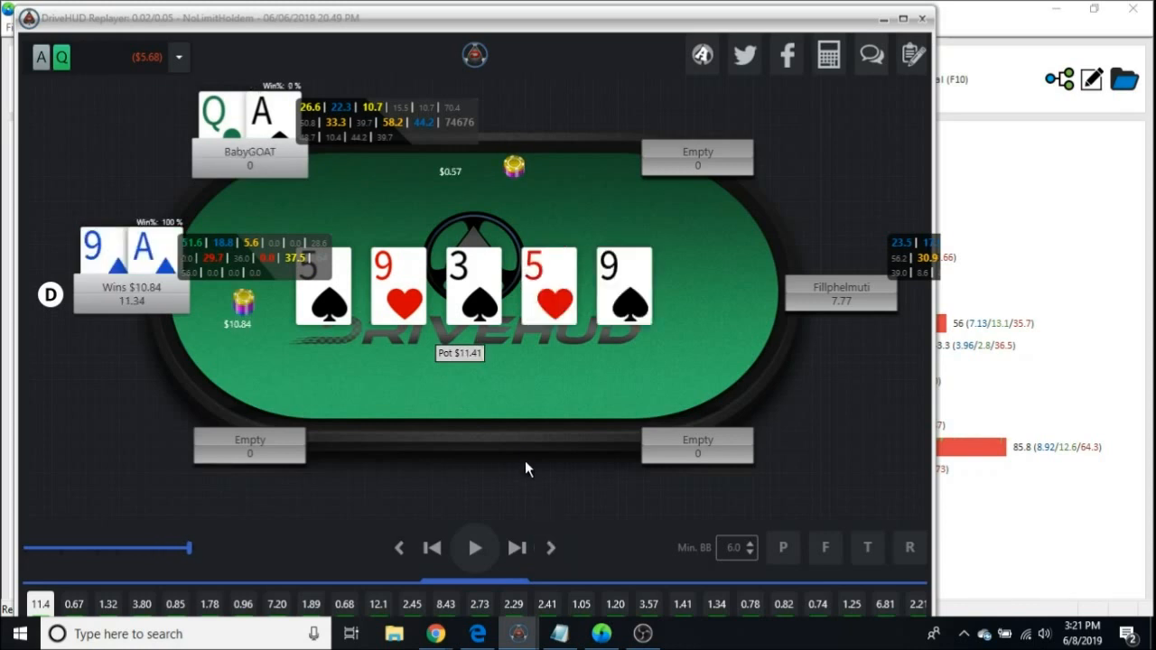
mouse_move(590, 298)
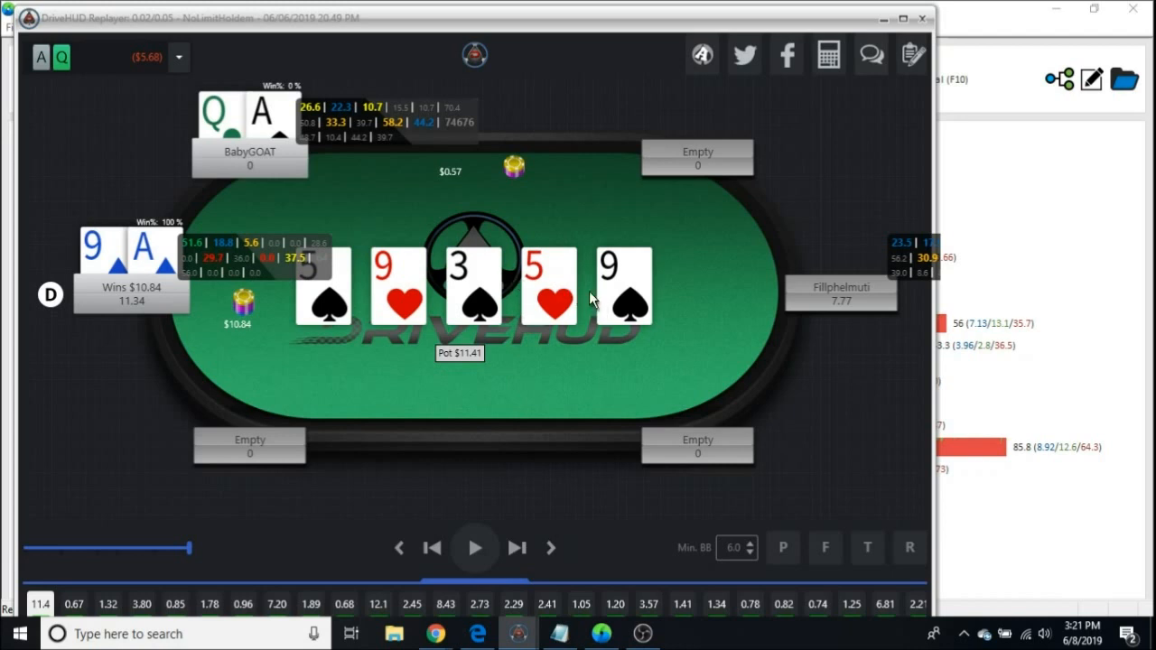
mouse_move(432, 368)
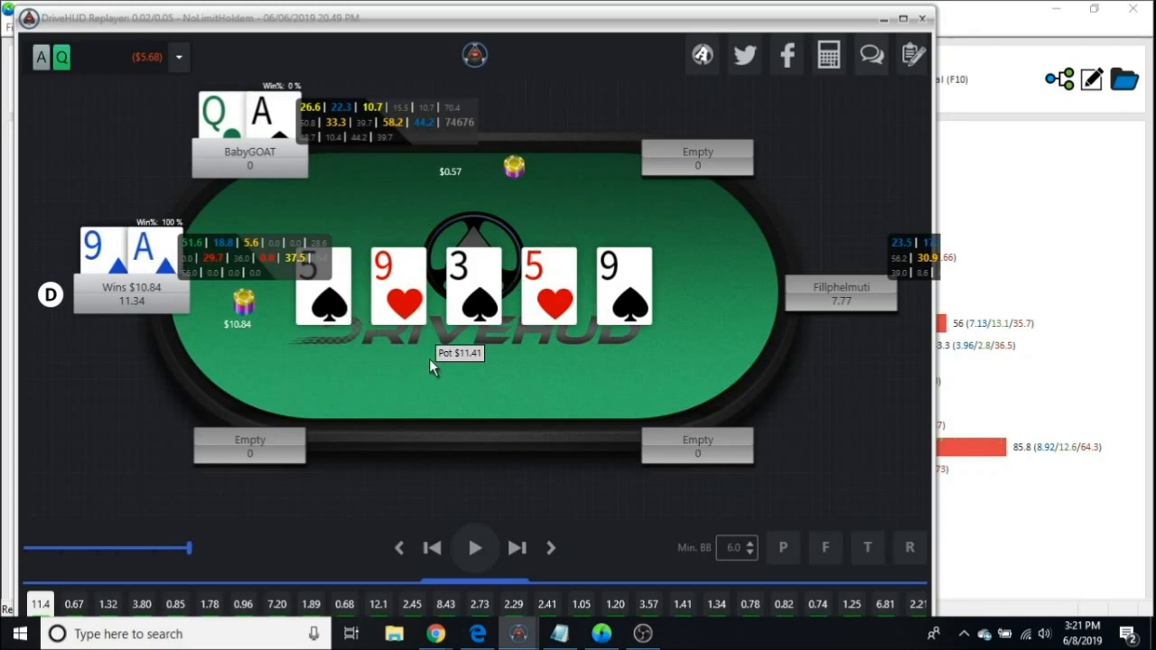
mouse_move(429, 456)
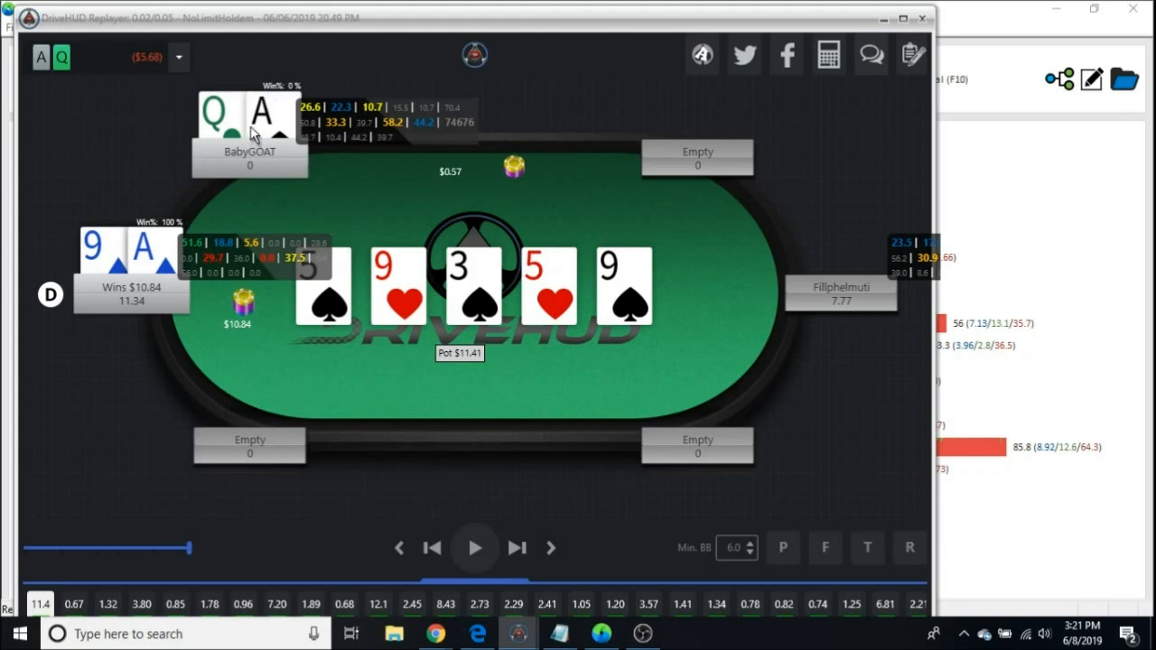
mouse_move(491, 201)
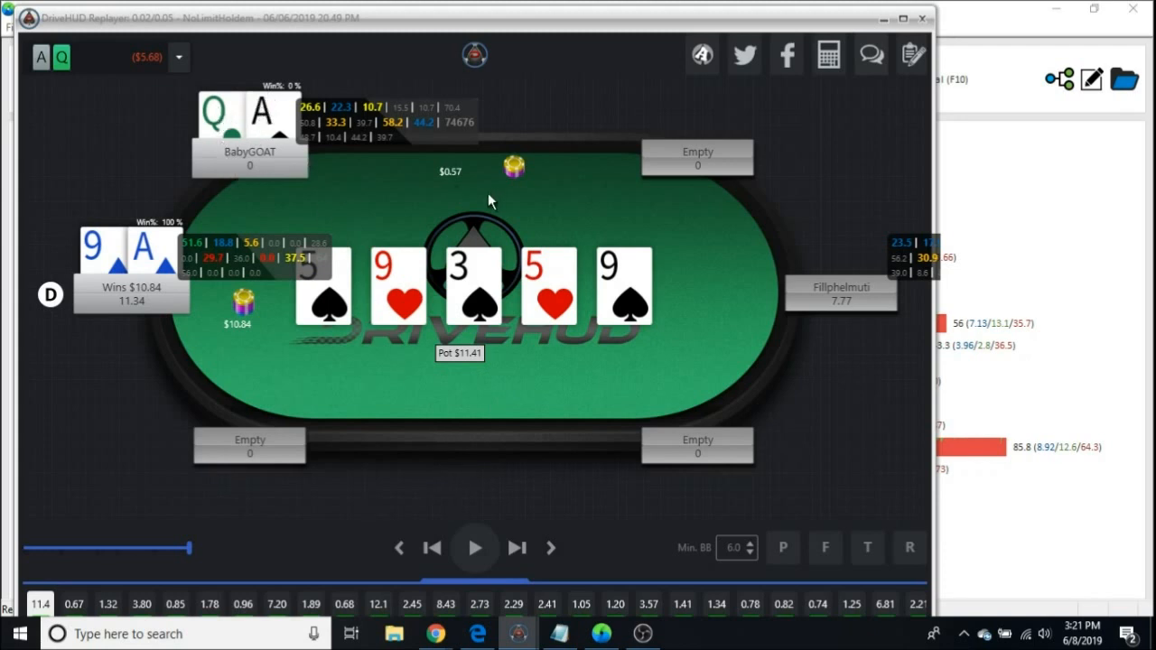
mouse_move(413, 341)
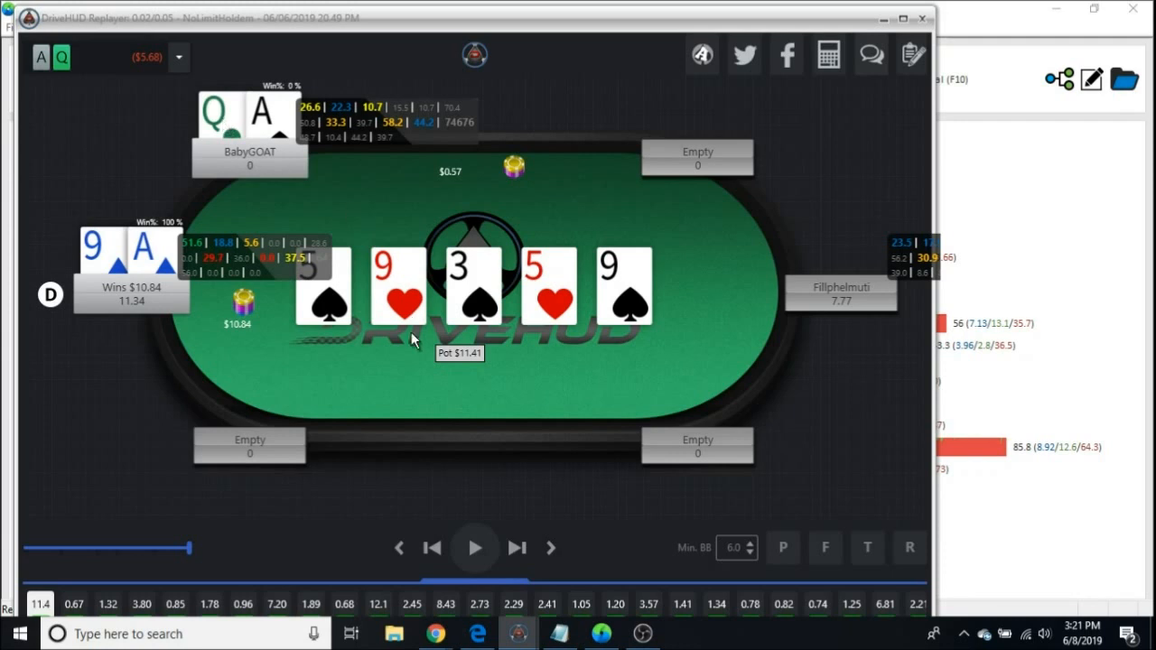
Rewind the replay through the turn and flop back to the preflop fold
left_click(399, 549)
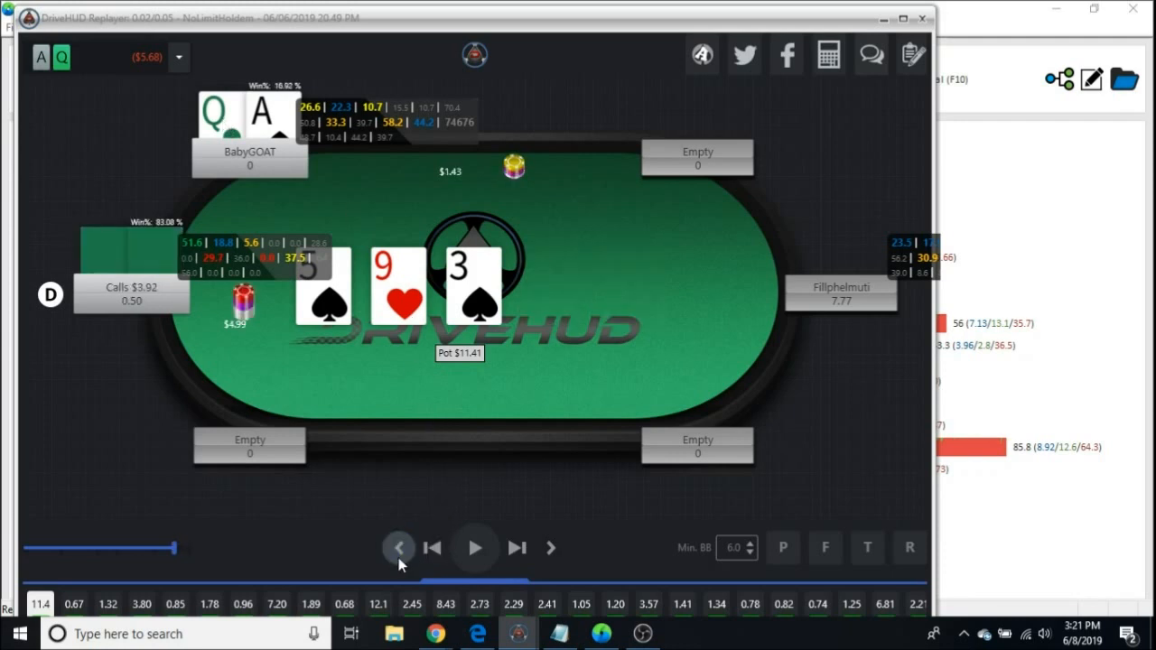
left_click(399, 547)
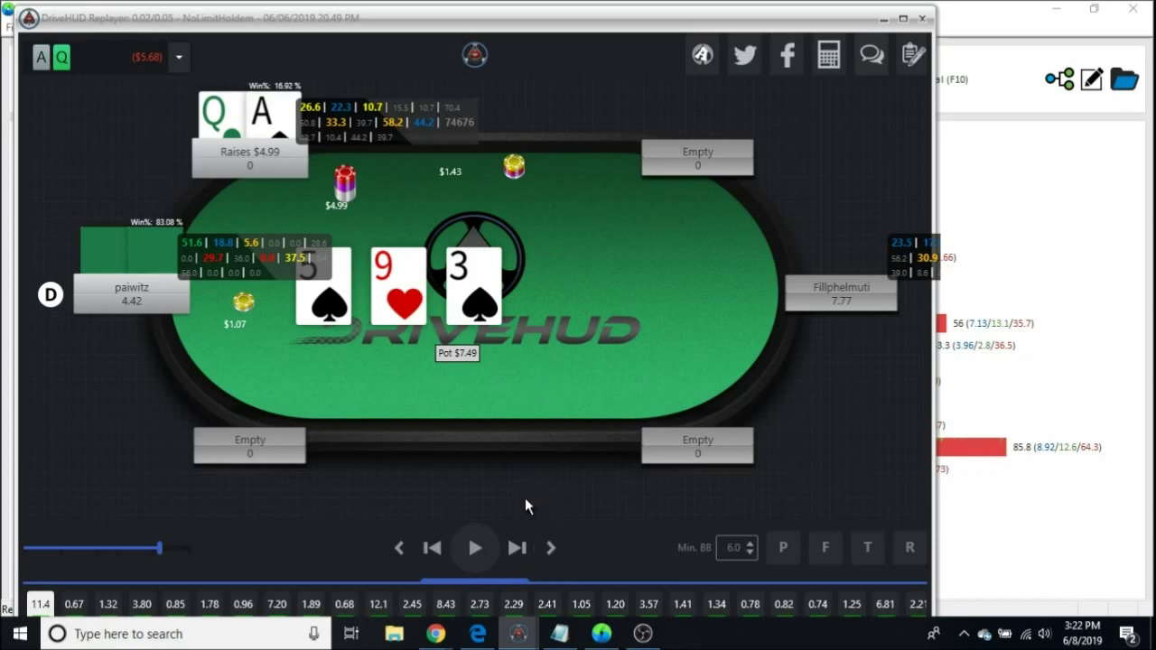
mouse_move(539, 337)
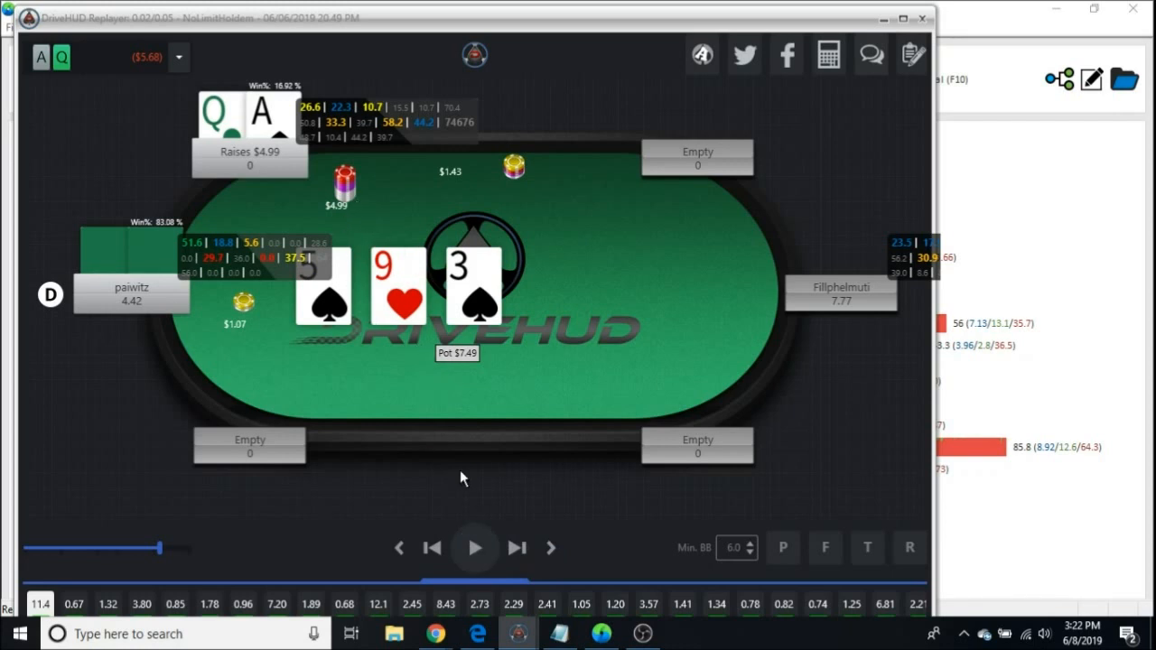
mouse_move(447, 522)
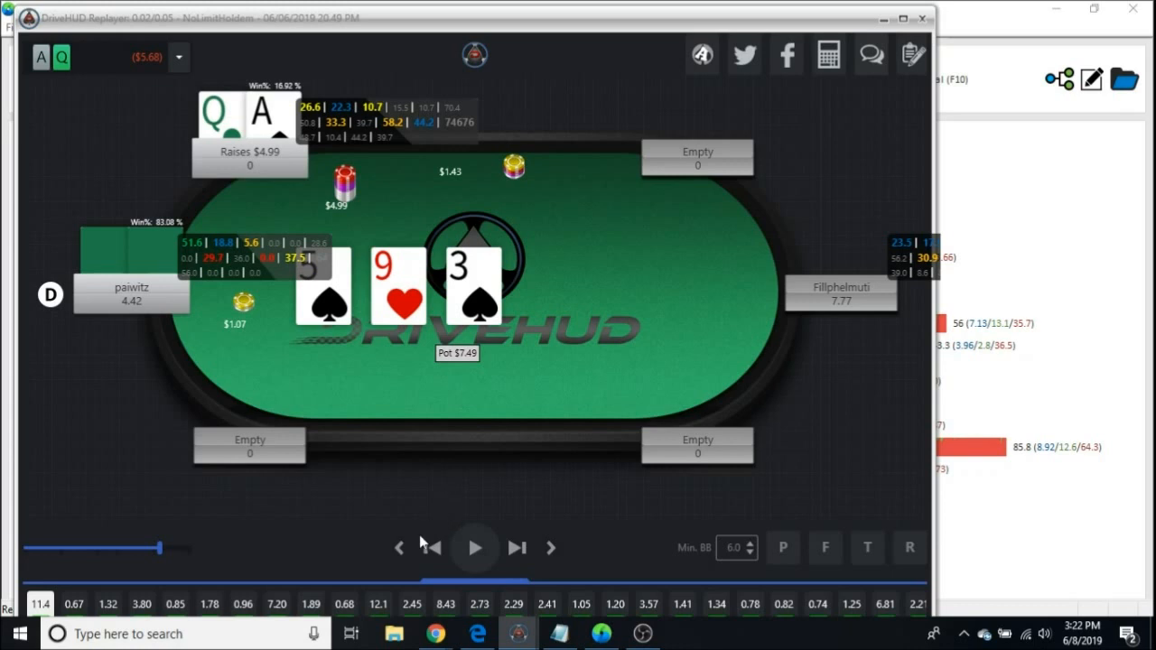
mouse_move(434, 507)
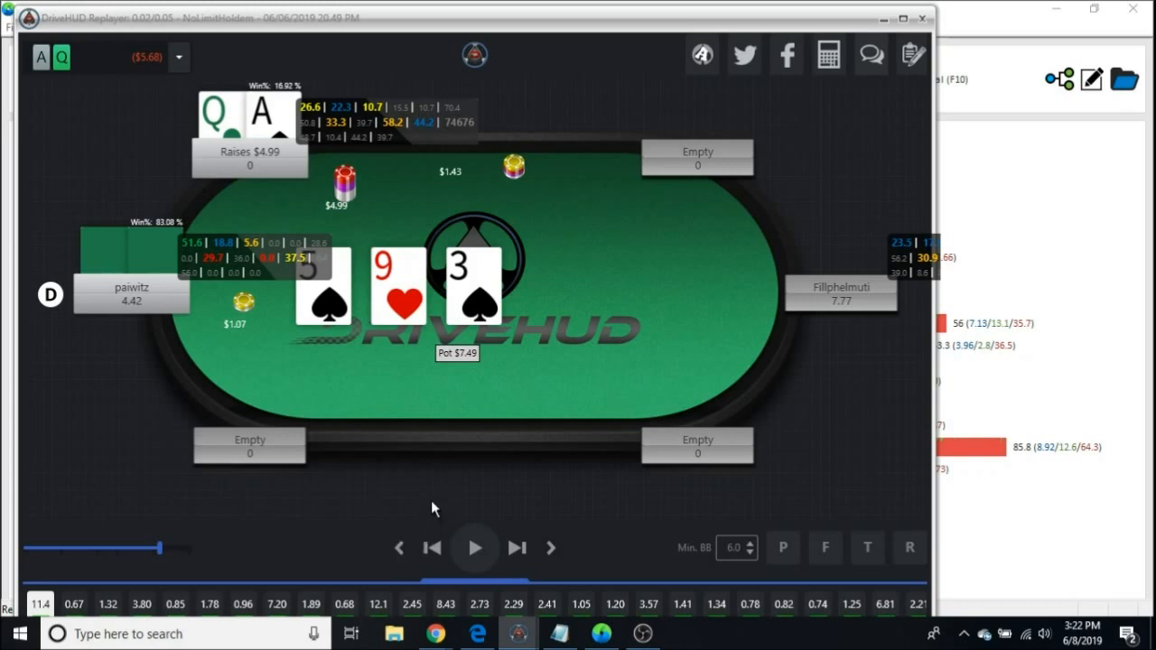
mouse_move(785, 55)
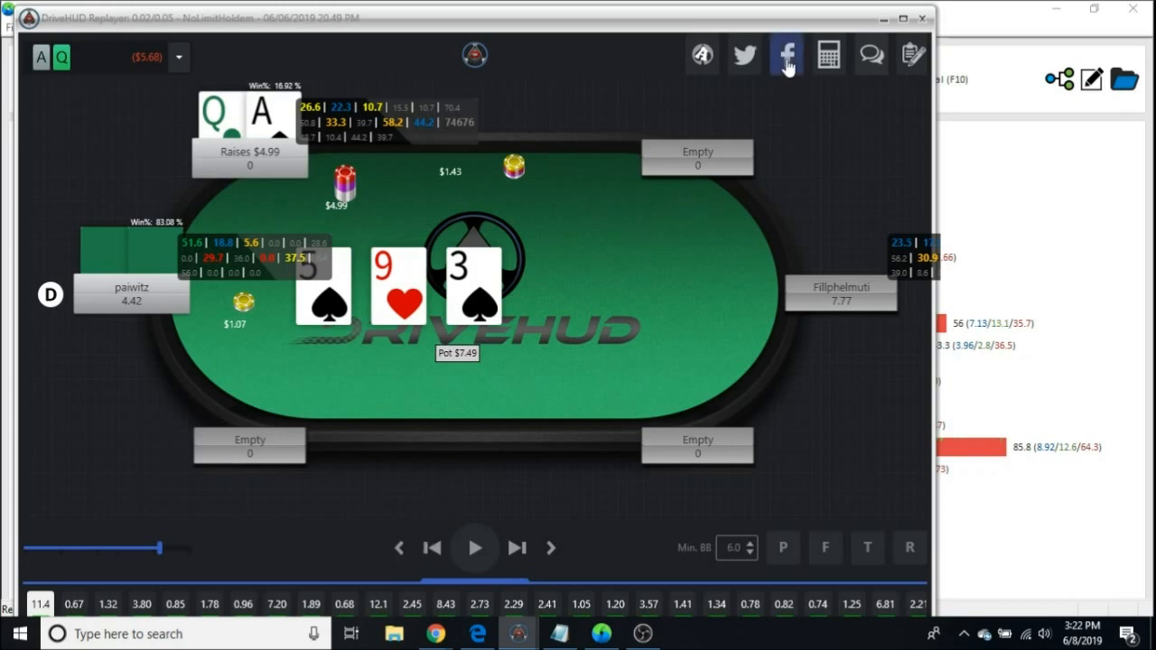
left_click(398, 548)
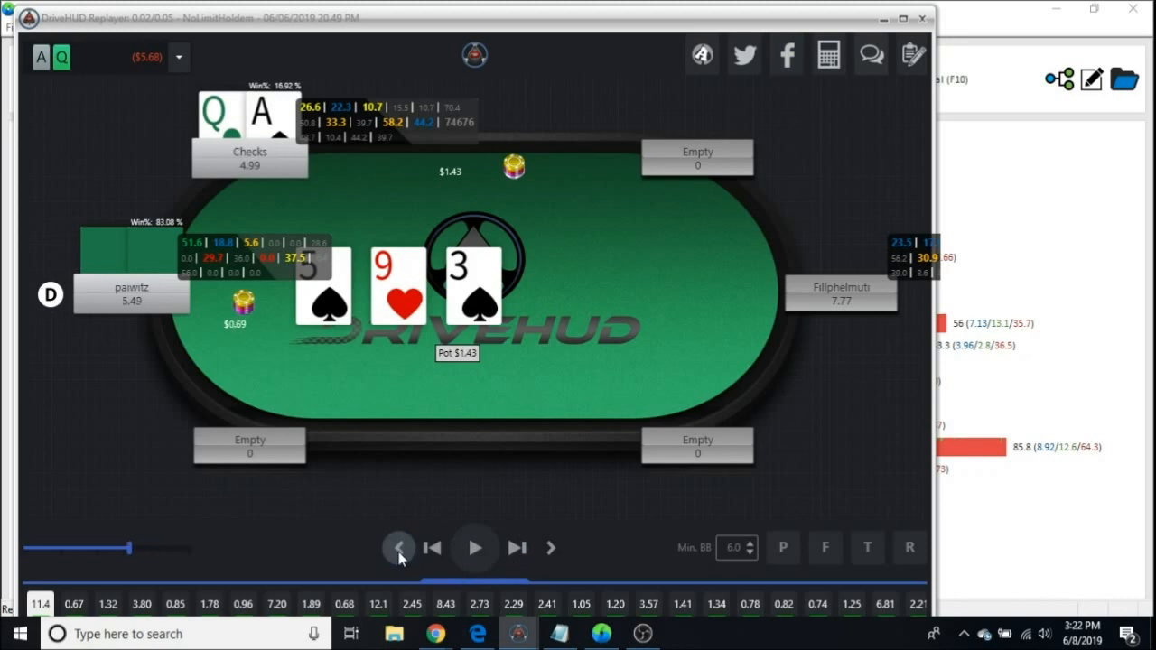
left_click(399, 547)
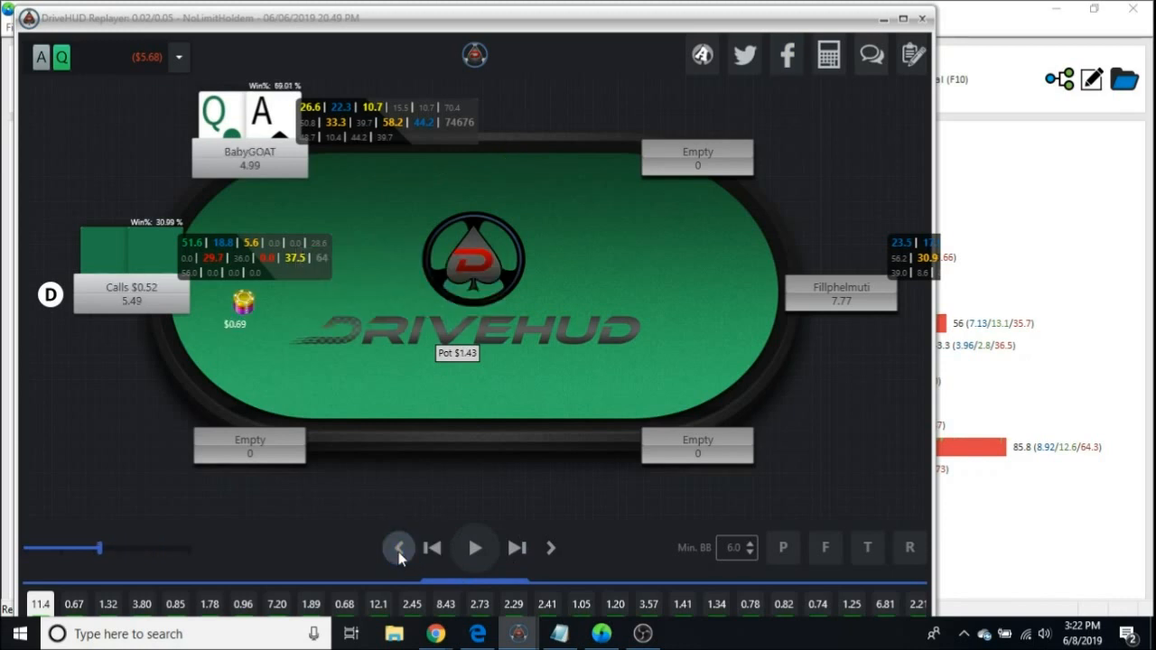
left_click(398, 548)
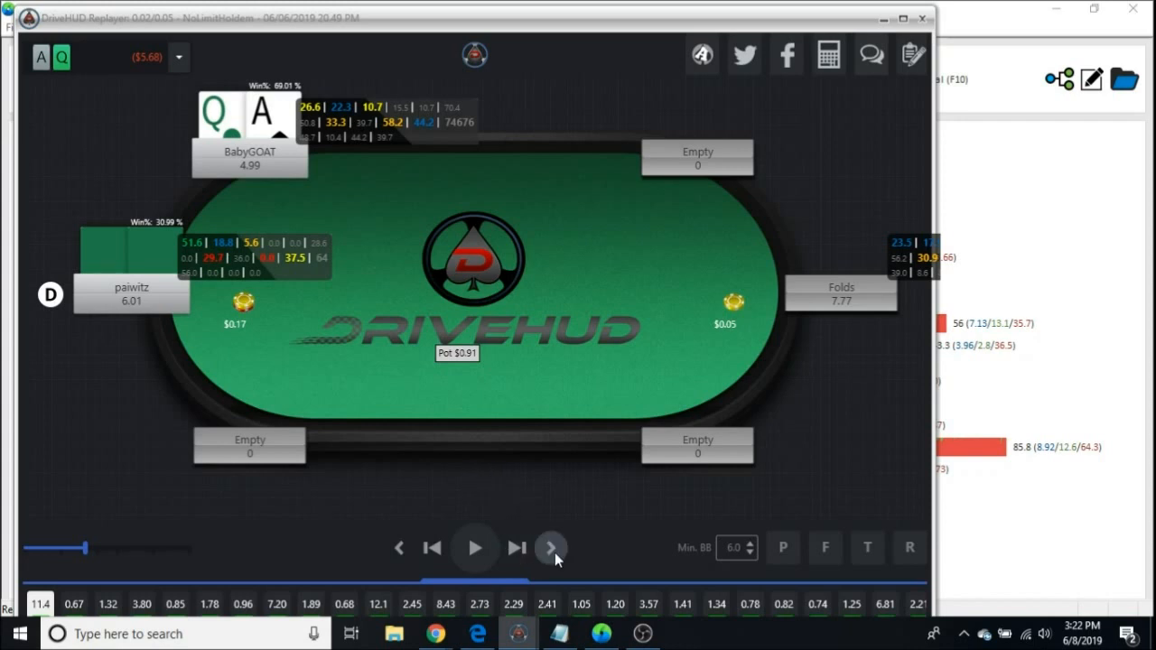
Step forward through preflop to the 5♠9♥3♠ flop, then minimize the replayer
left_click(551, 548)
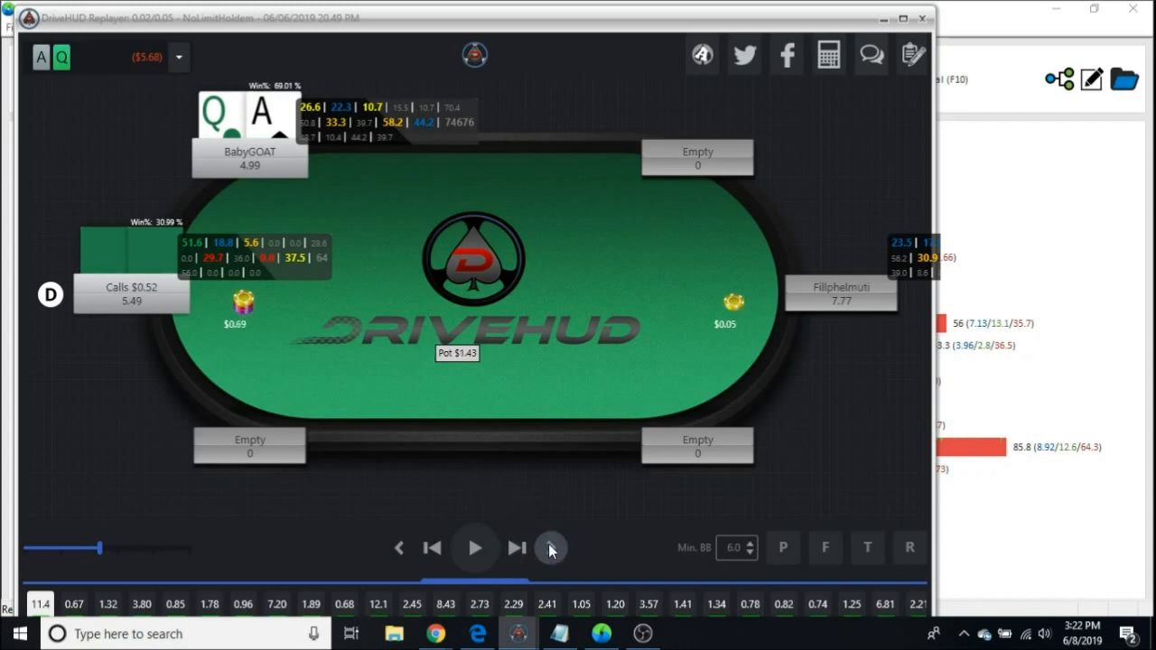
left_click(551, 547)
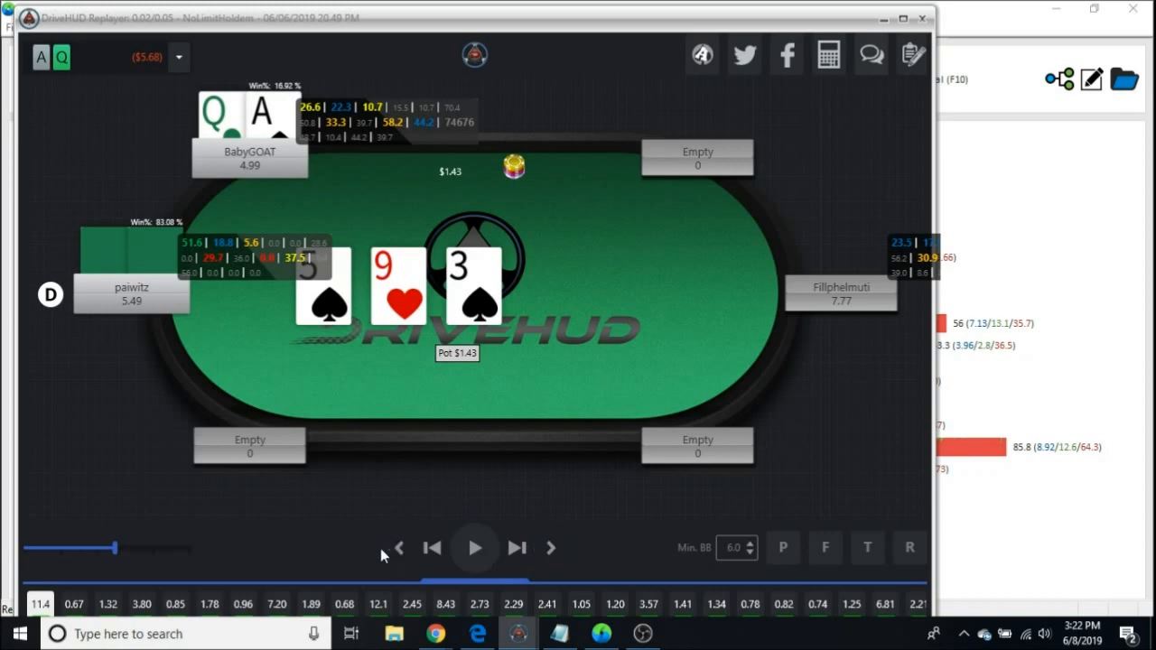
left_click(550, 548)
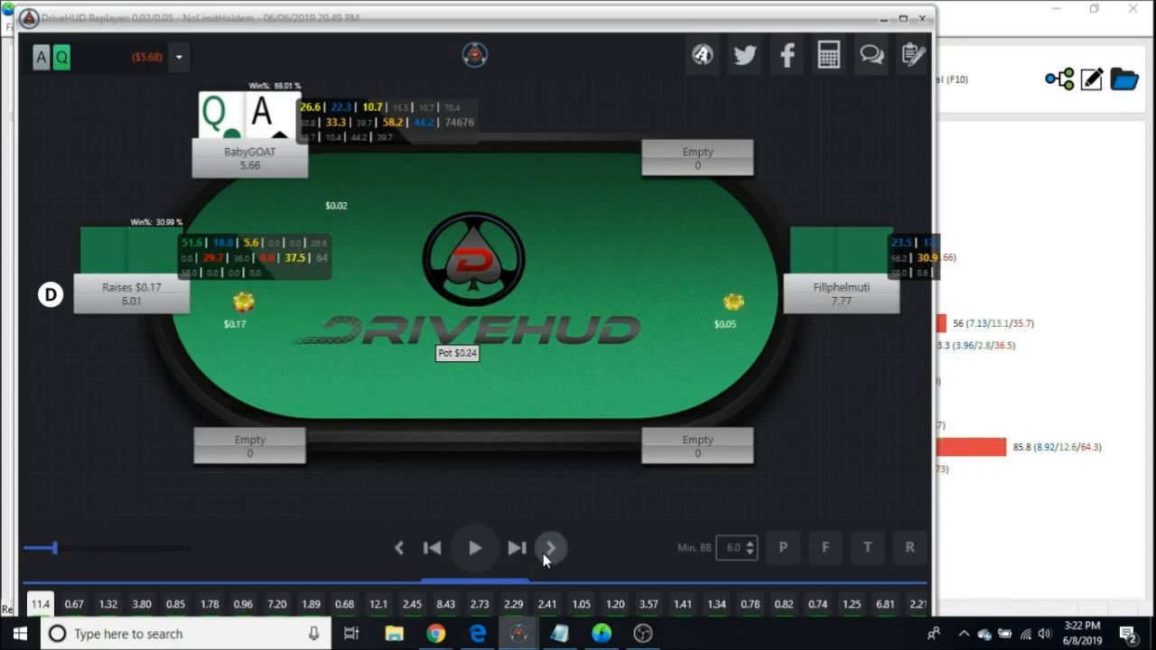
left_click(550, 548)
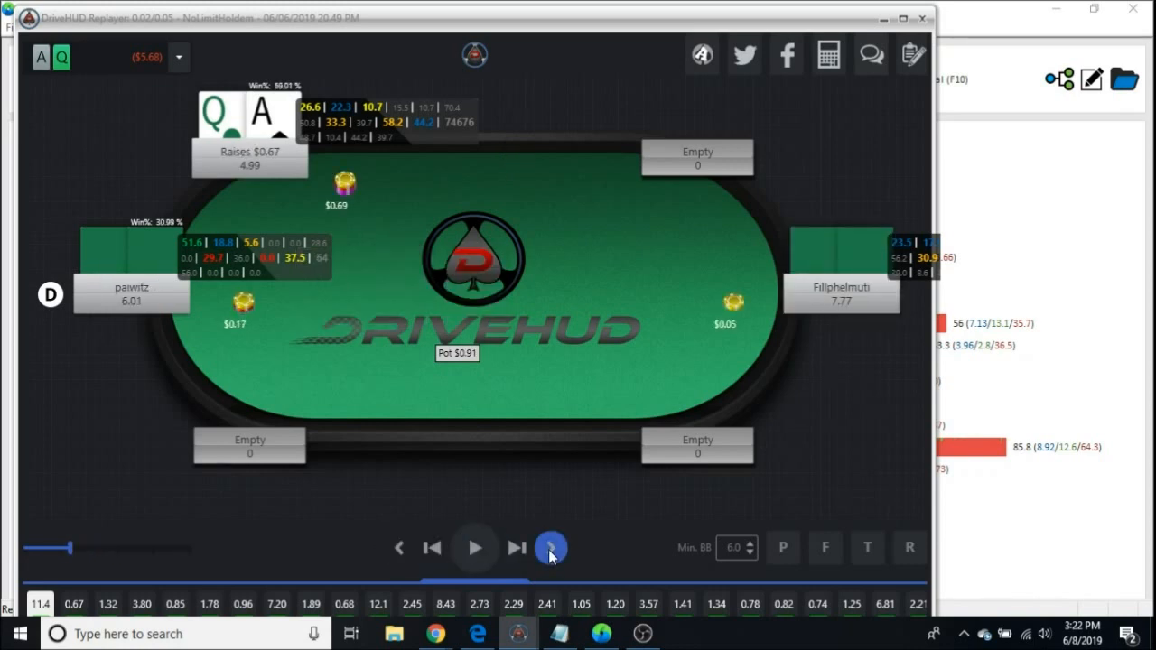
left_click(551, 548)
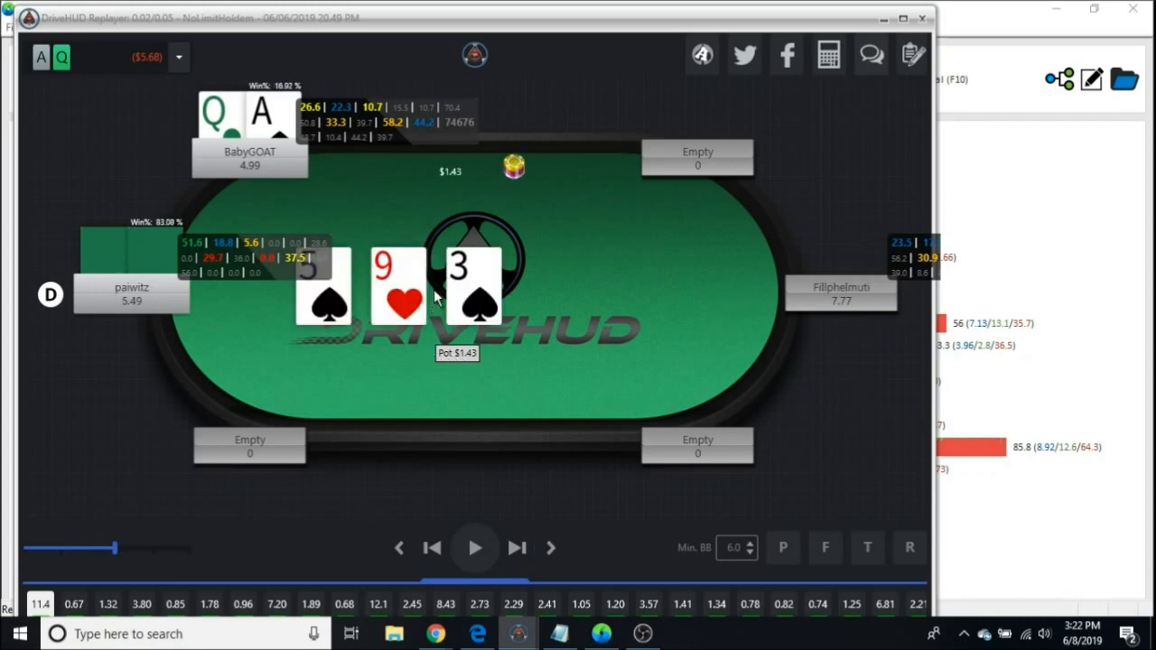
mouse_move(539, 282)
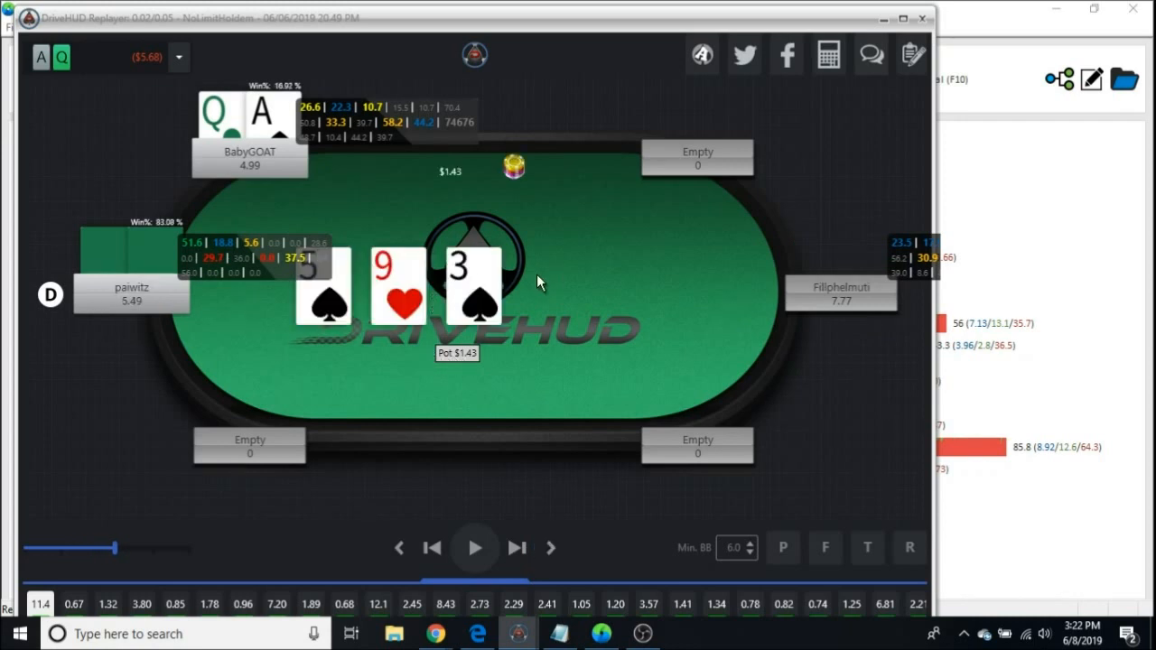
mouse_move(432, 203)
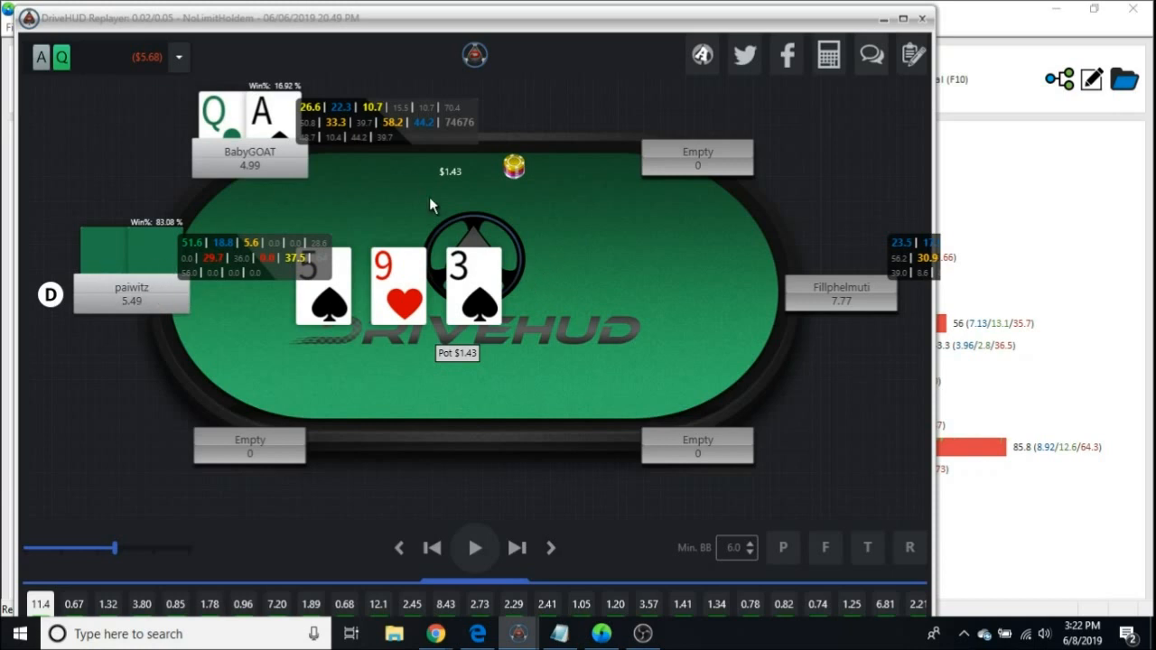
mouse_move(415, 261)
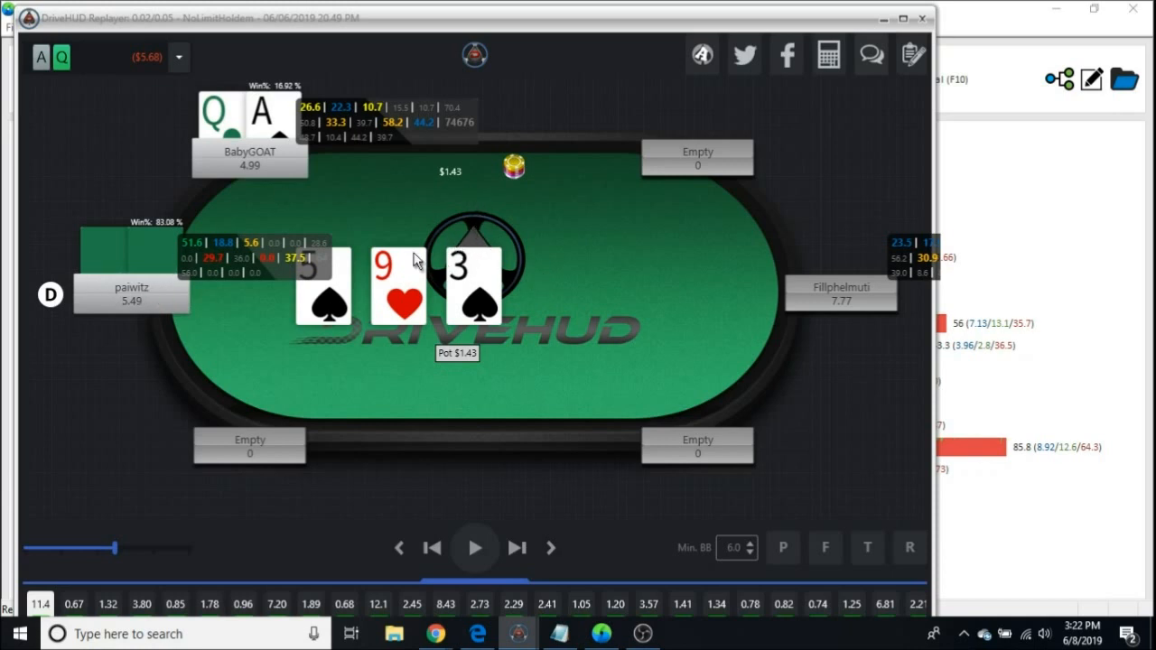
mouse_move(305, 200)
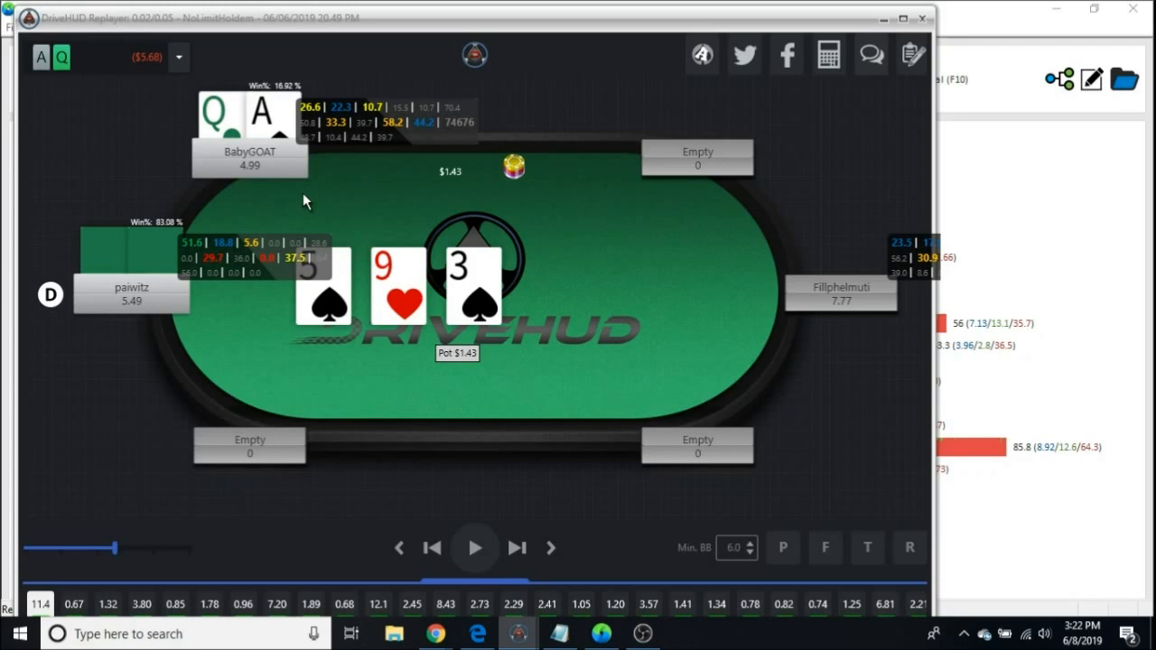
mouse_move(283, 219)
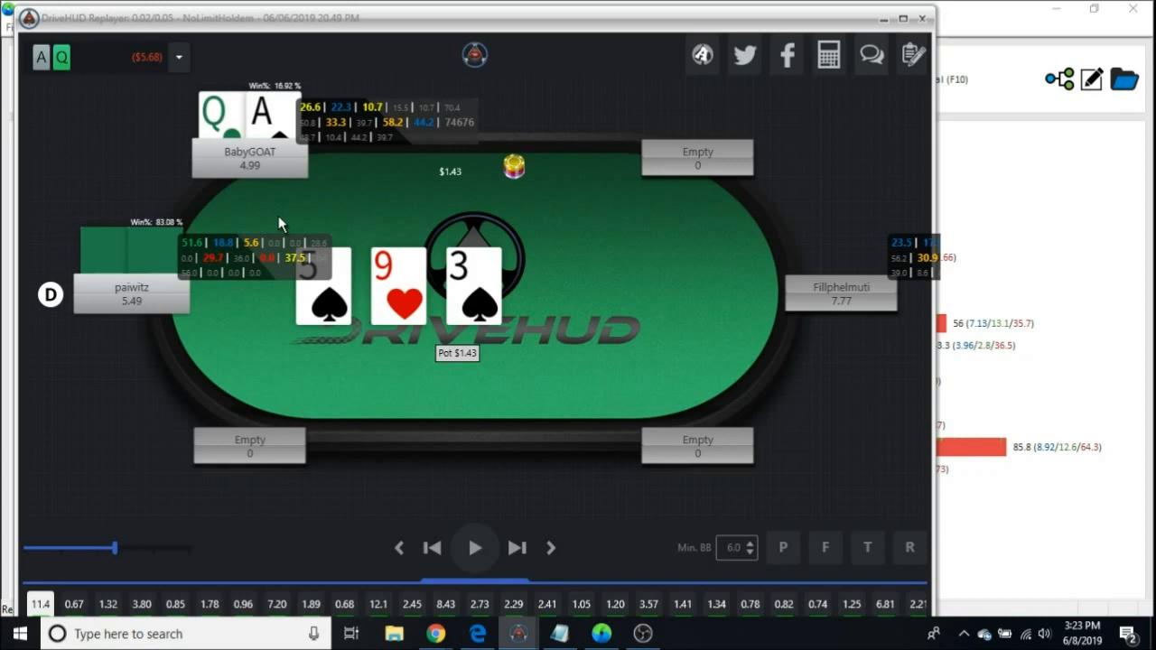
mouse_move(461, 221)
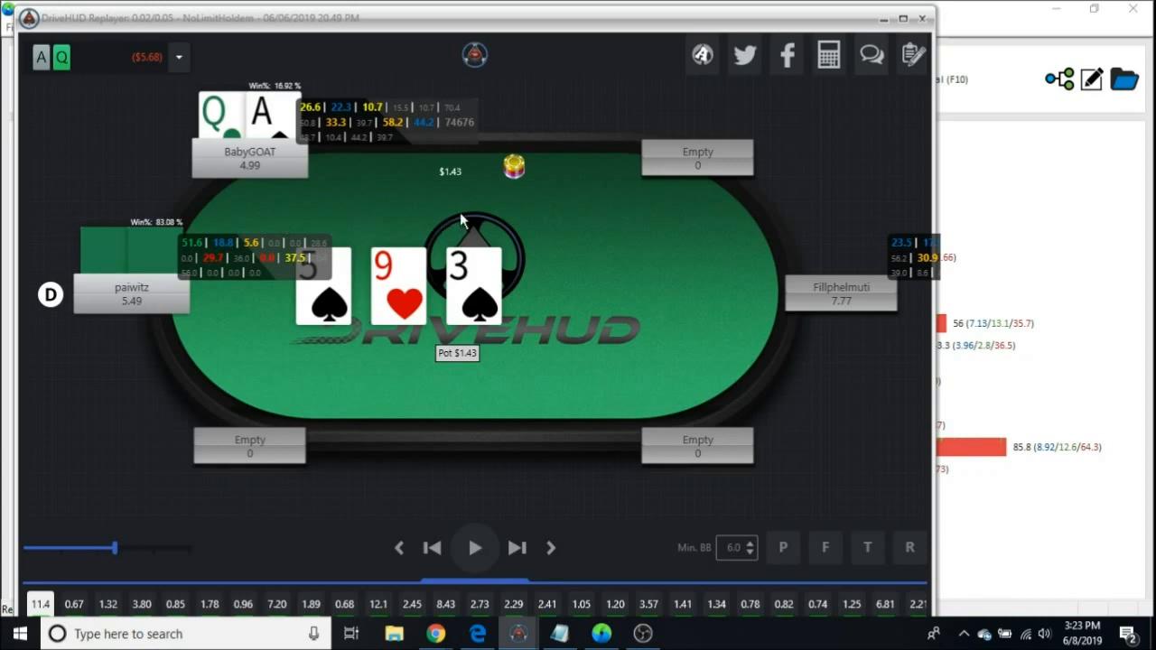
mouse_move(463, 219)
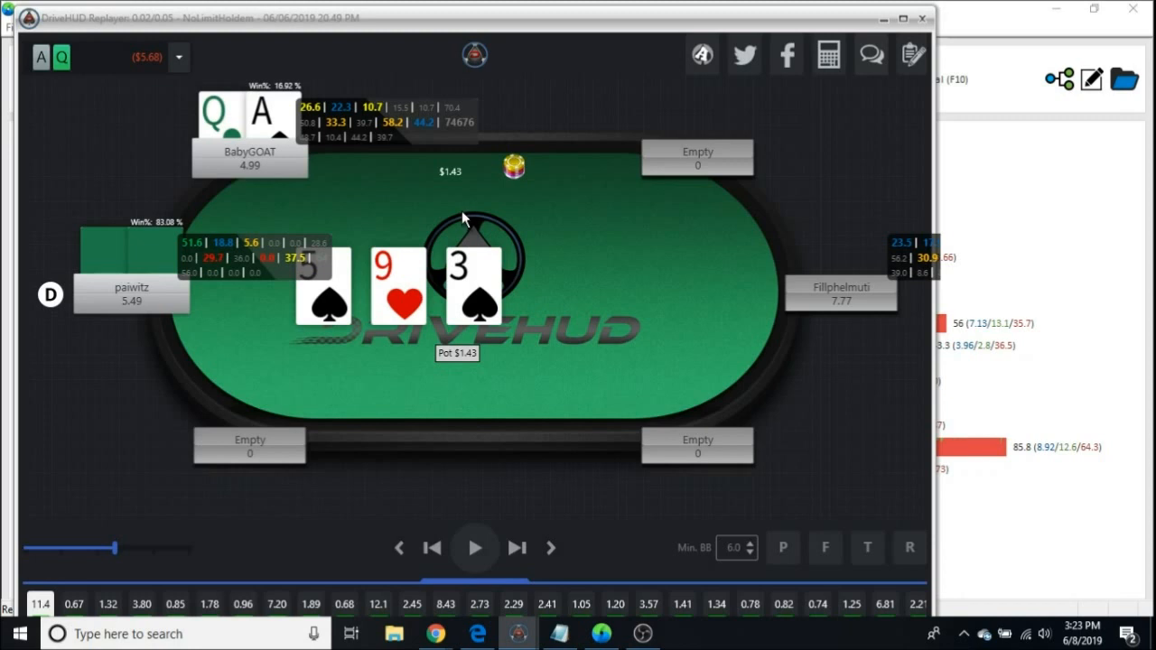
mouse_move(468, 228)
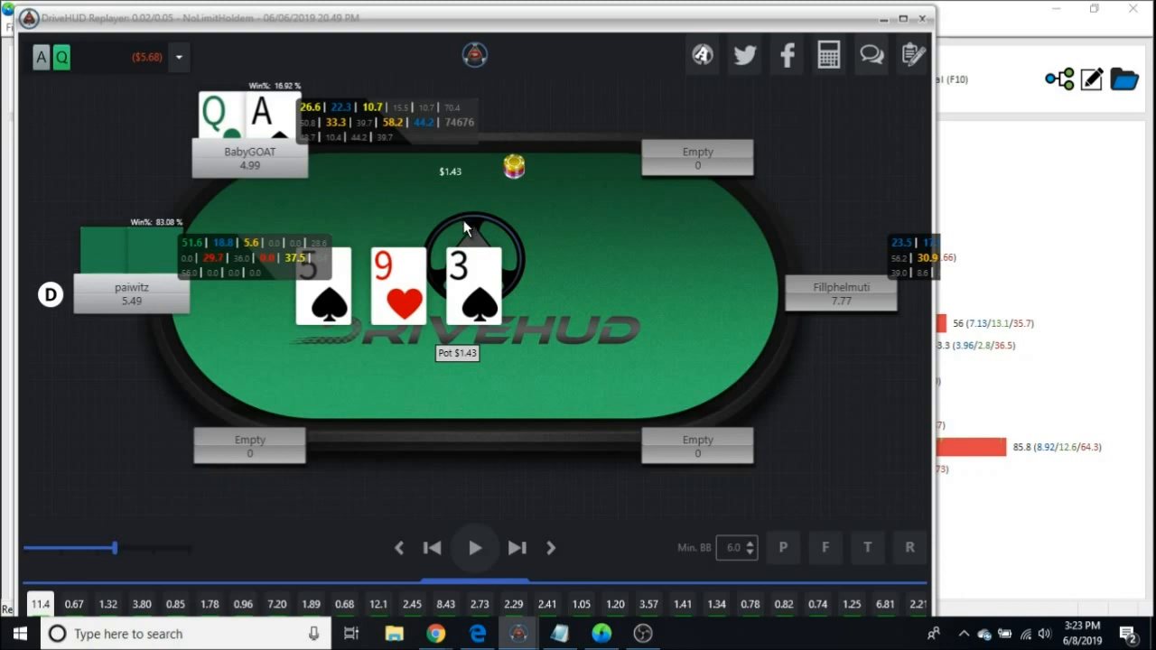
mouse_move(476, 207)
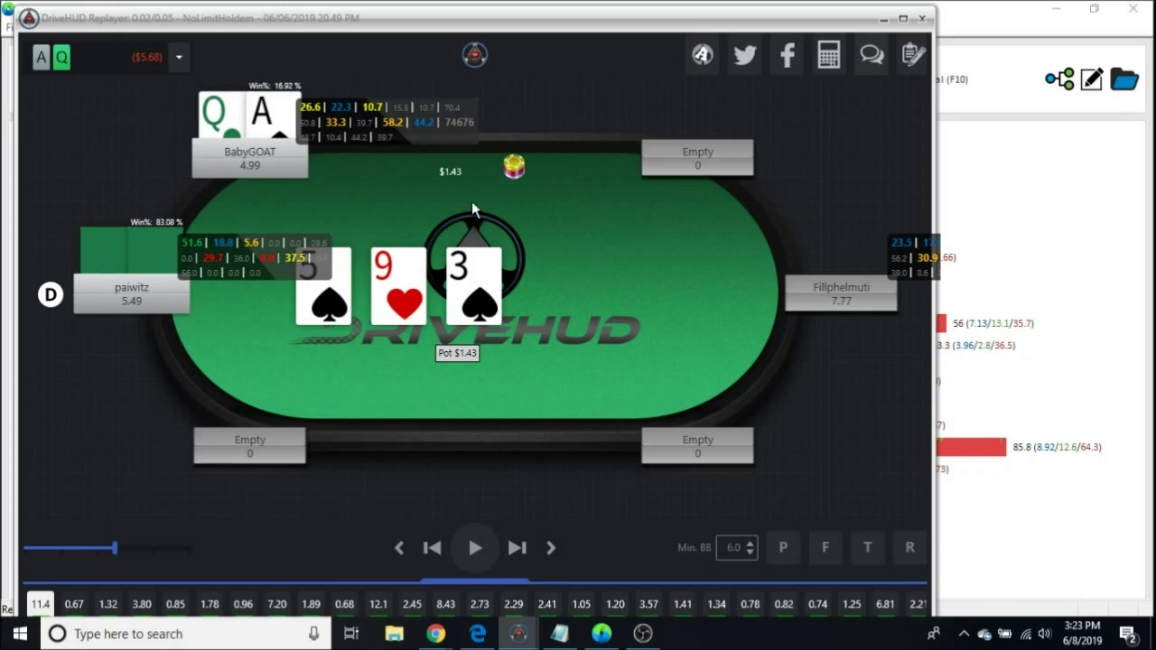
mouse_move(474, 217)
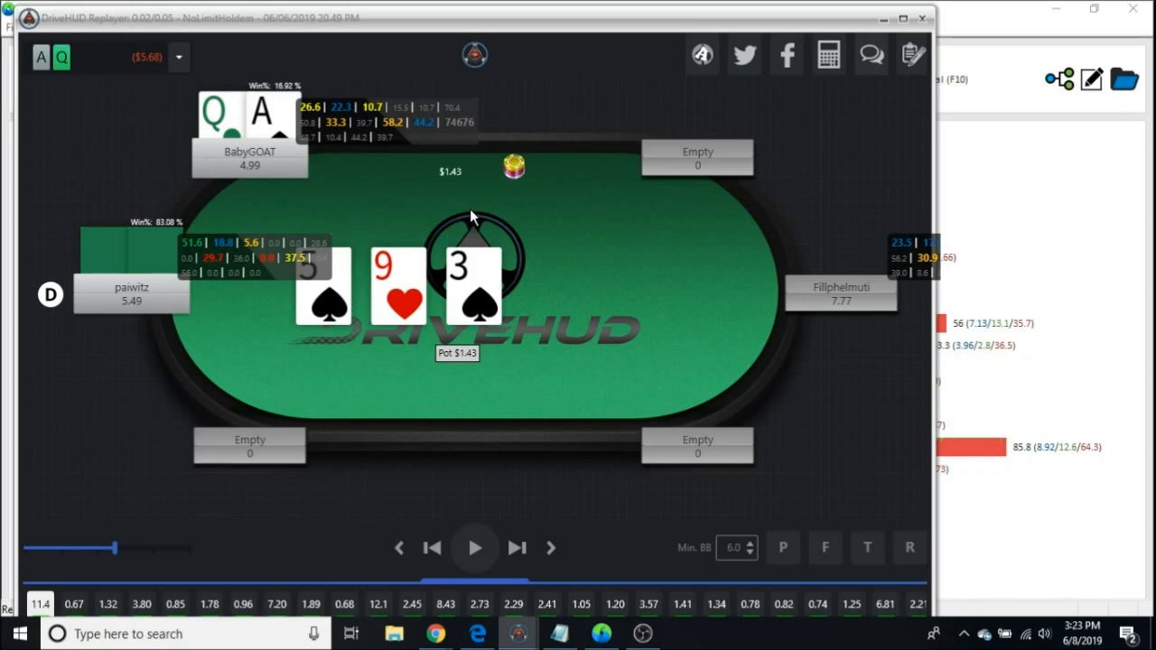
mouse_move(382, 223)
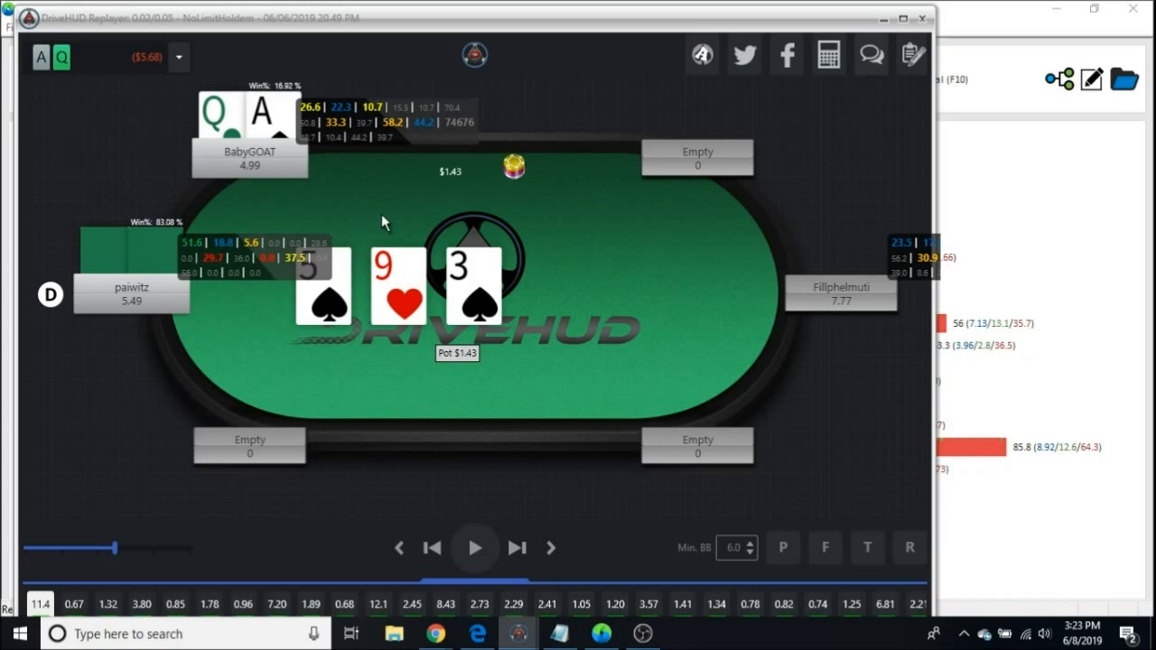
mouse_move(354, 235)
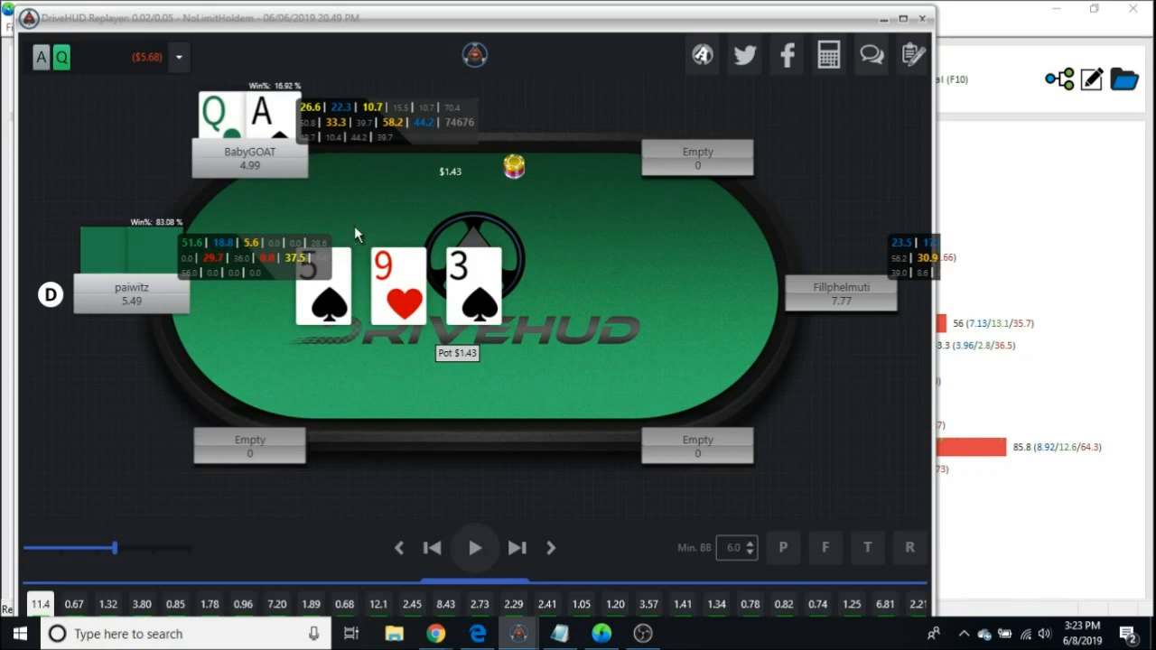
mouse_move(282, 314)
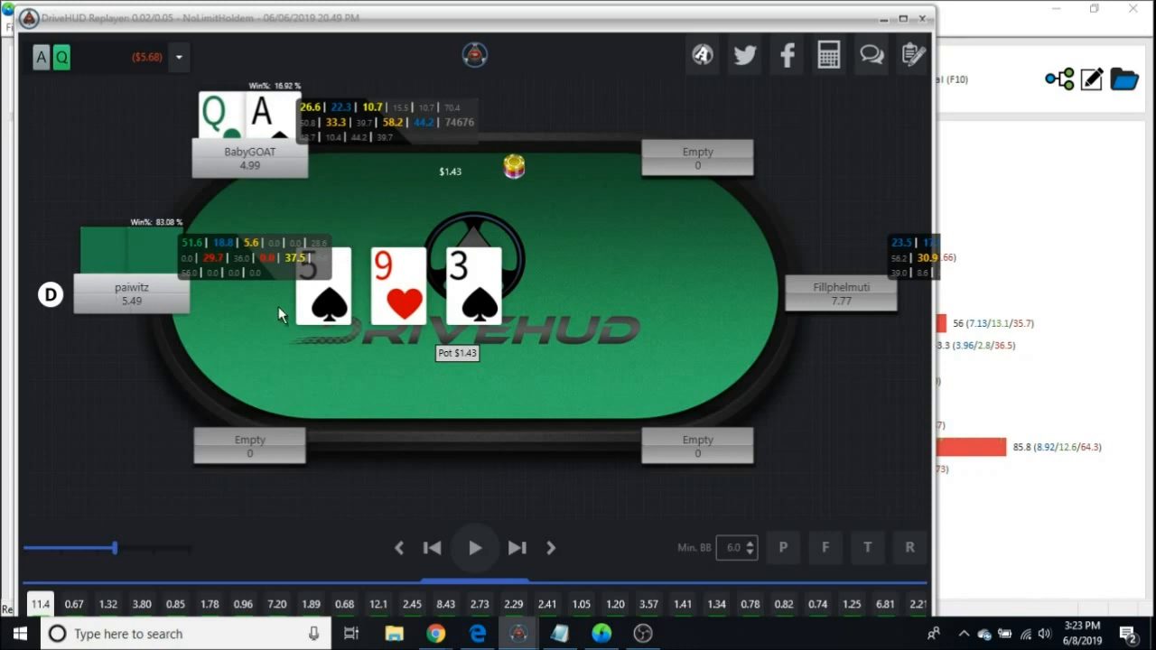
mouse_move(351, 237)
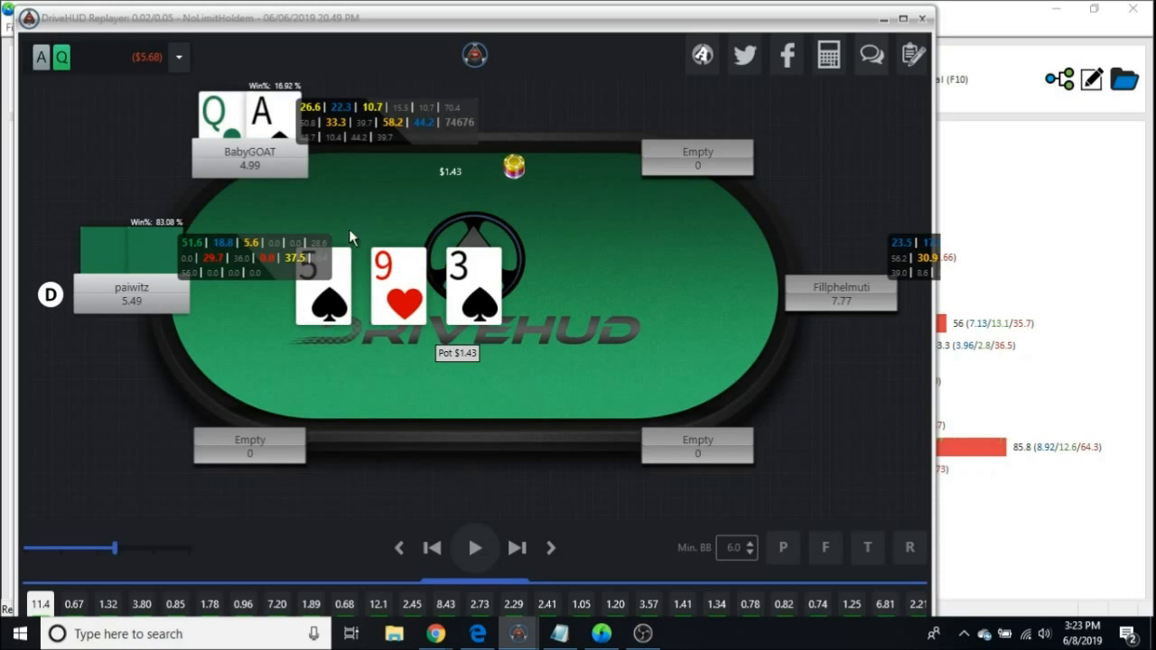
mouse_move(266, 126)
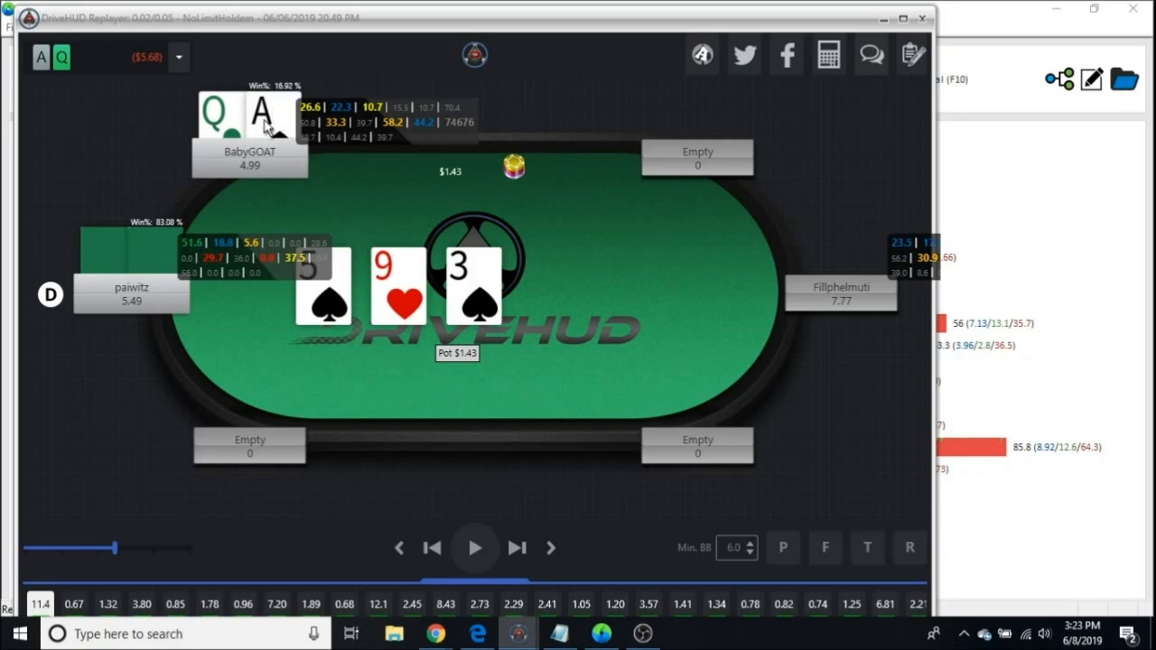
mouse_move(454, 241)
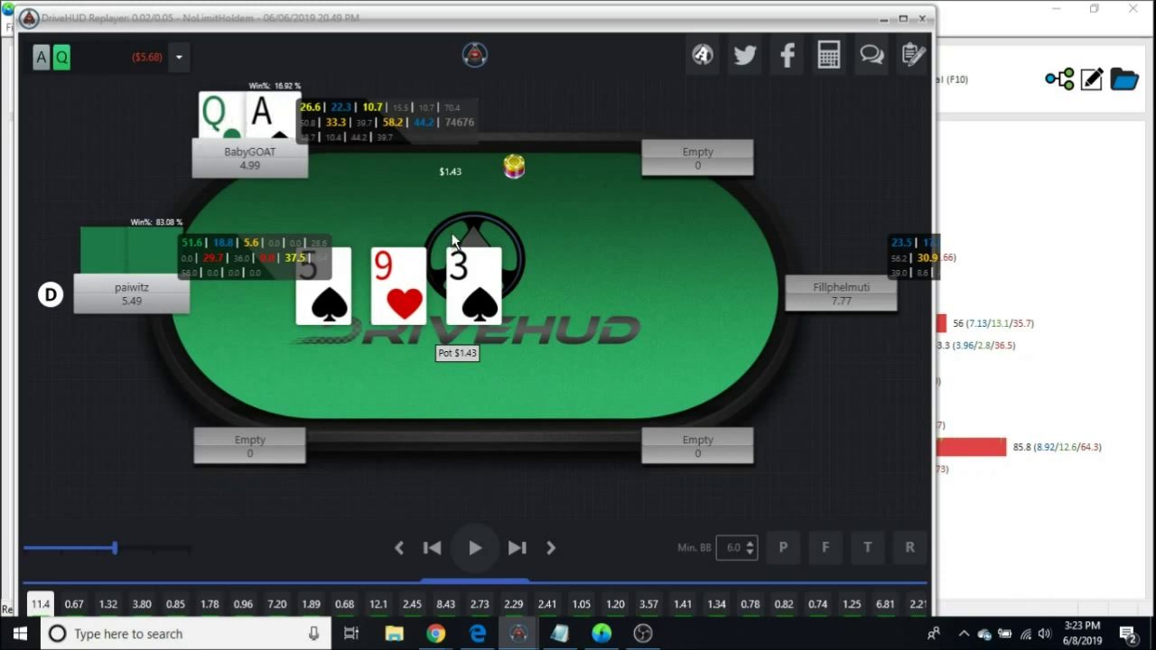
mouse_move(217, 101)
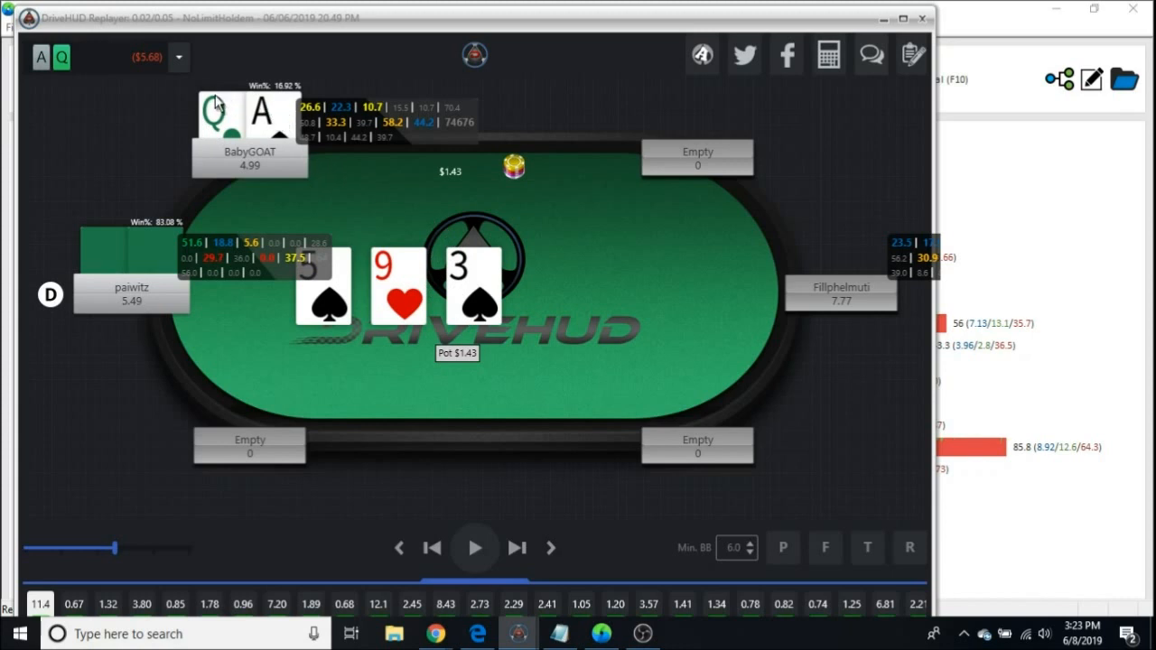
mouse_move(440, 287)
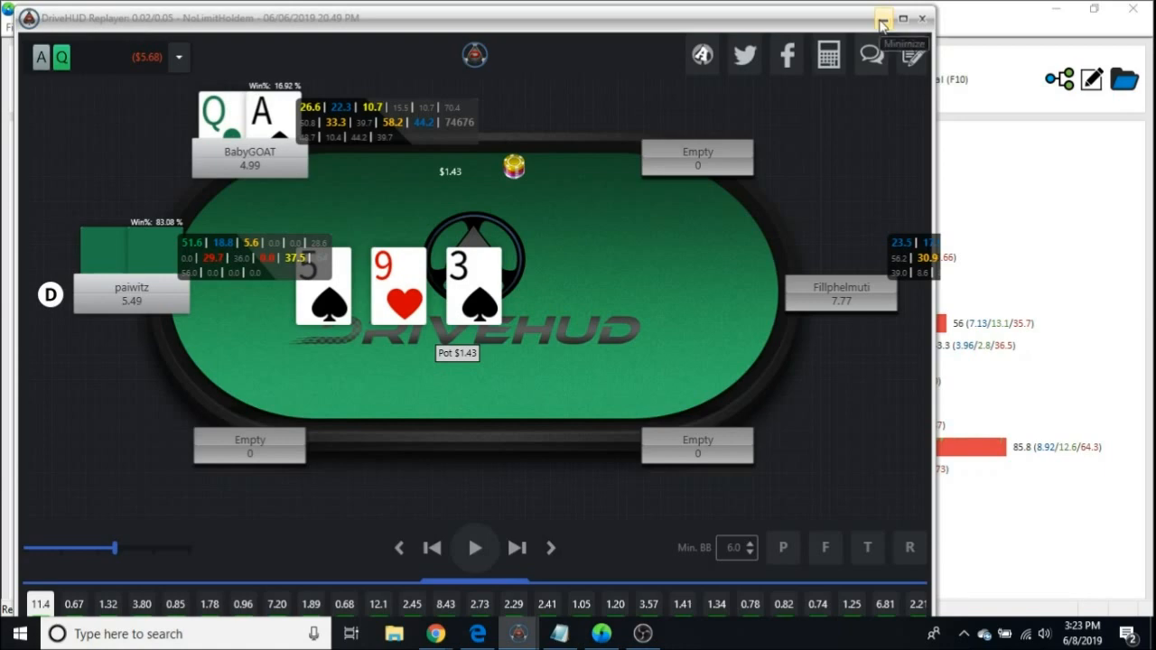
left_click(882, 18)
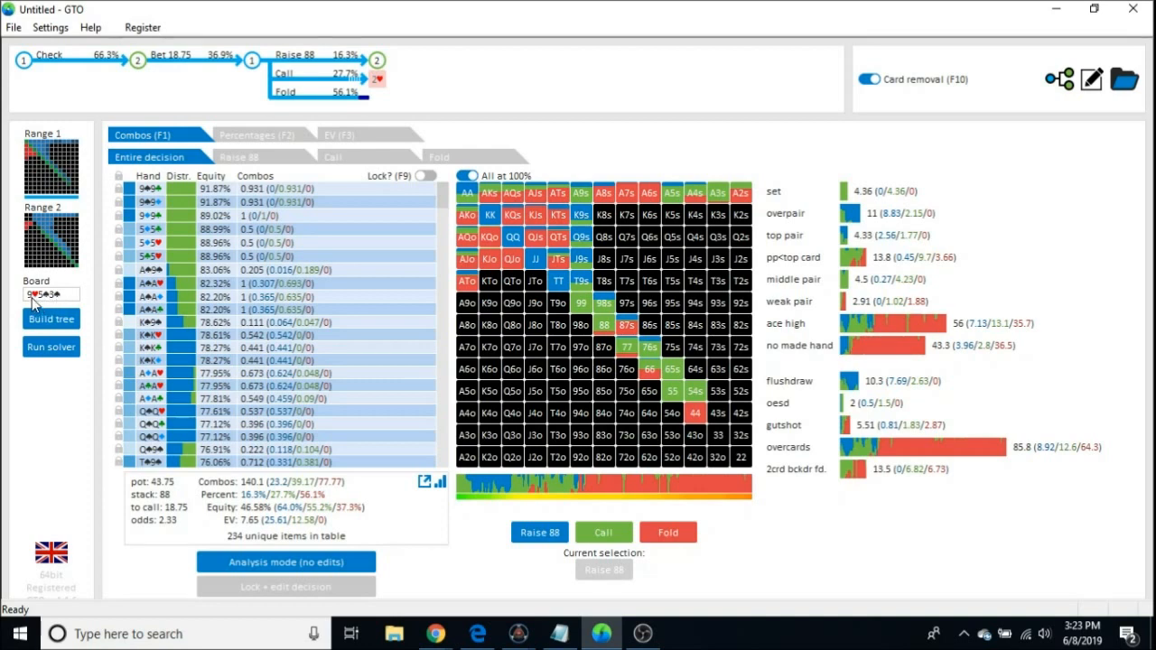
Replace the 9♥ with T♥ for a T♥5♠3♠ board and open the tree settings
left_click(51, 319)
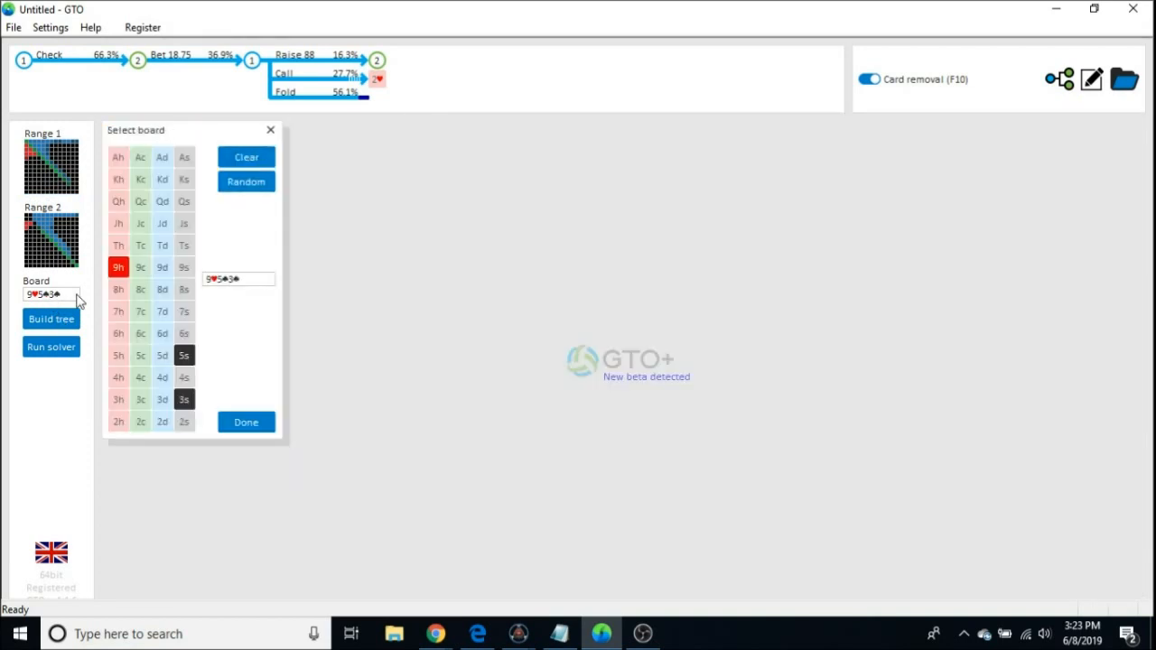
left_click(118, 244)
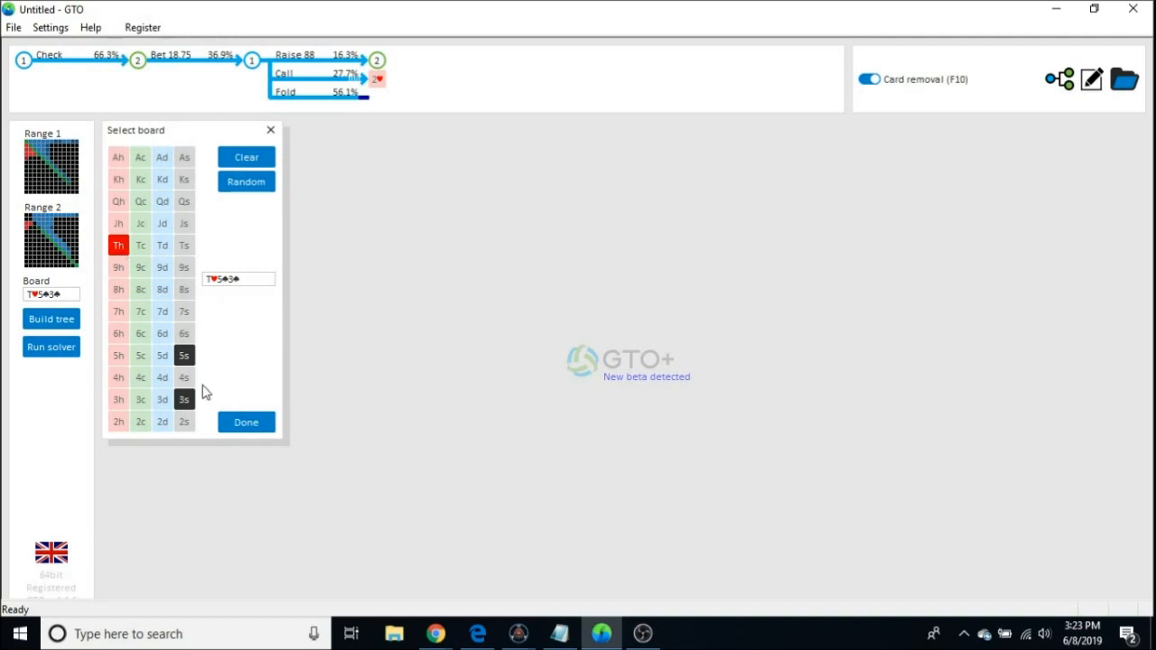
left_click(245, 422)
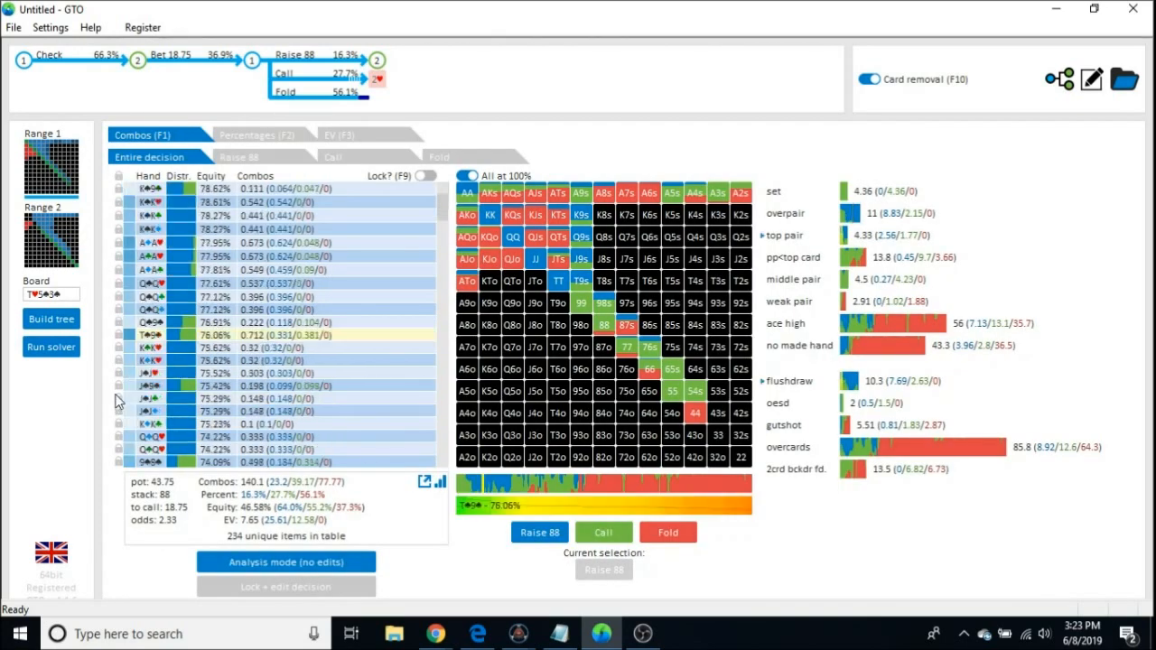
left_click(51, 319)
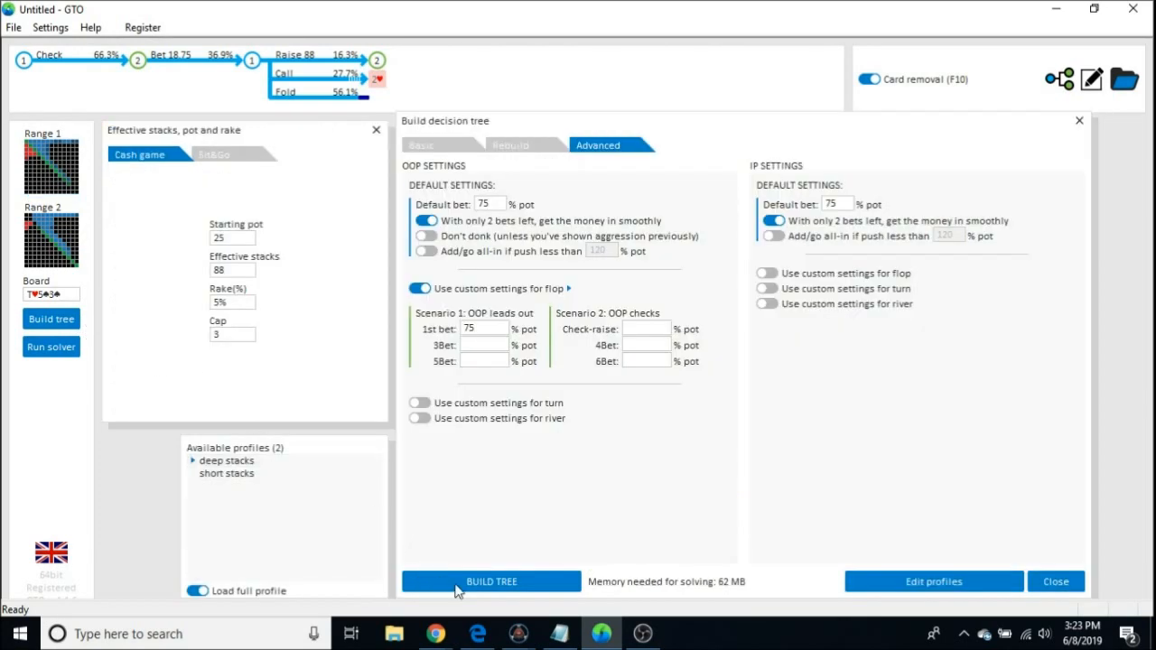
Build the T♥5♠3♠ decision tree (pot 25, stacks 88) and start the solver
left_click(490, 581)
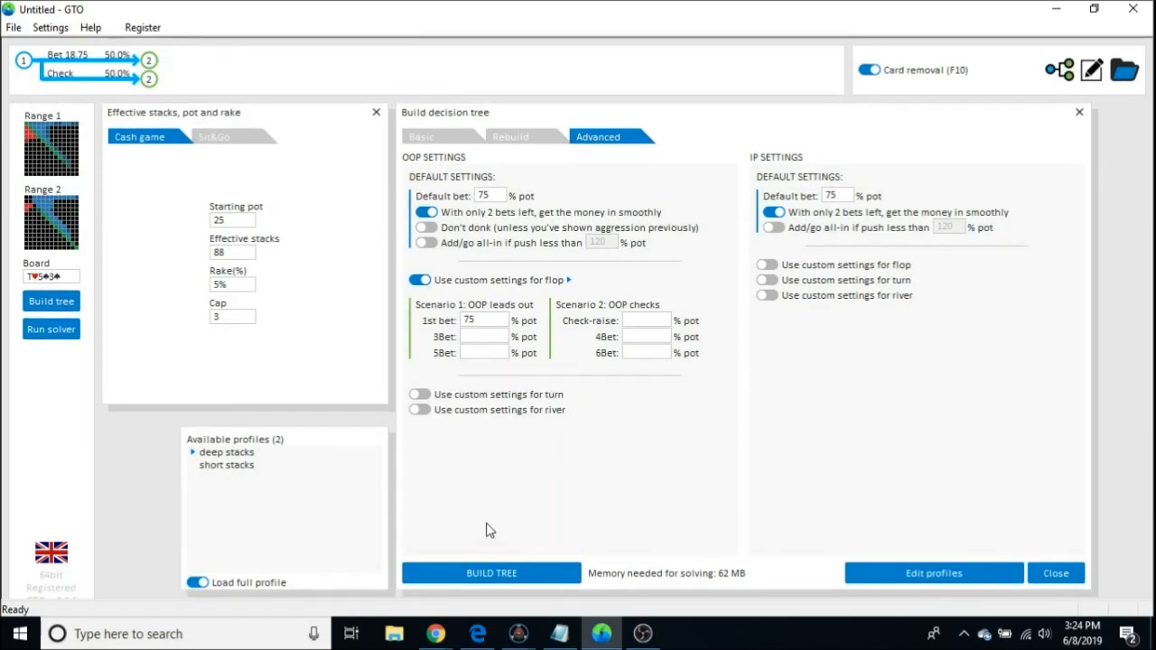
mouse_move(189, 366)
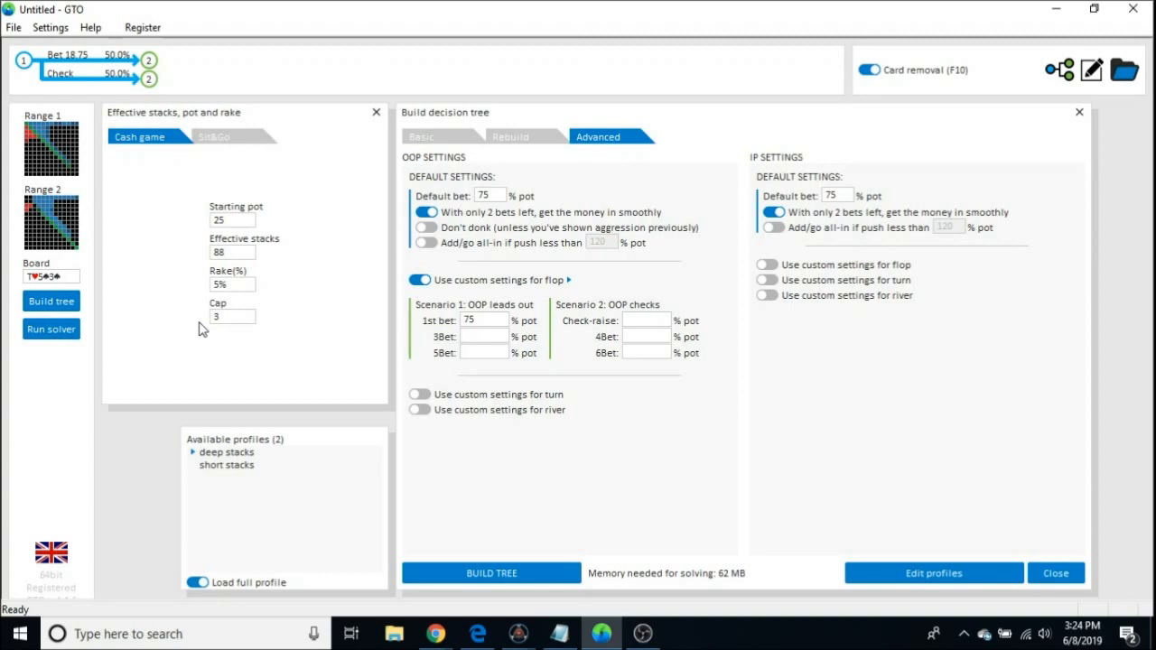
mouse_move(191, 321)
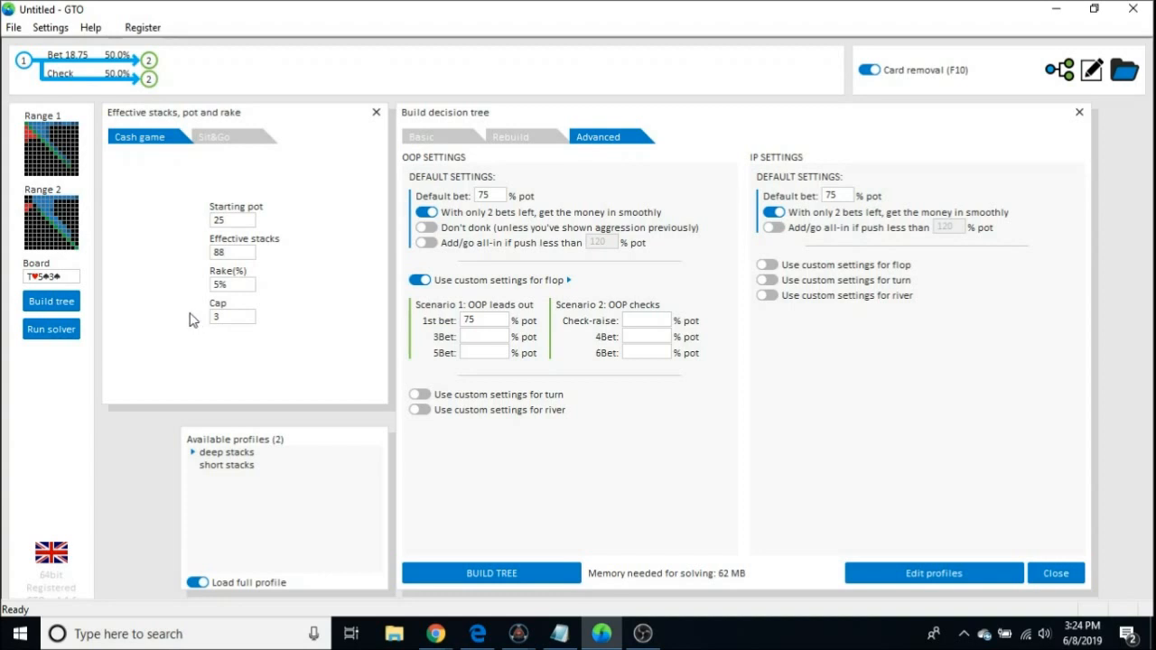
mouse_move(185, 325)
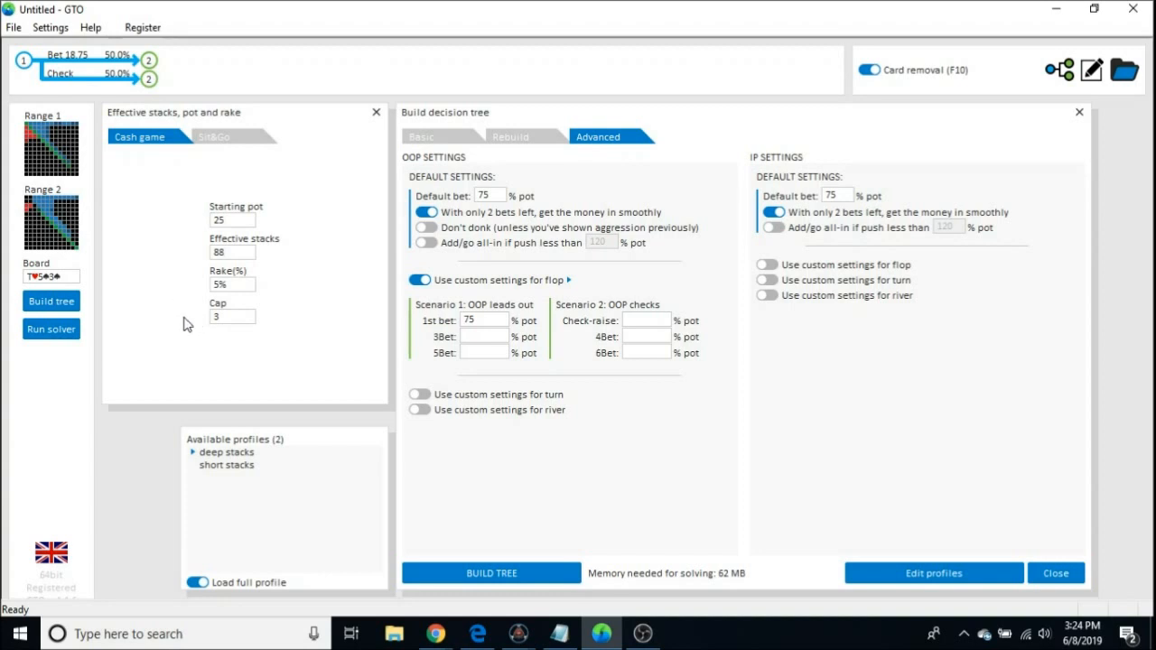
left_click(51, 329)
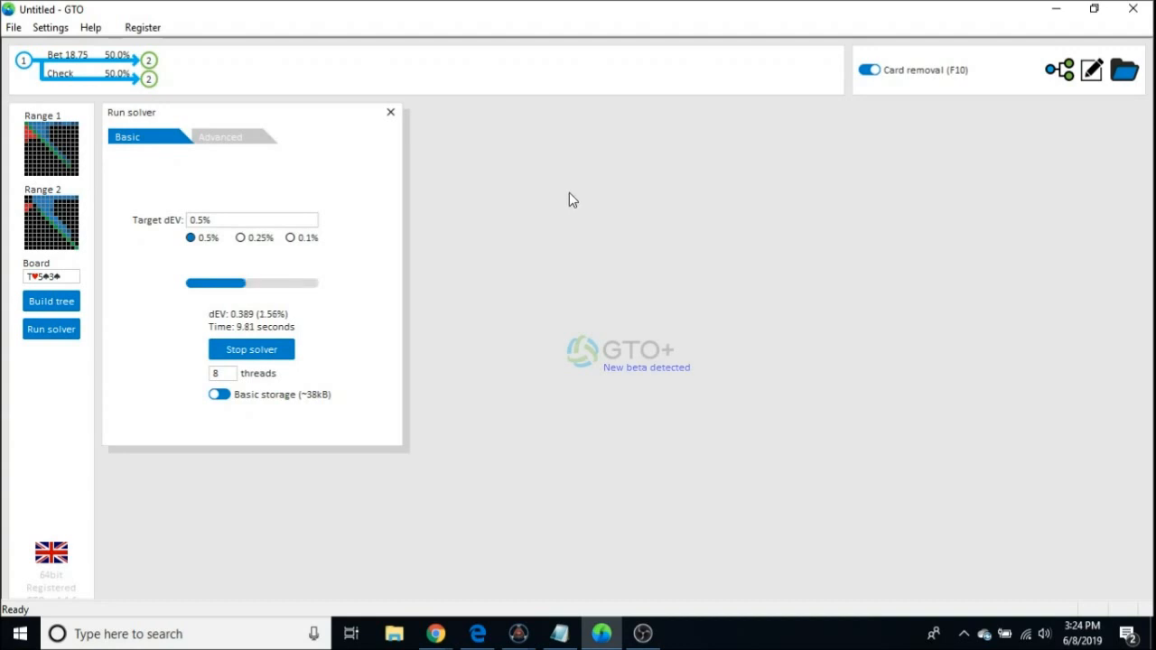
mouse_move(503, 203)
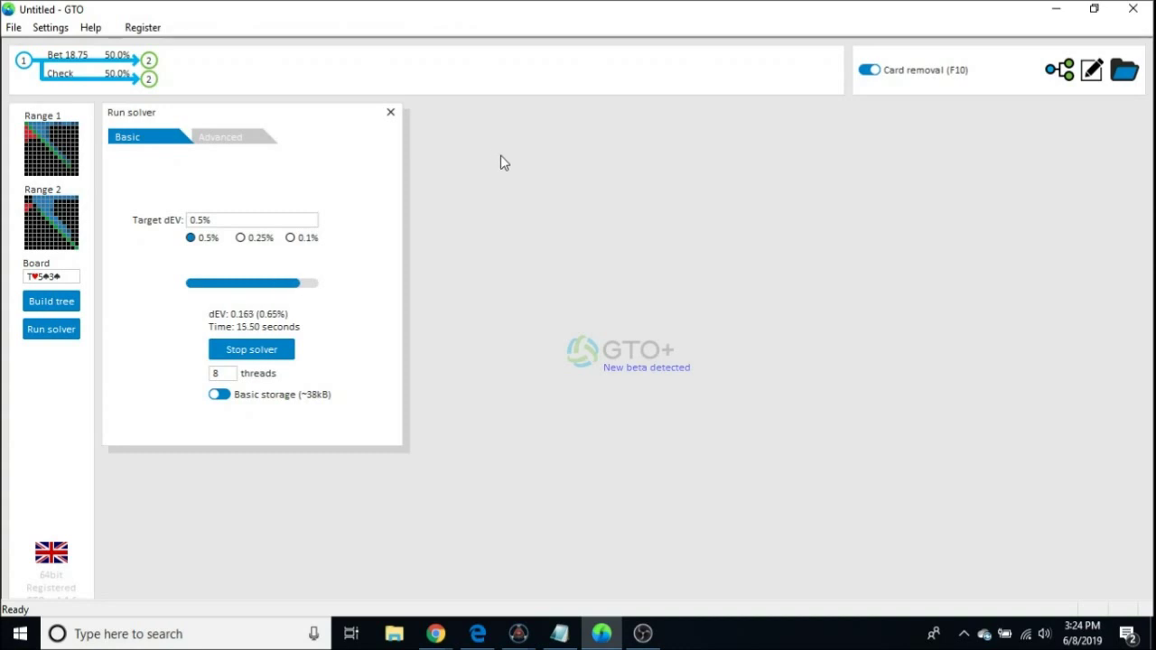
Close the finished solver panel and select root node 1: 50.4% bet, 49.6% check
left_click(251, 350)
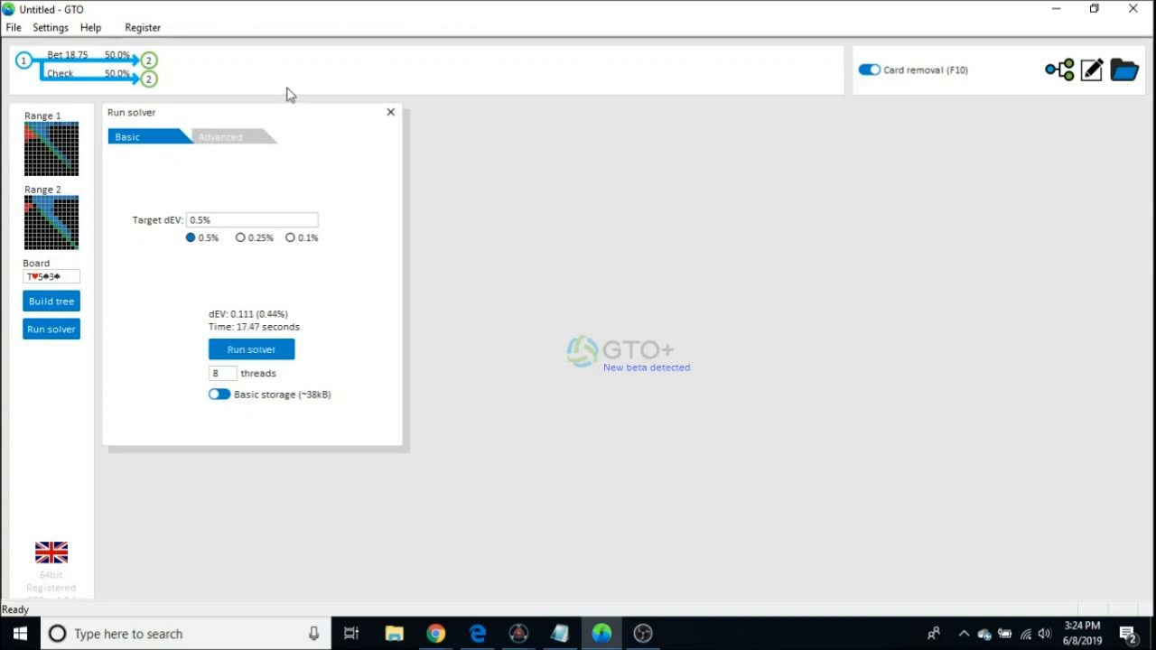
left_click(251, 349)
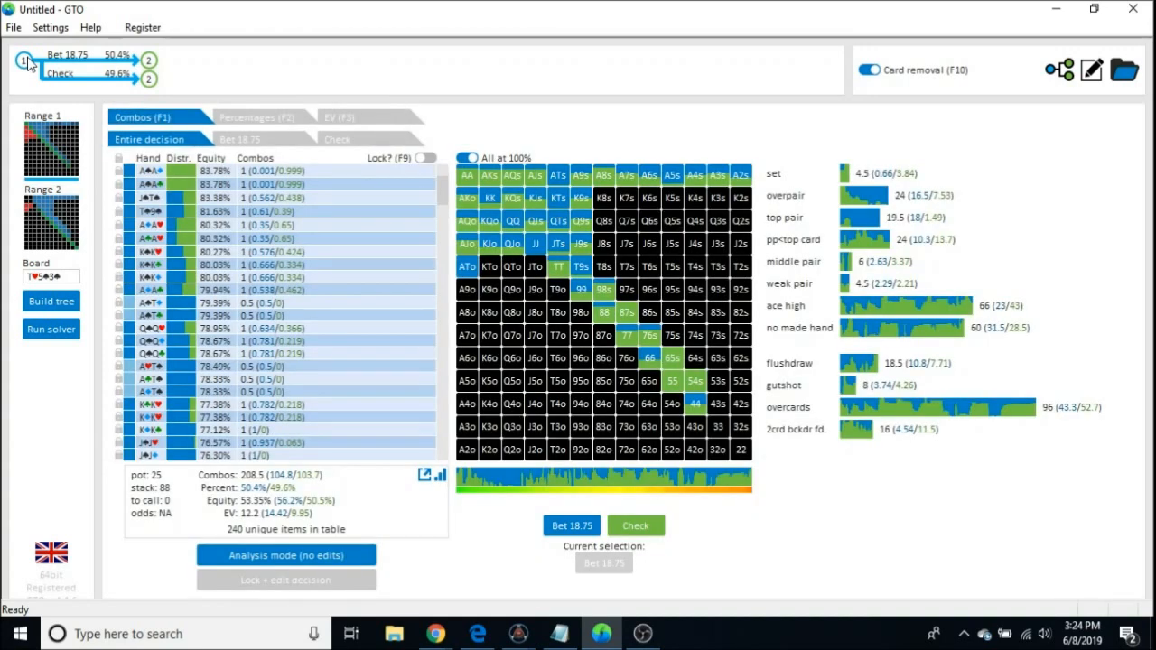
mouse_move(59, 226)
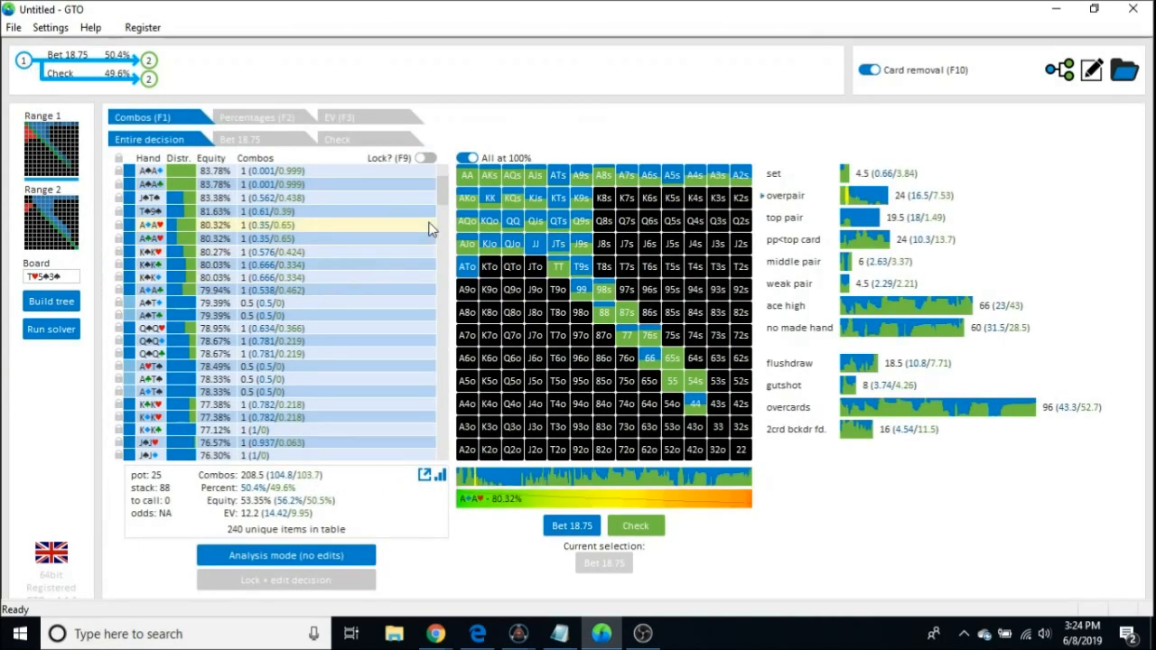
Inspect an ace-ace combo's strategy, then bring the Notepad strategy notes forward
left_click(467, 220)
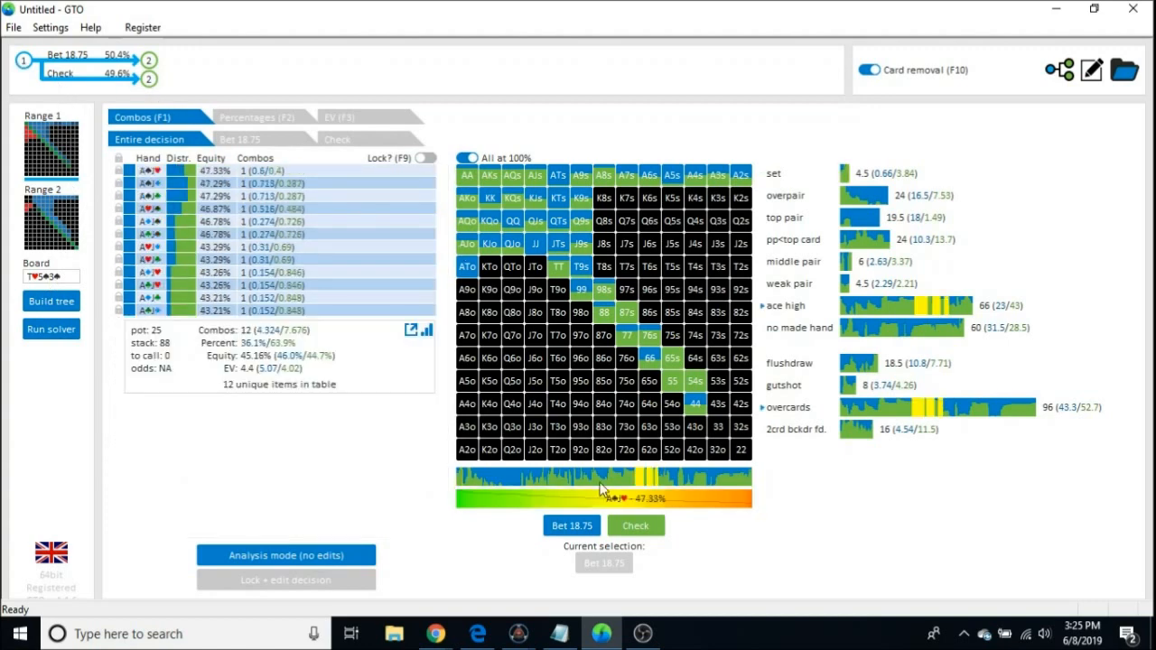
left_click(627, 335)
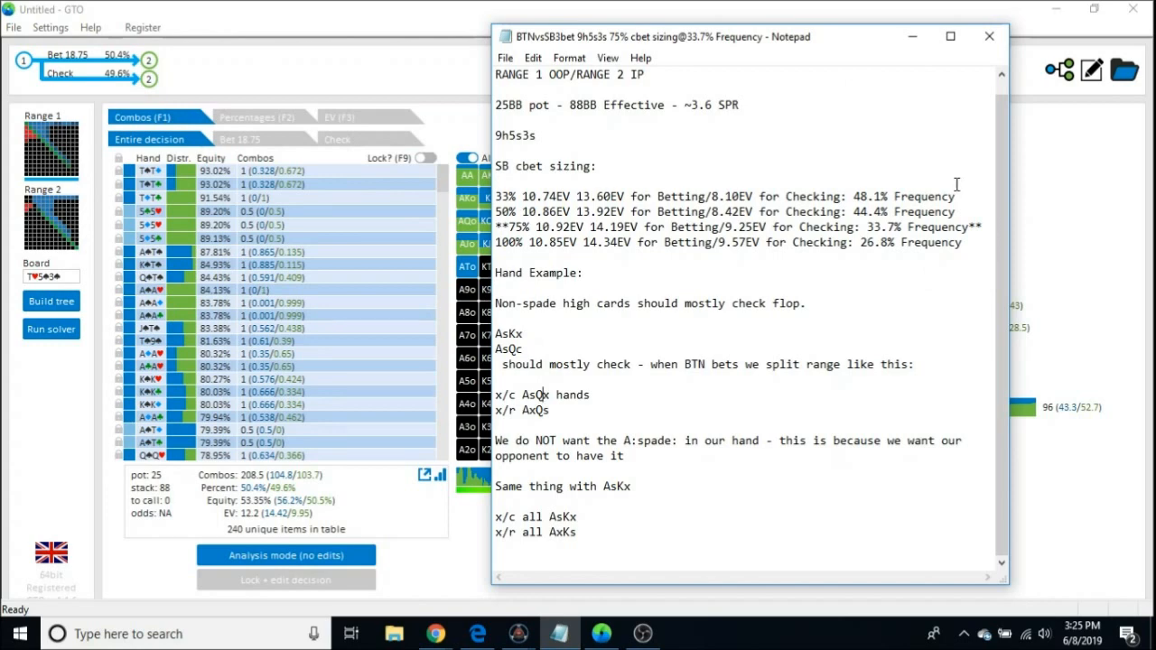
Scroll the notes up to the opening line about BTN opening 3xBB and SB 3-betting
scroll("up", 3)
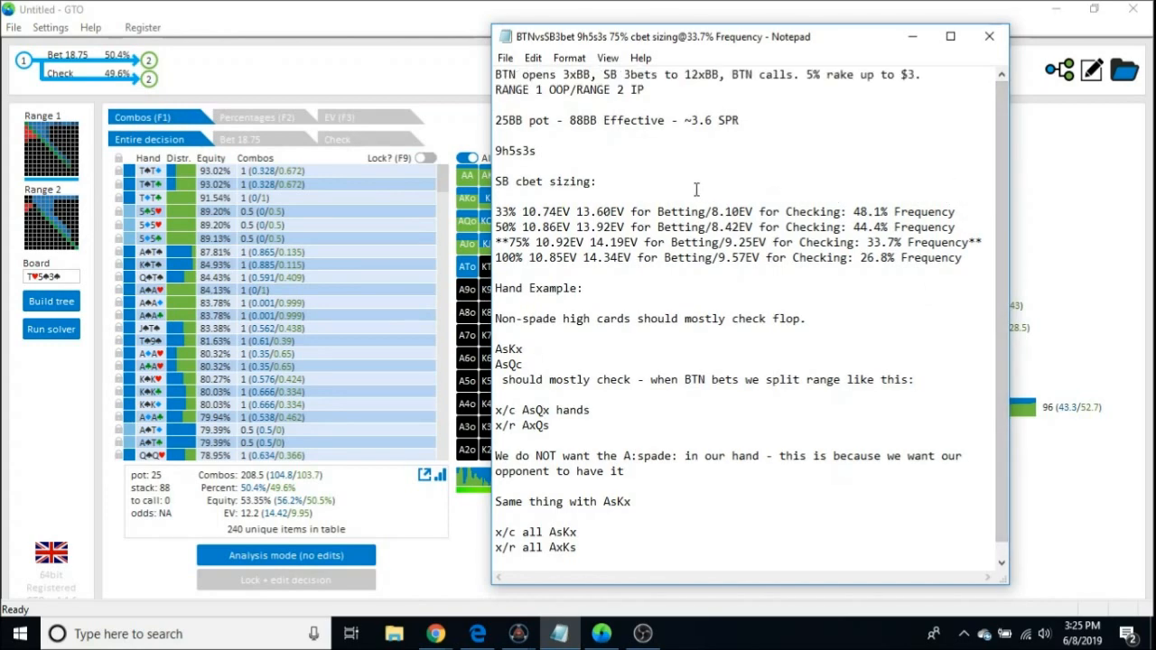
mouse_move(892, 57)
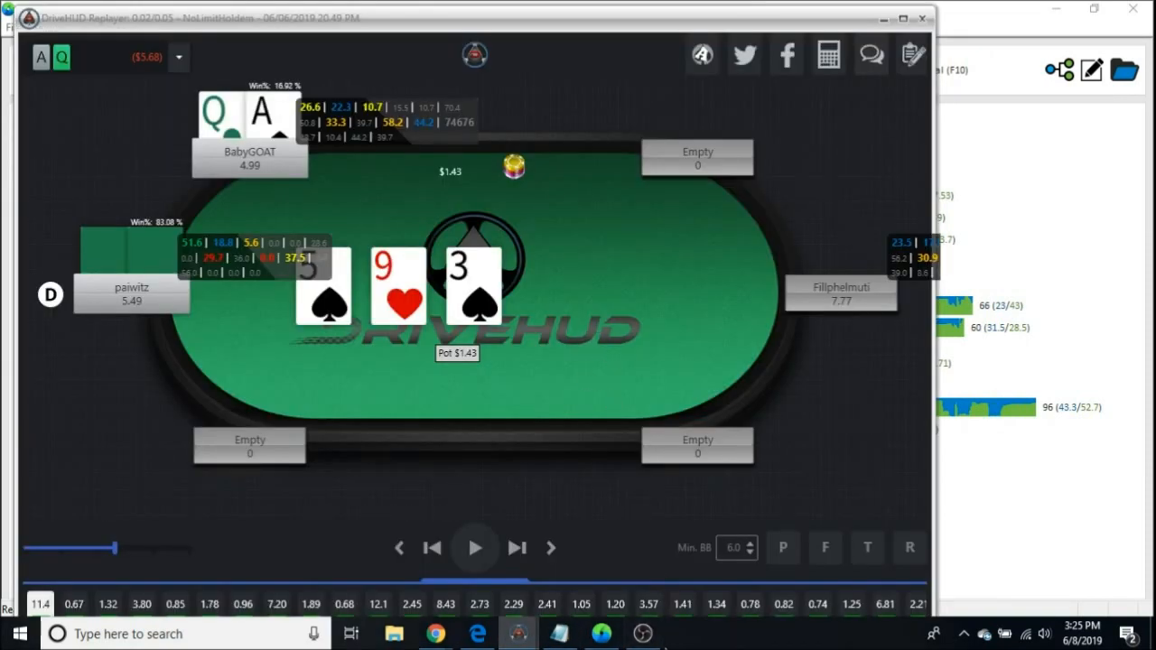
mouse_move(643, 633)
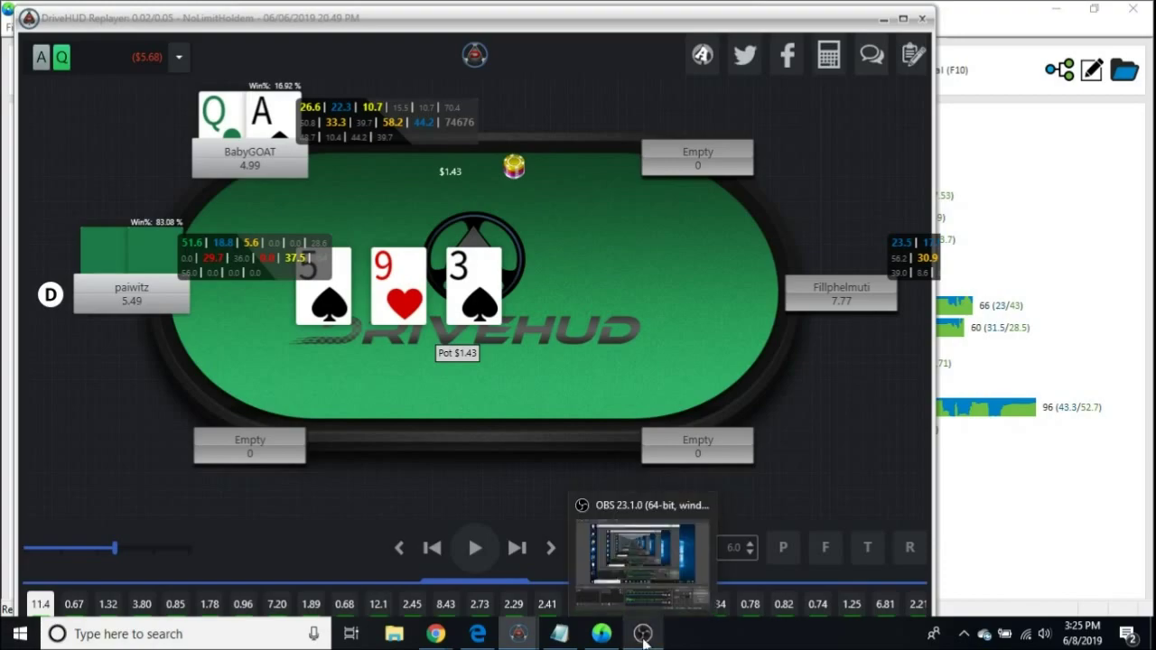